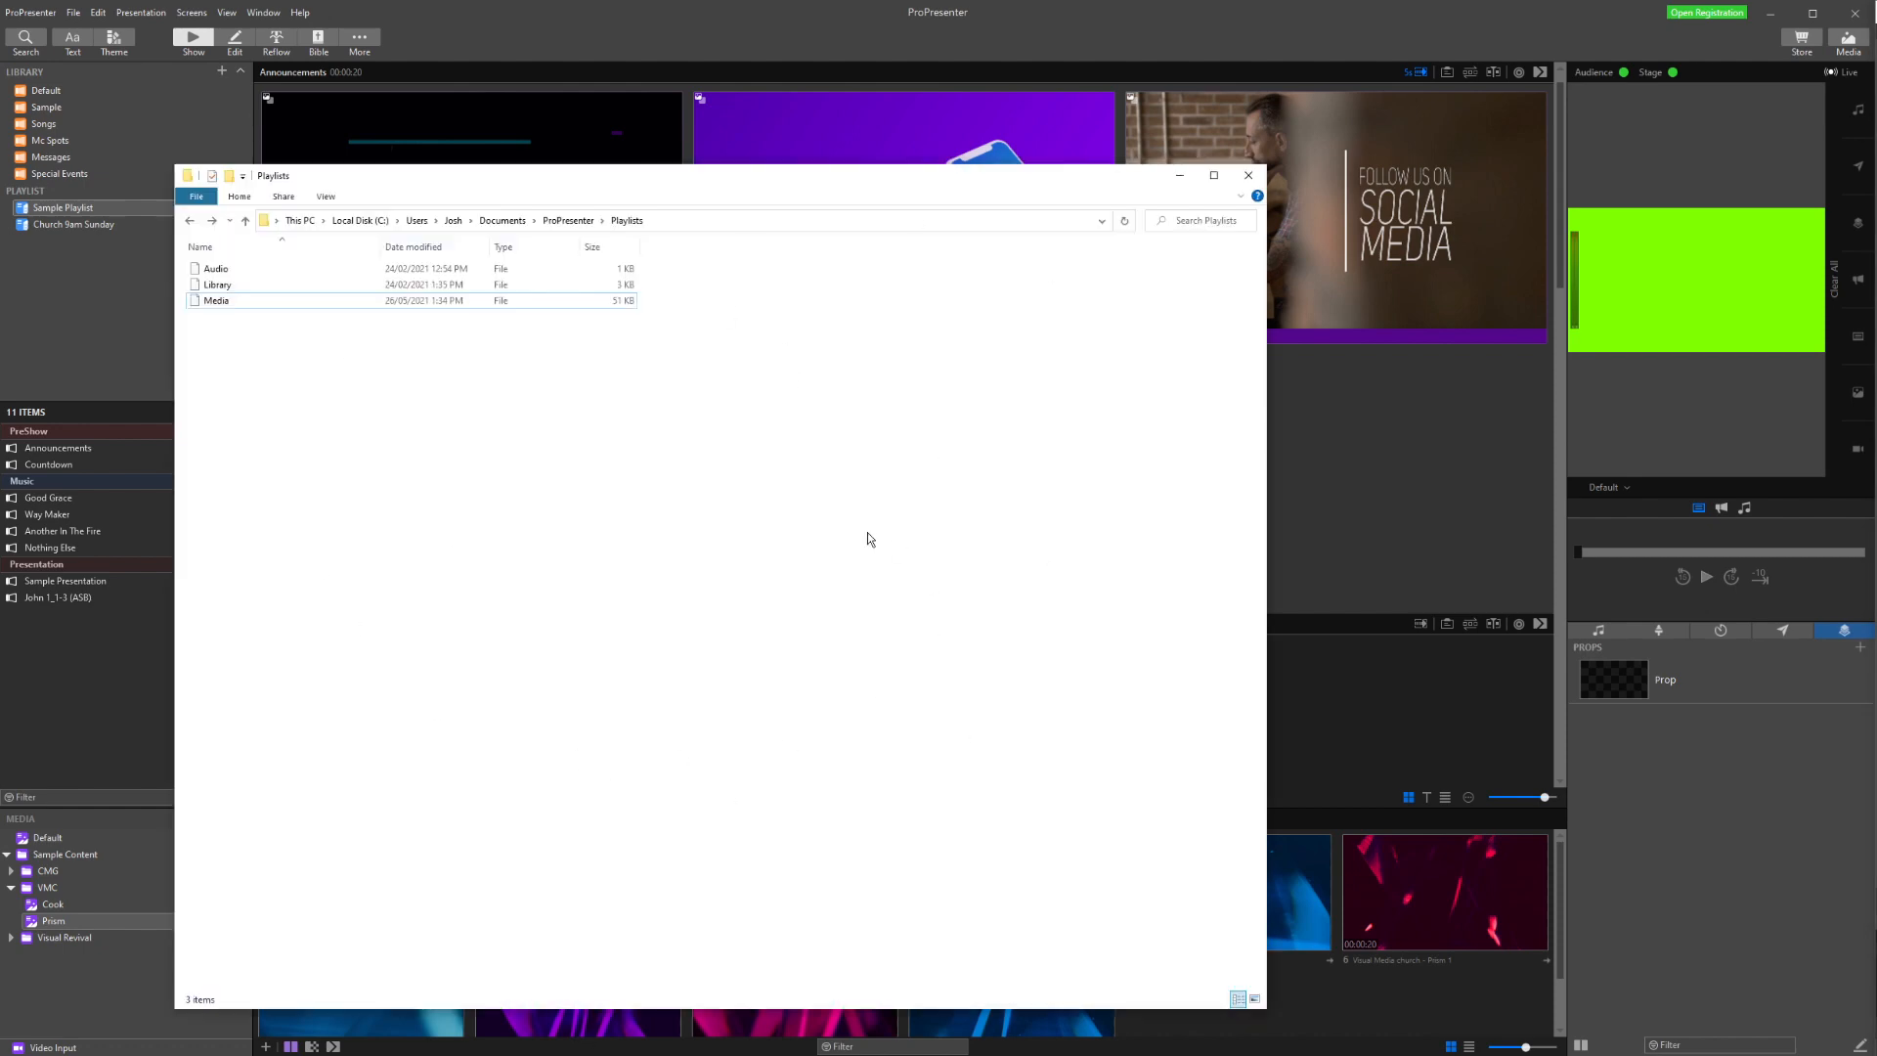
mouse_move(1399, 432)
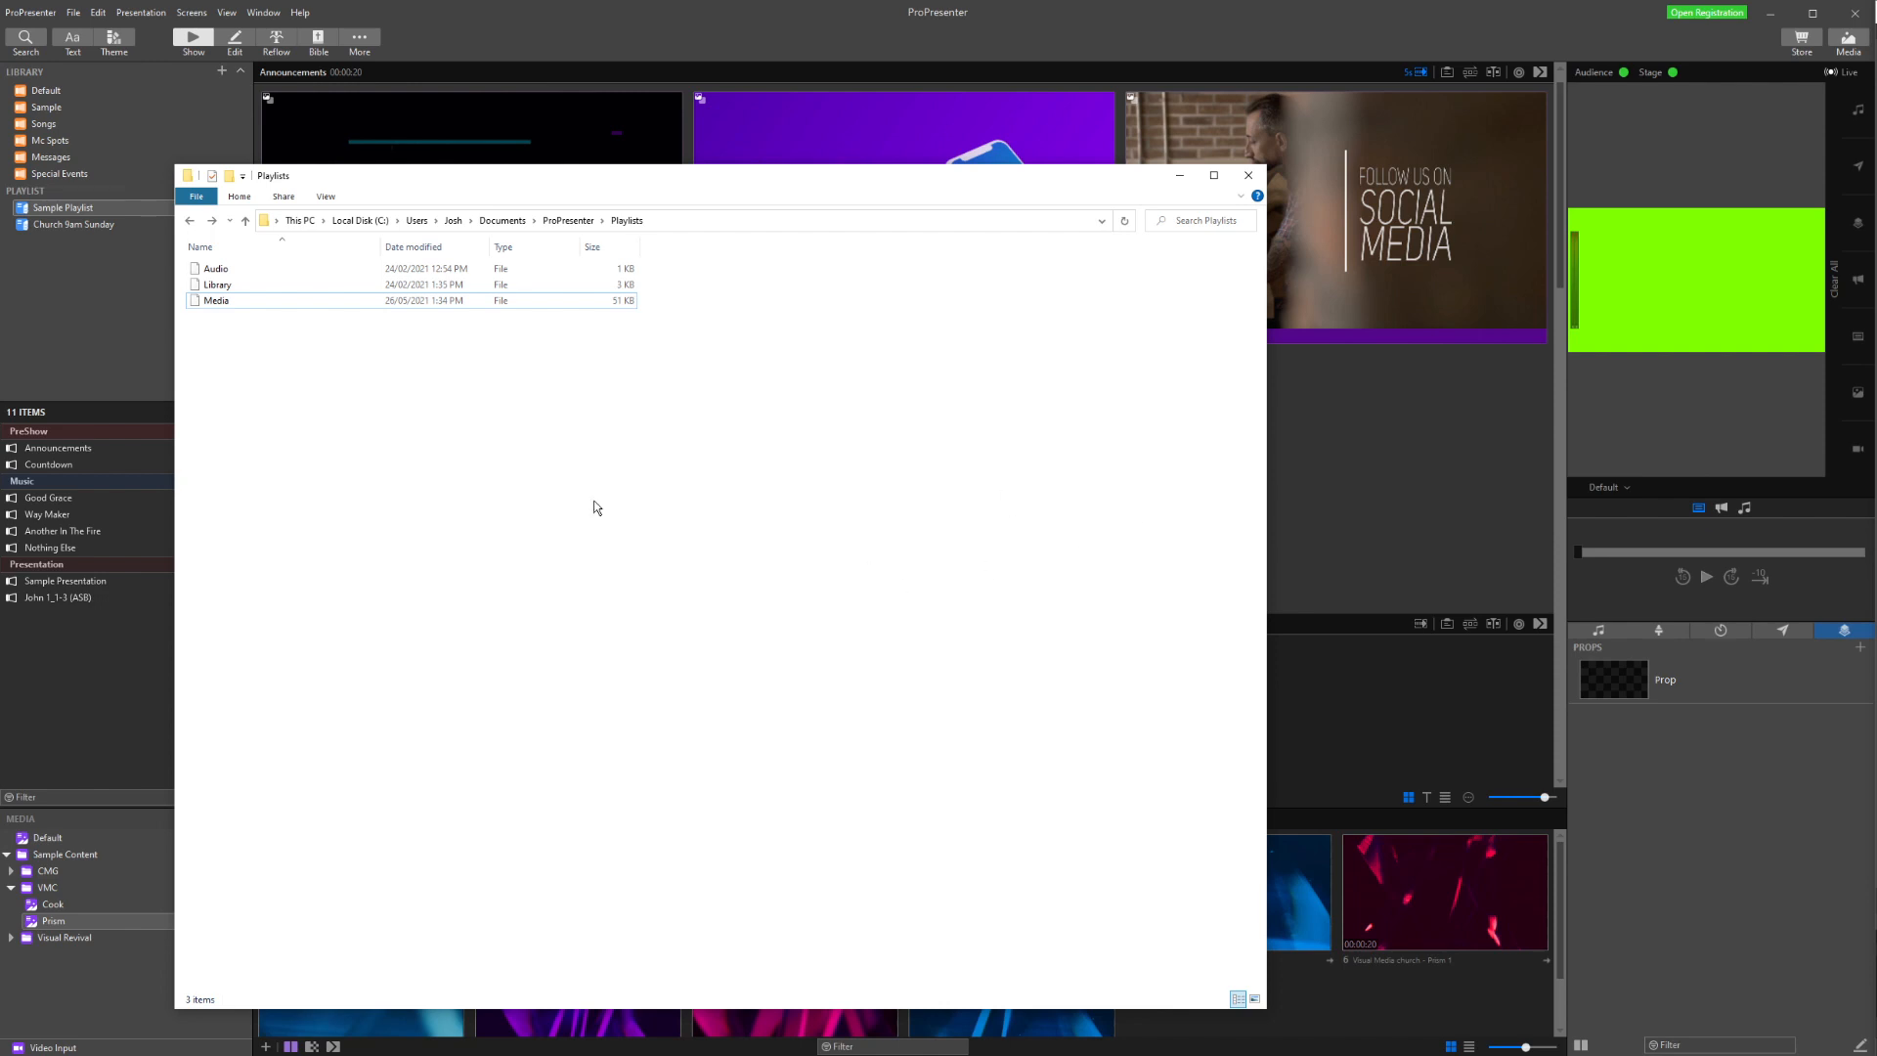
Close File Explorer and show ProPresenter's Sync preferences with the Dropbox repository path
left_click(1249, 174)
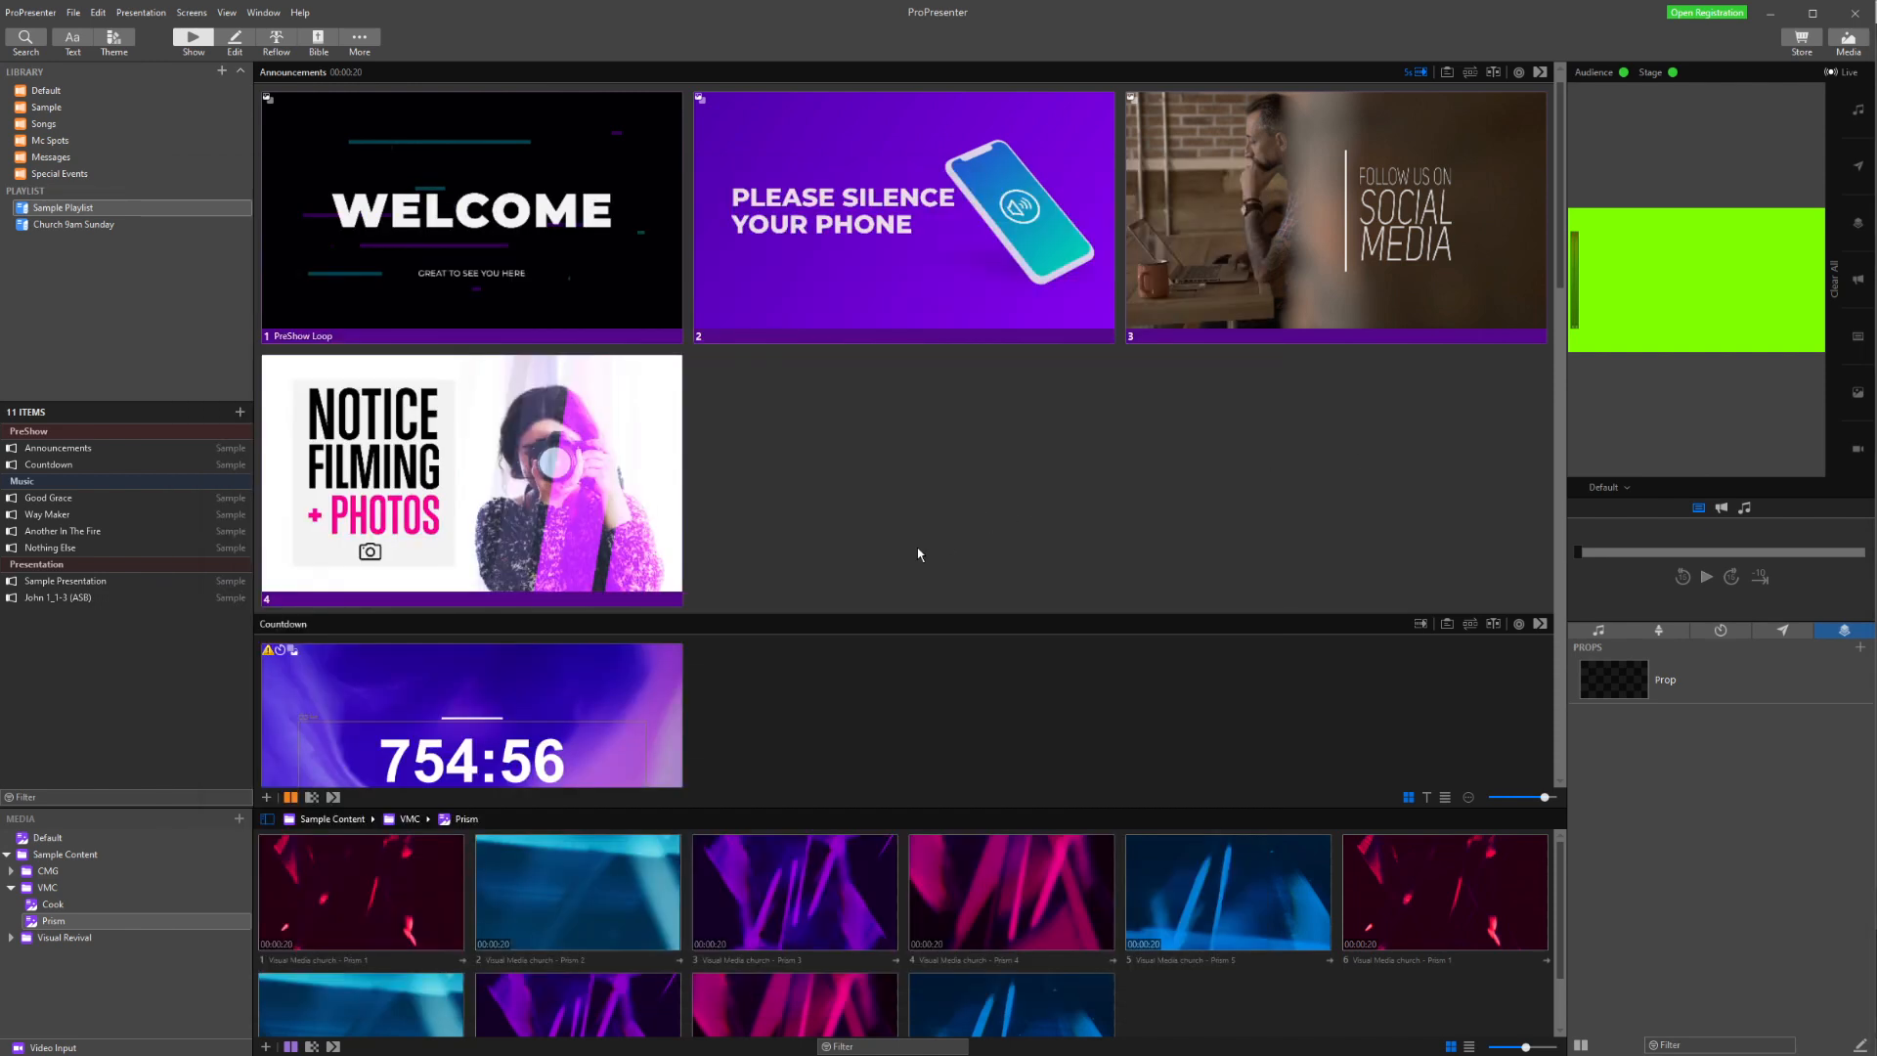
mouse_move(890, 524)
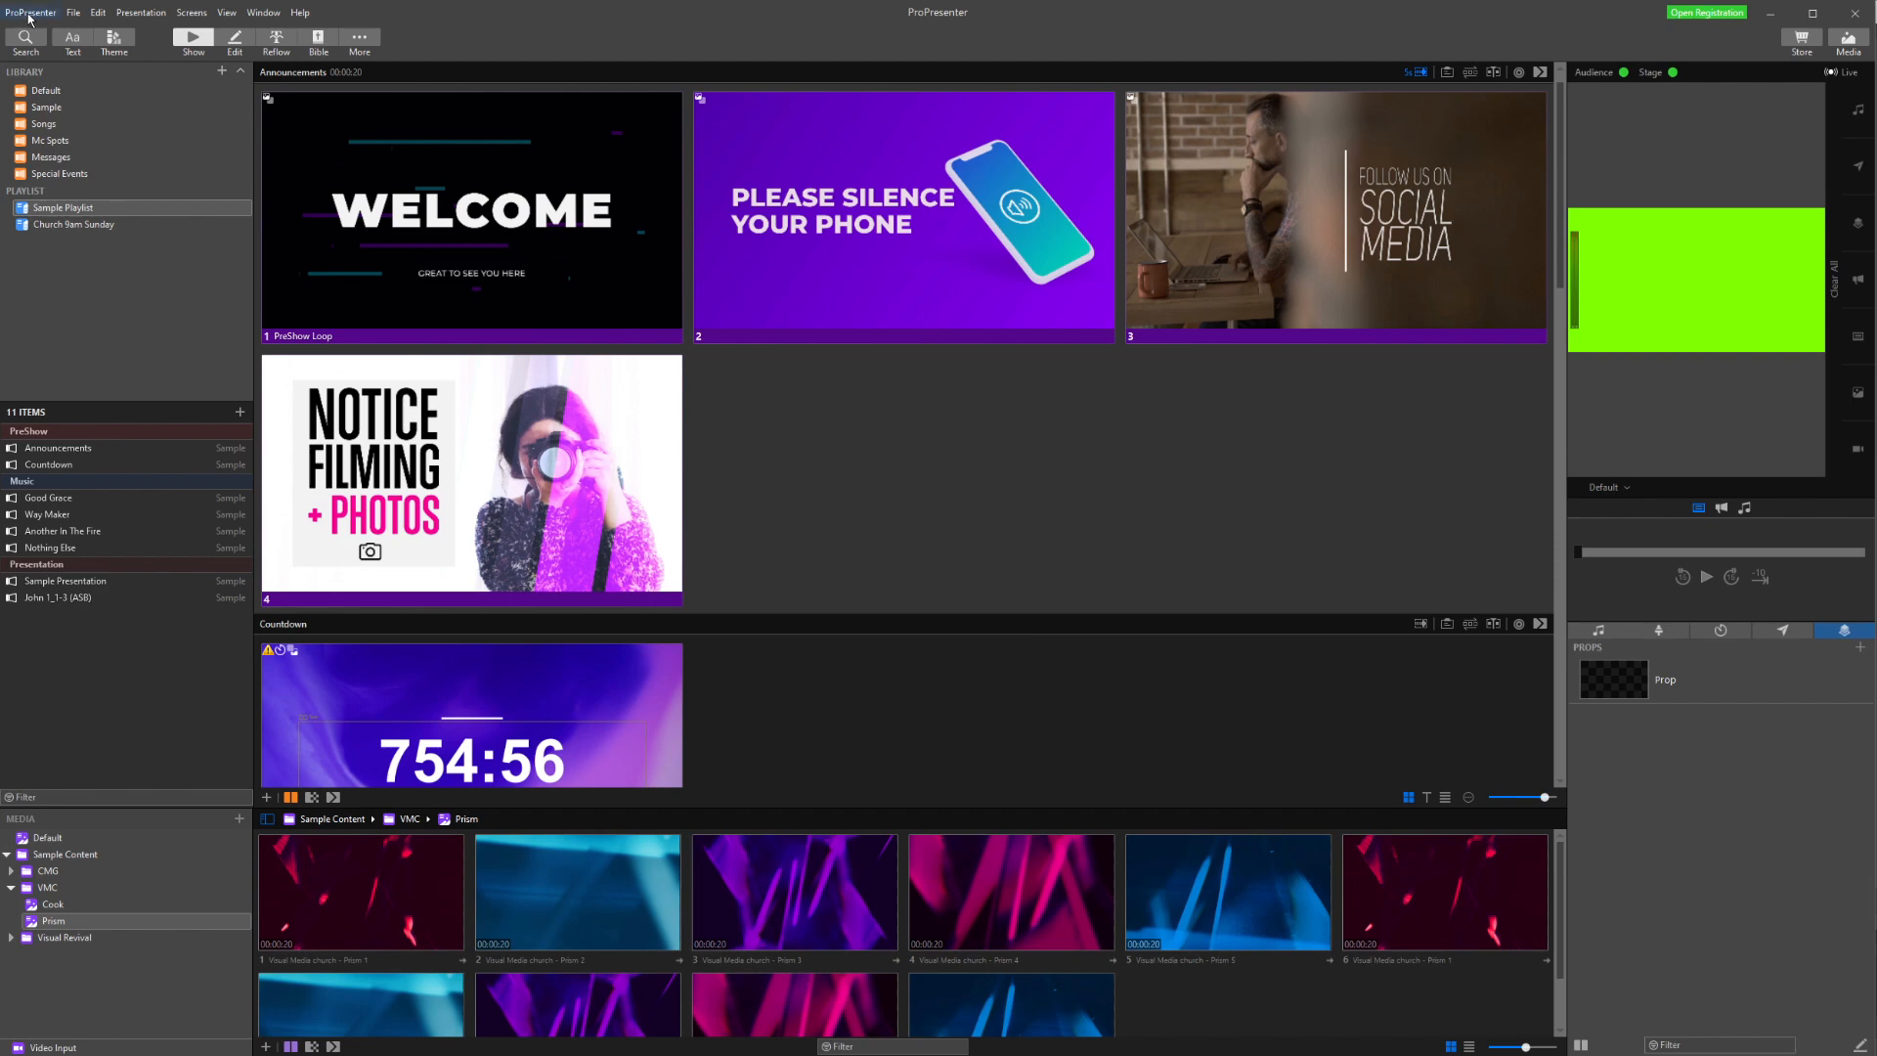
left_click(33, 12)
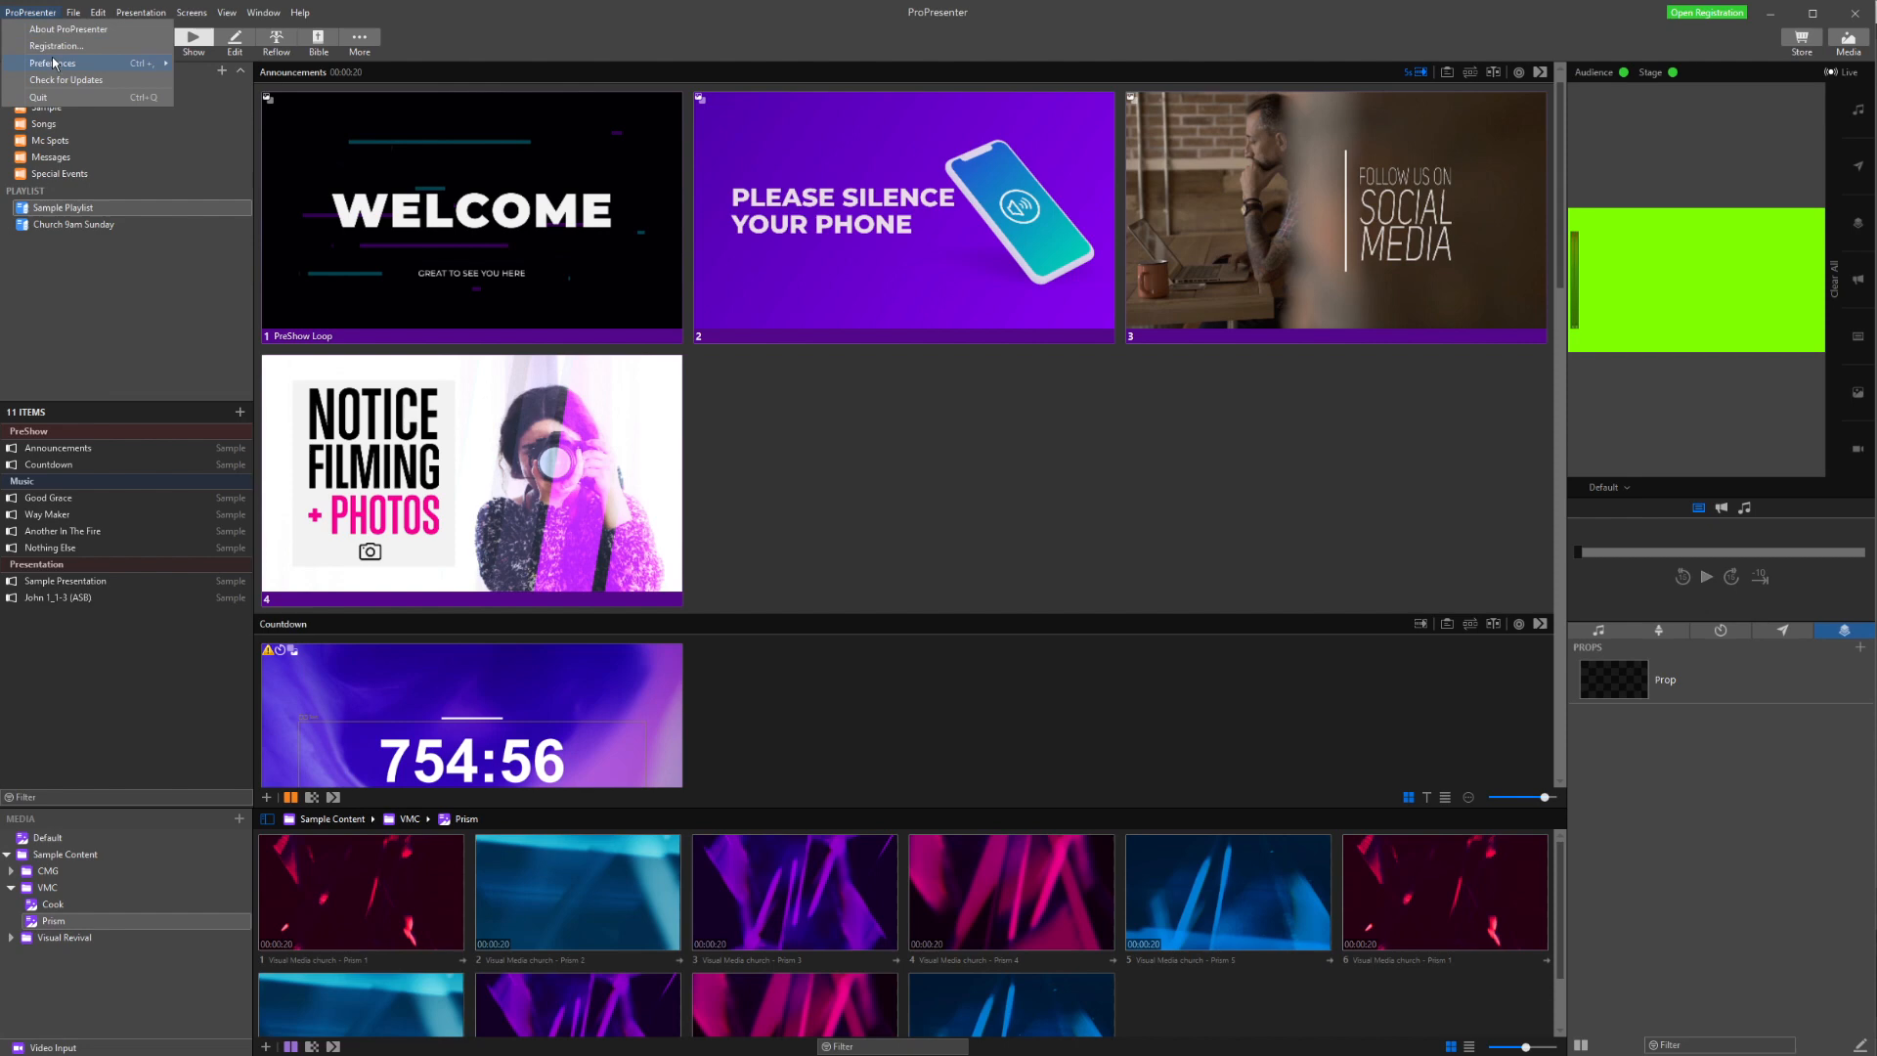
left_click(52, 62)
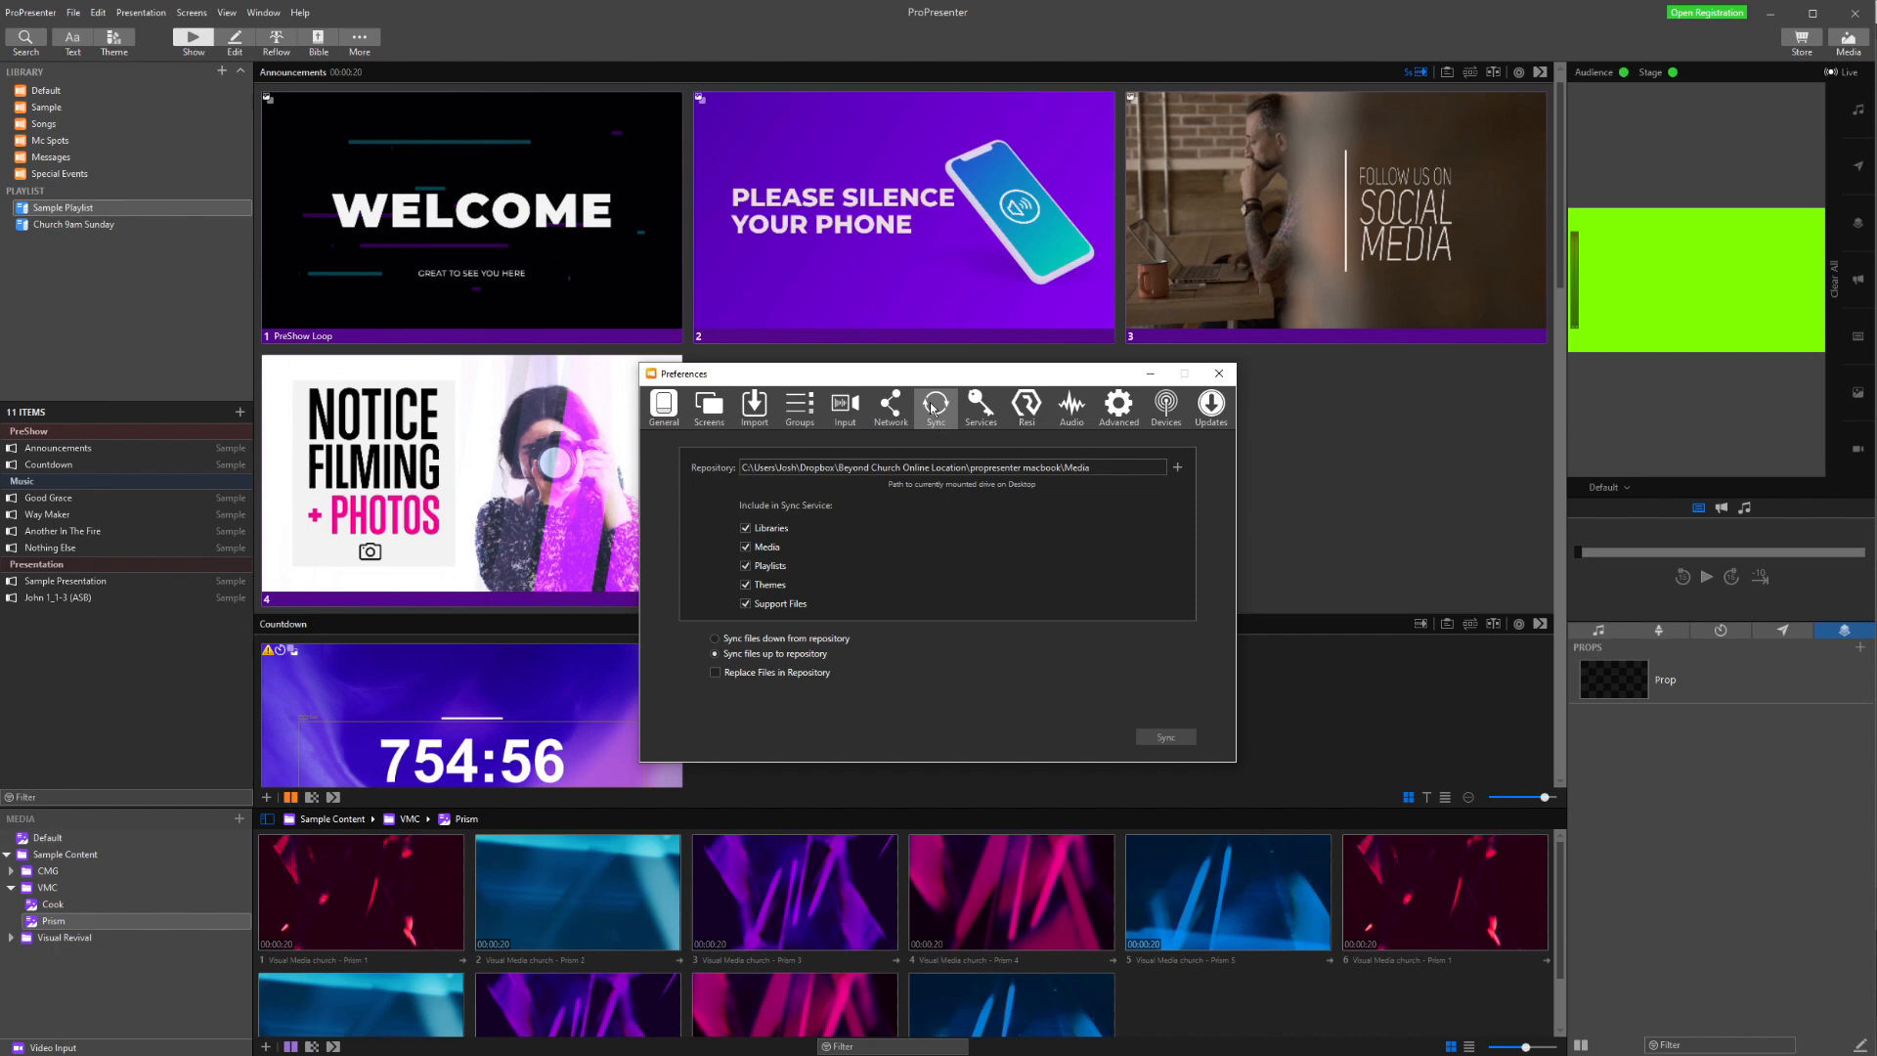
mouse_move(930, 406)
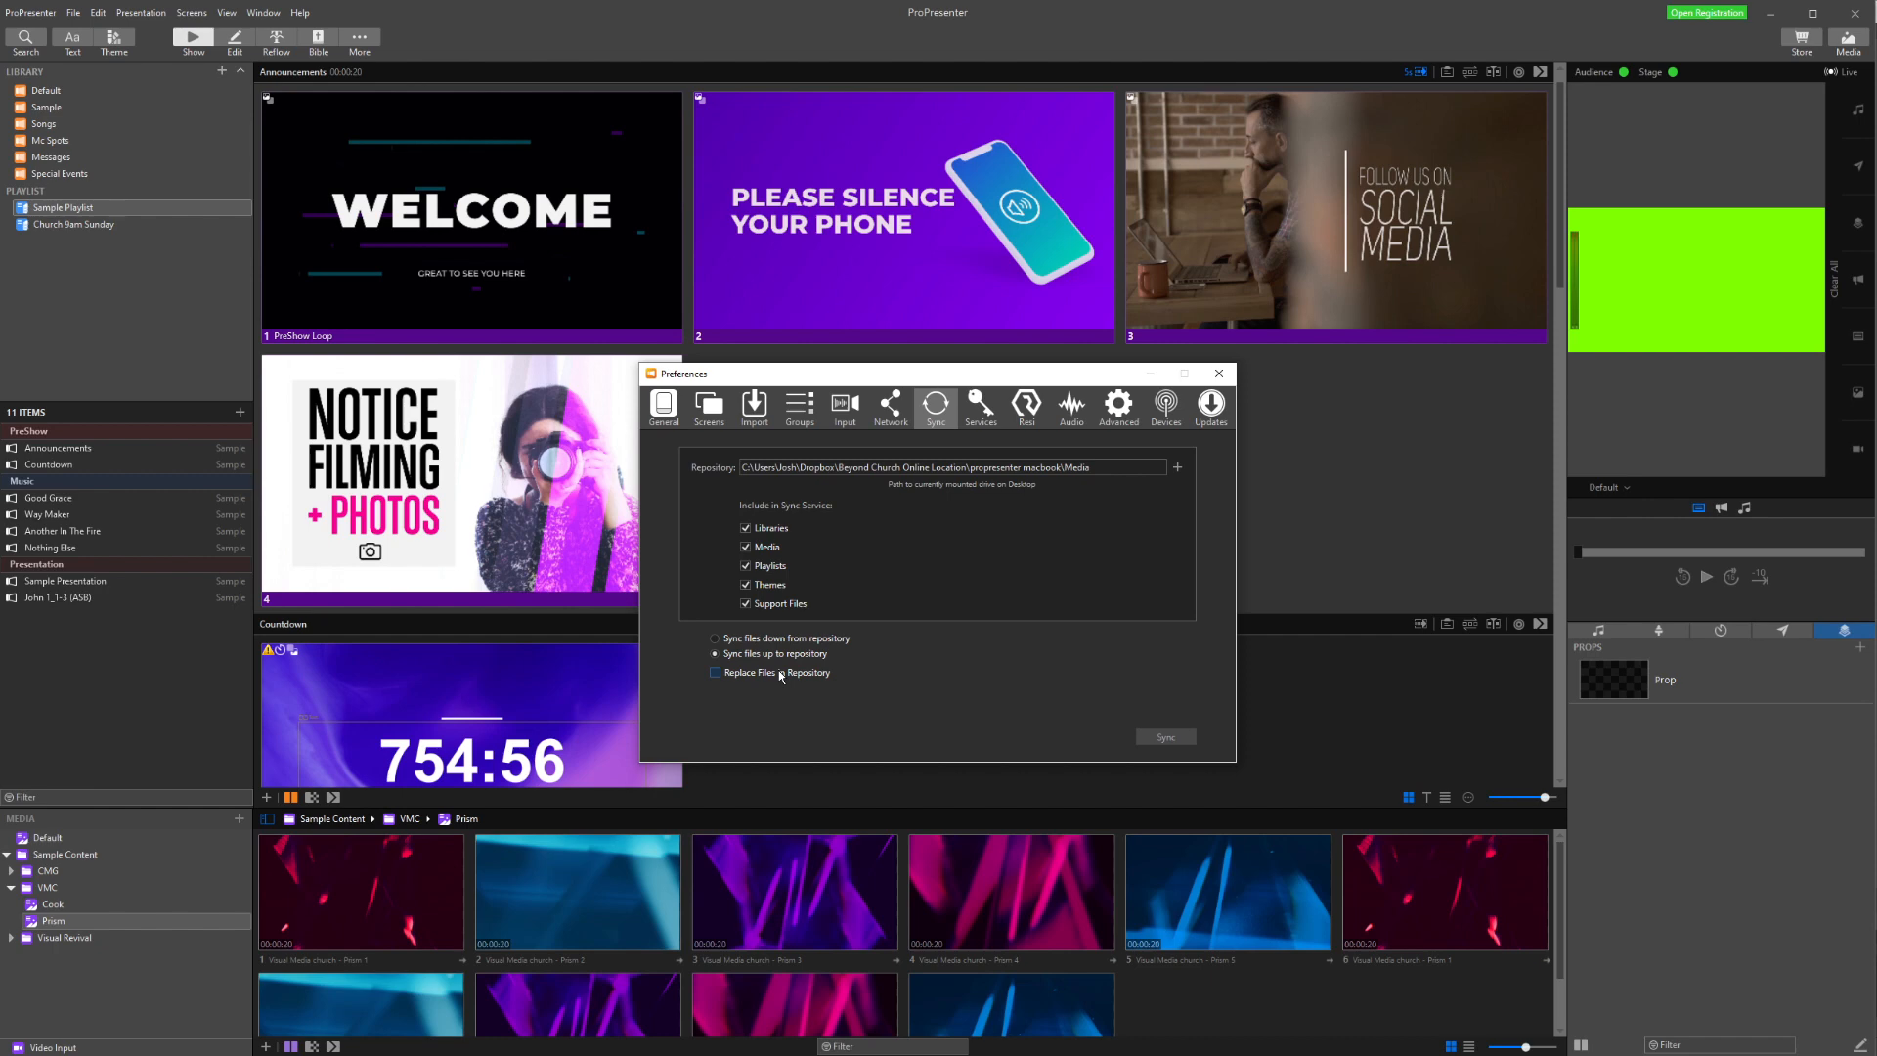
left_click(716, 671)
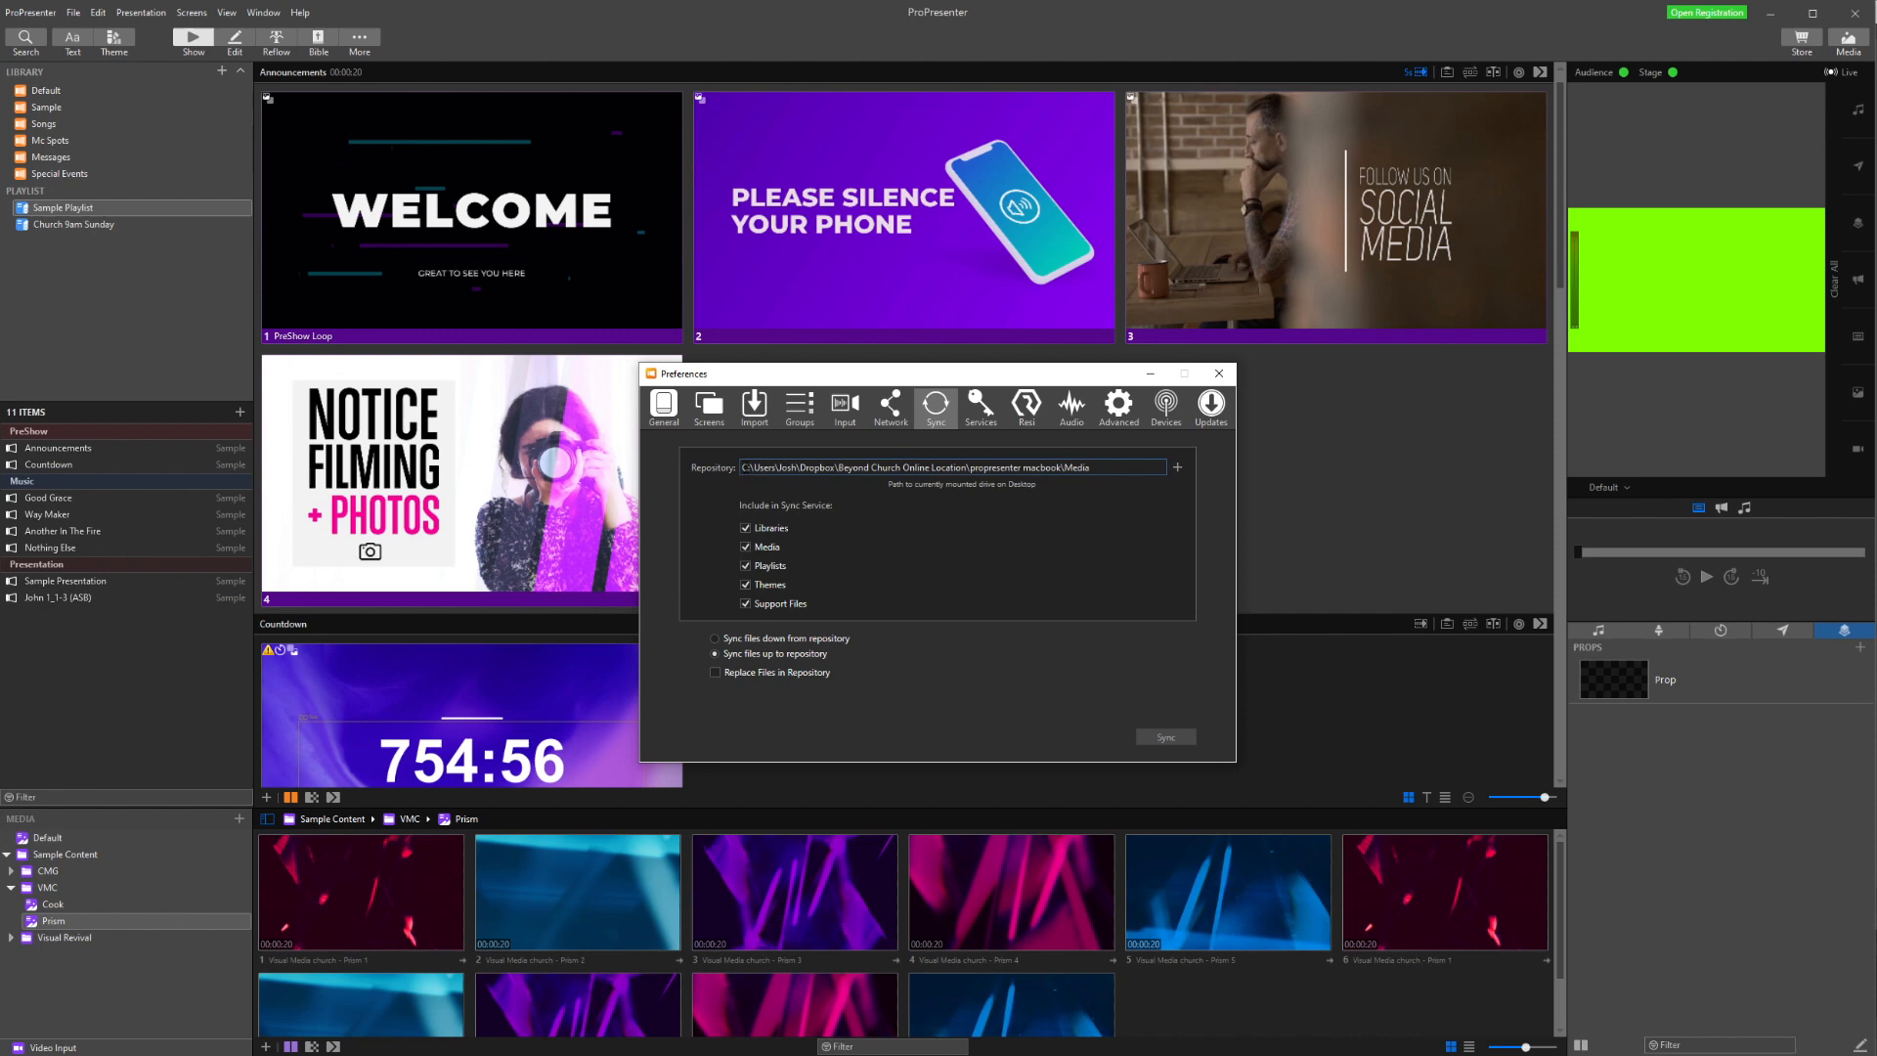
Point the sync repository at Desktop\Propresenter, keeping 'Sync files up to repository' selected
left_click(1175, 467)
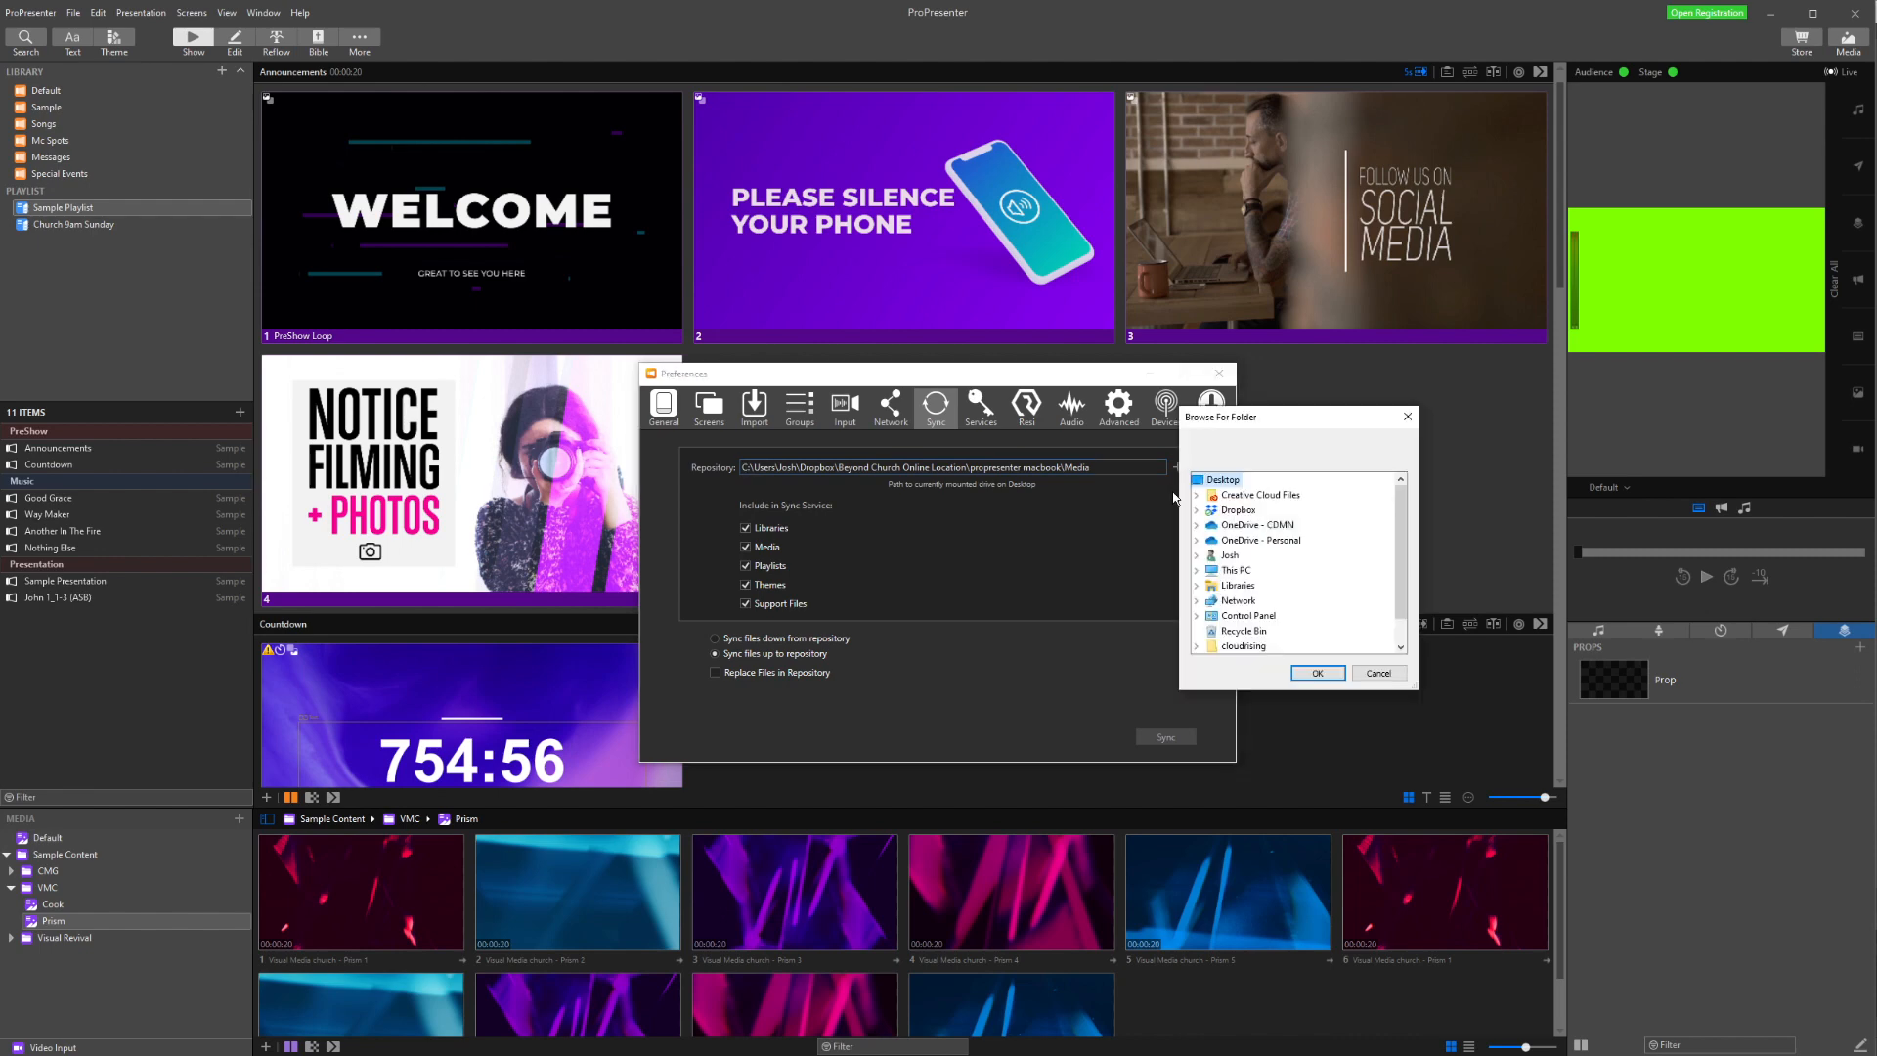
mouse_move(1263, 510)
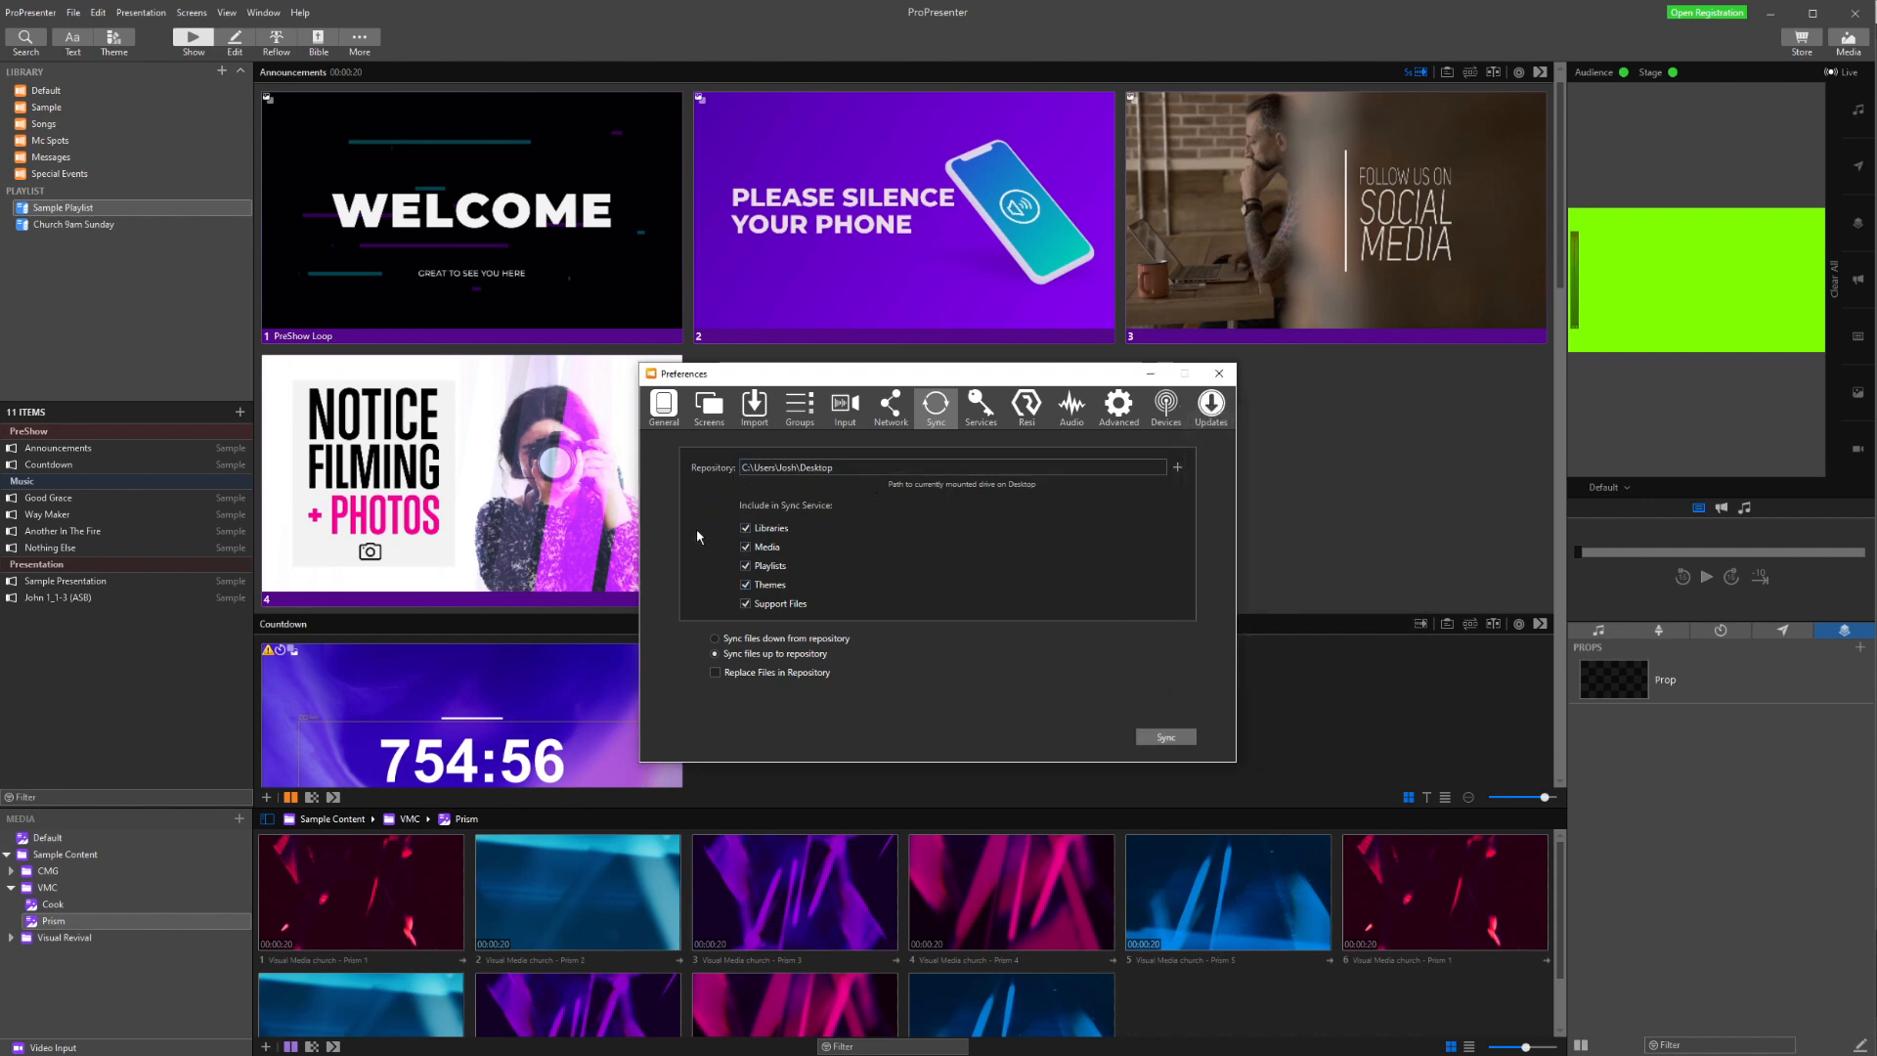
mouse_move(890, 555)
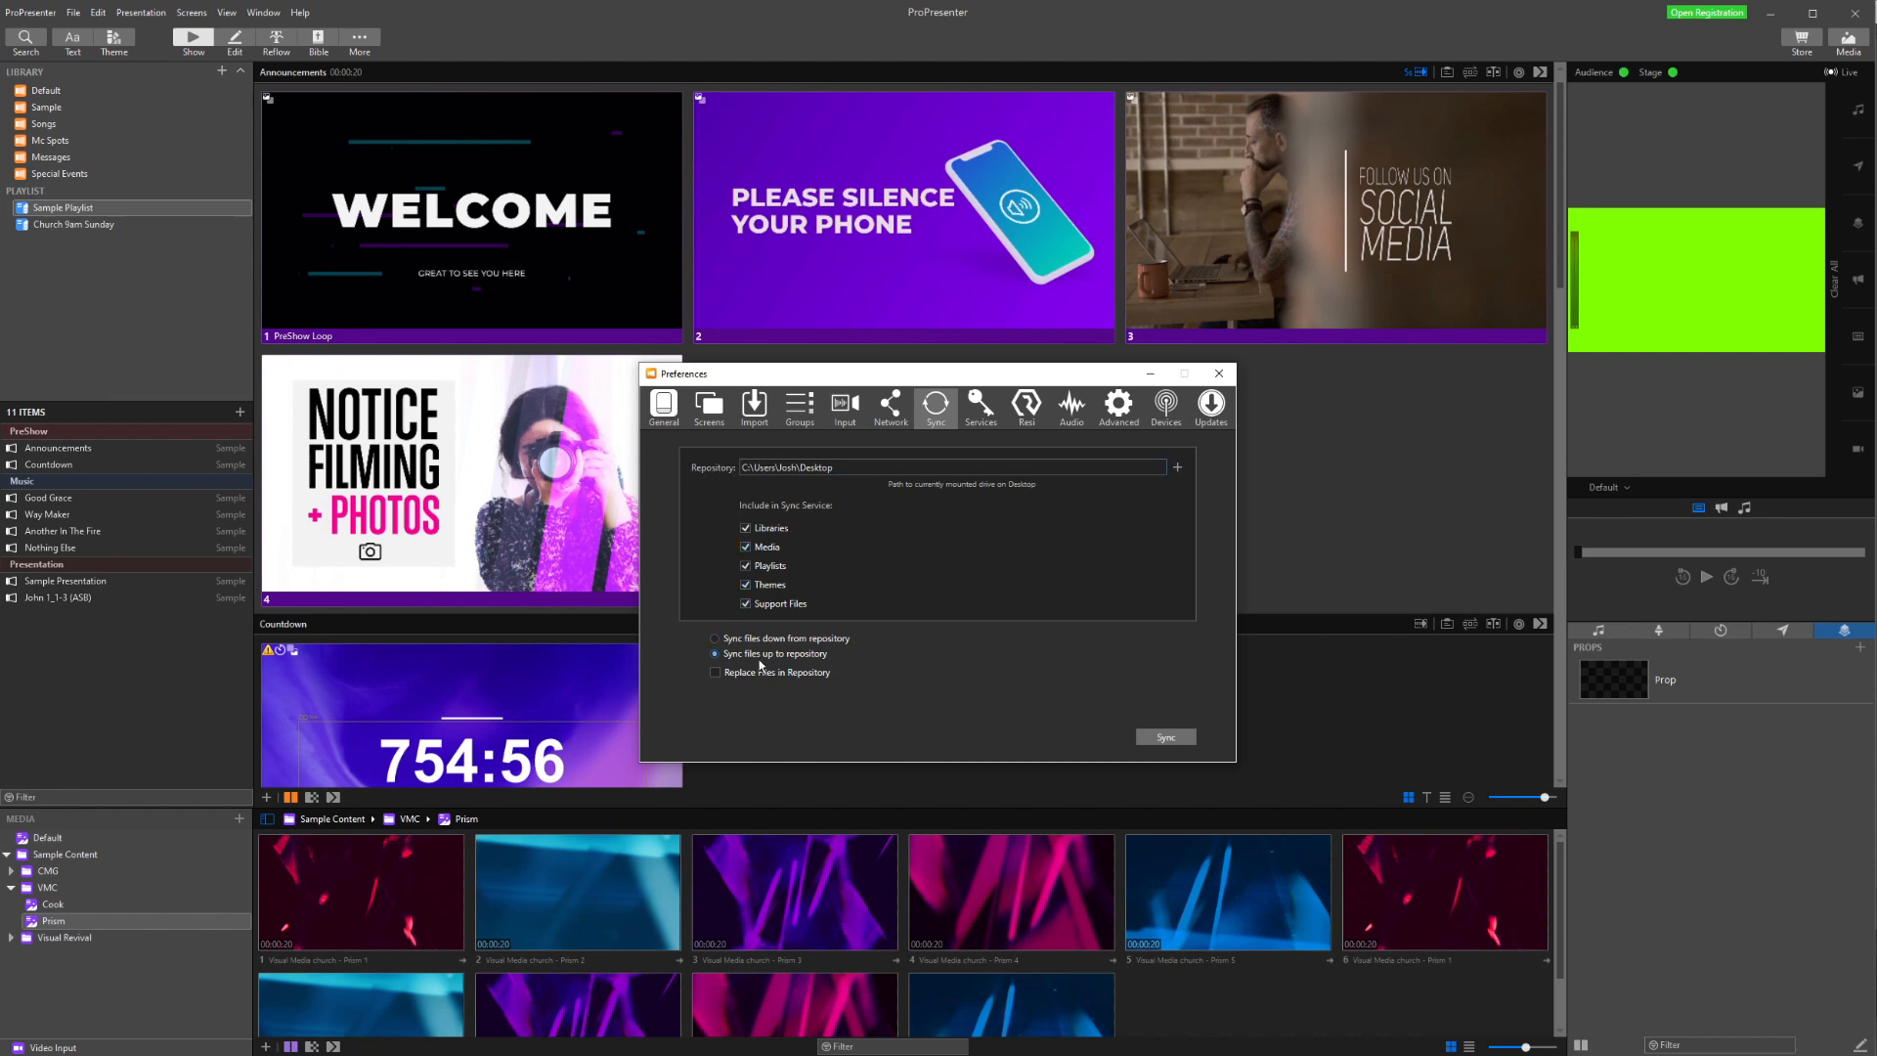
left_click(715, 671)
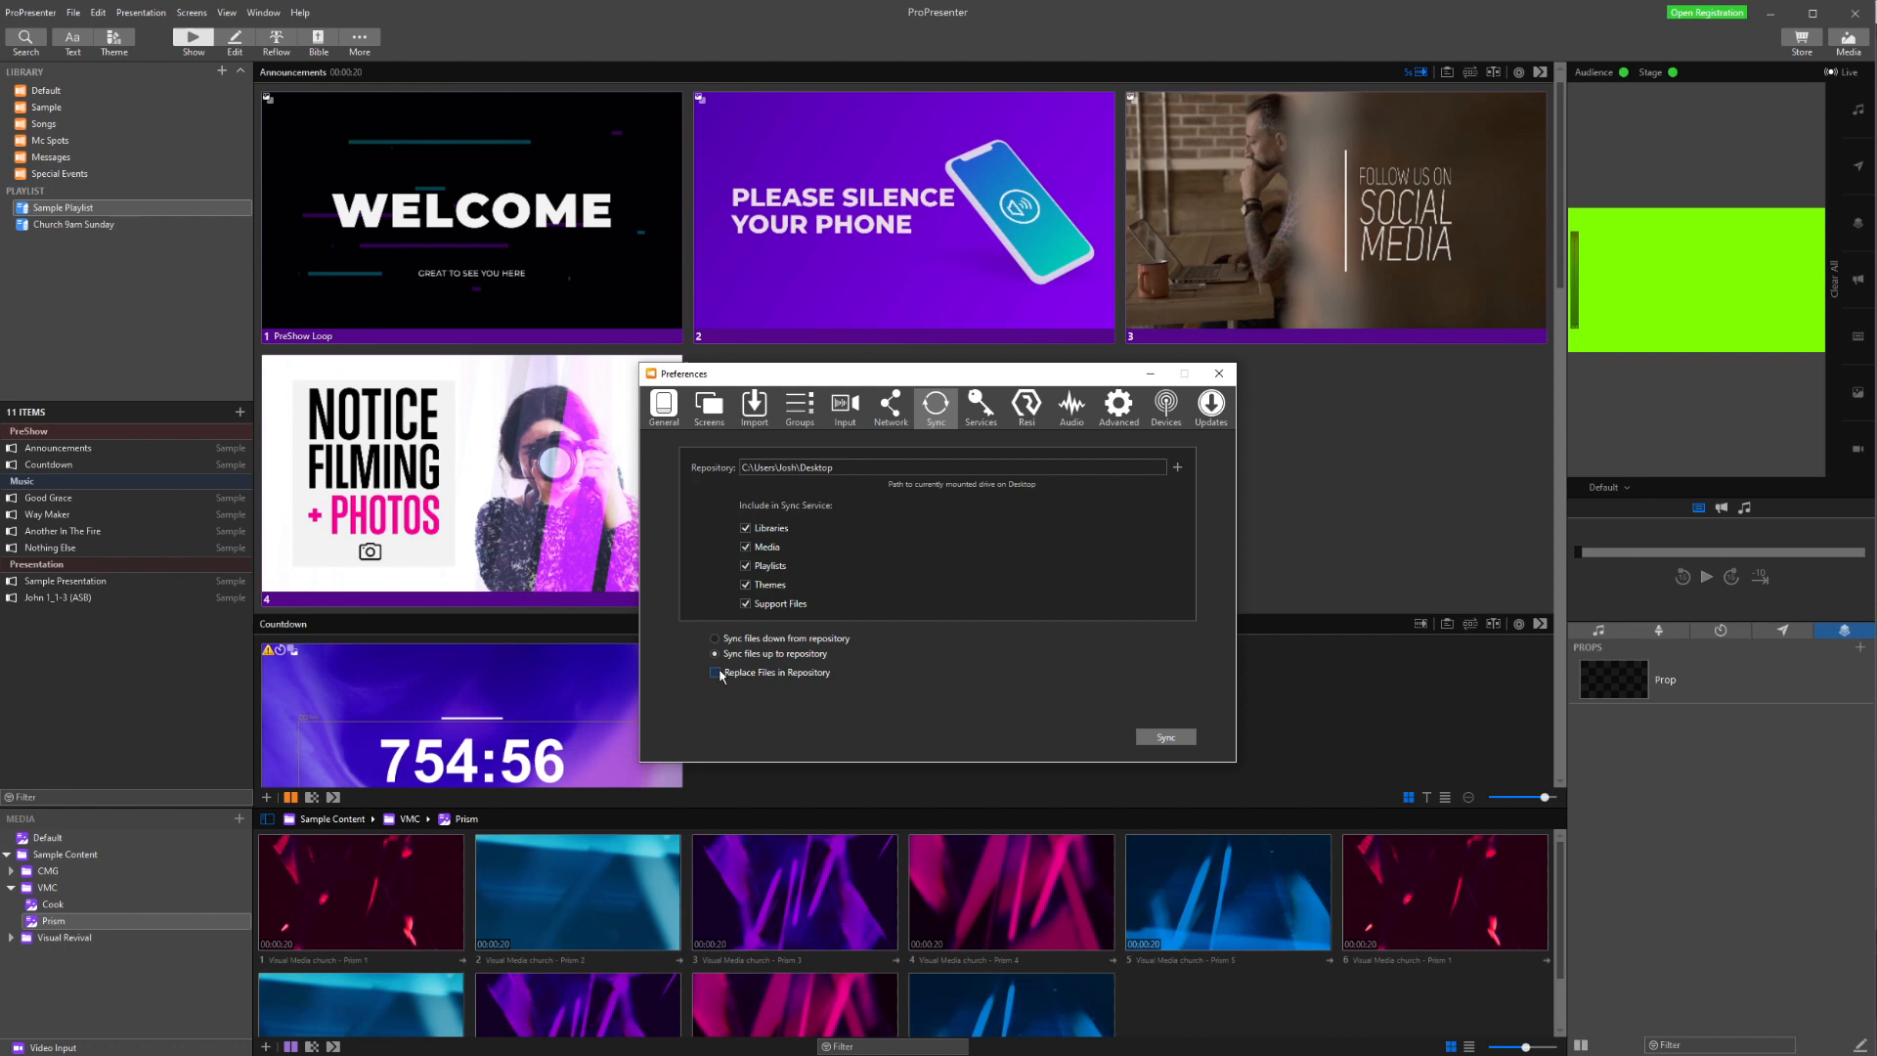
left_click(717, 670)
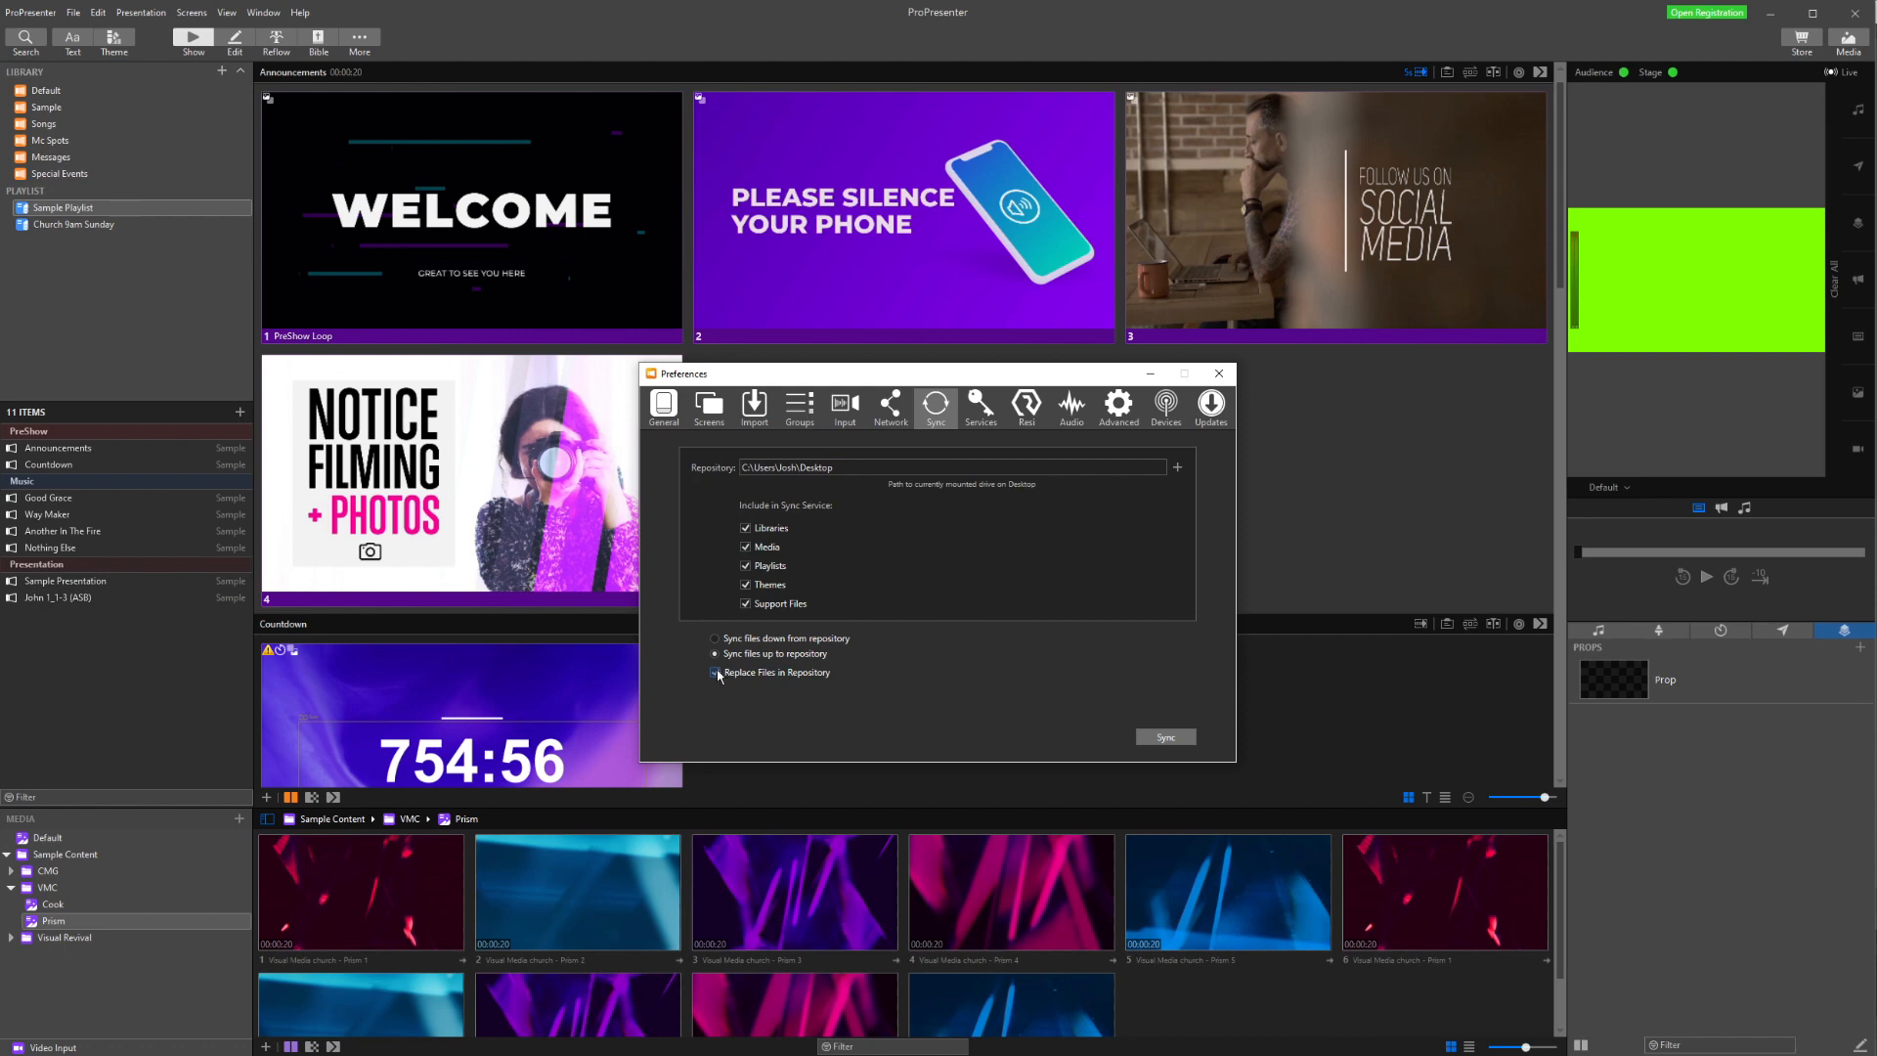
left_click(715, 670)
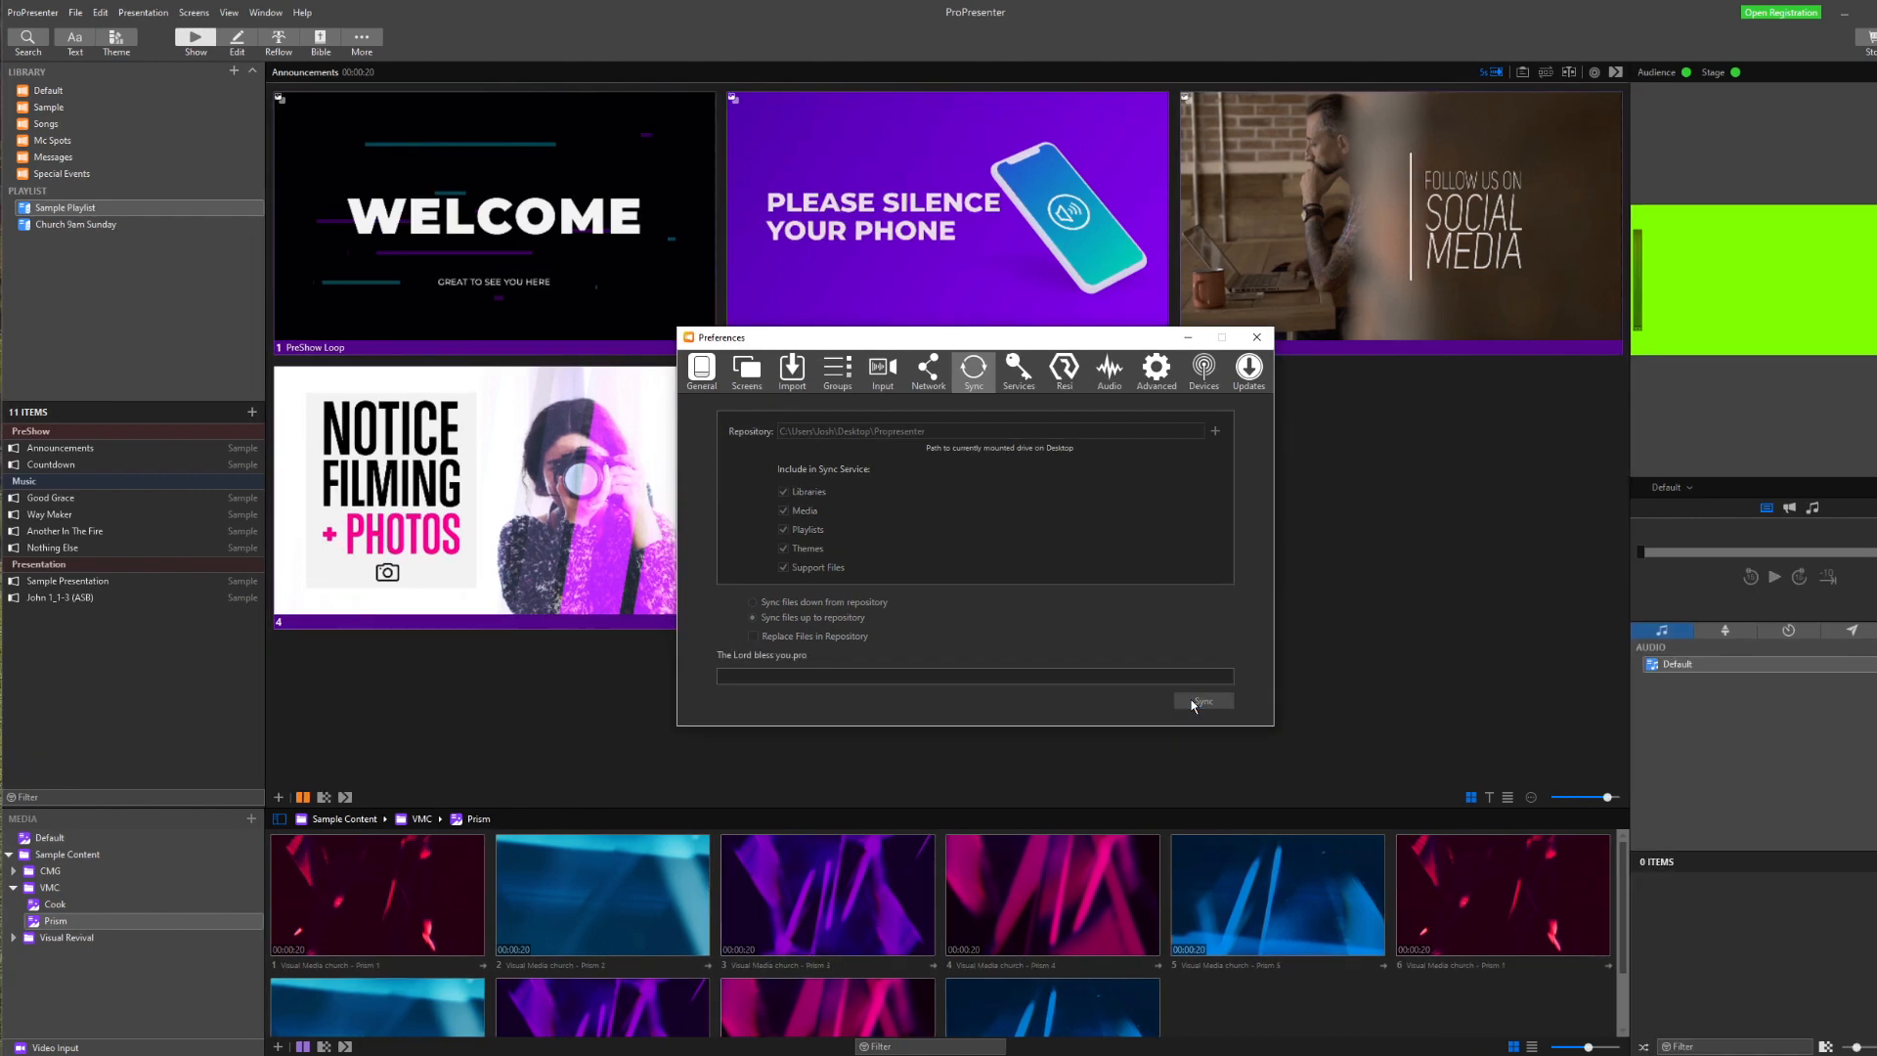
Run the upload sync, close Preferences and delete the playlists so the library is empty
left_click(1202, 702)
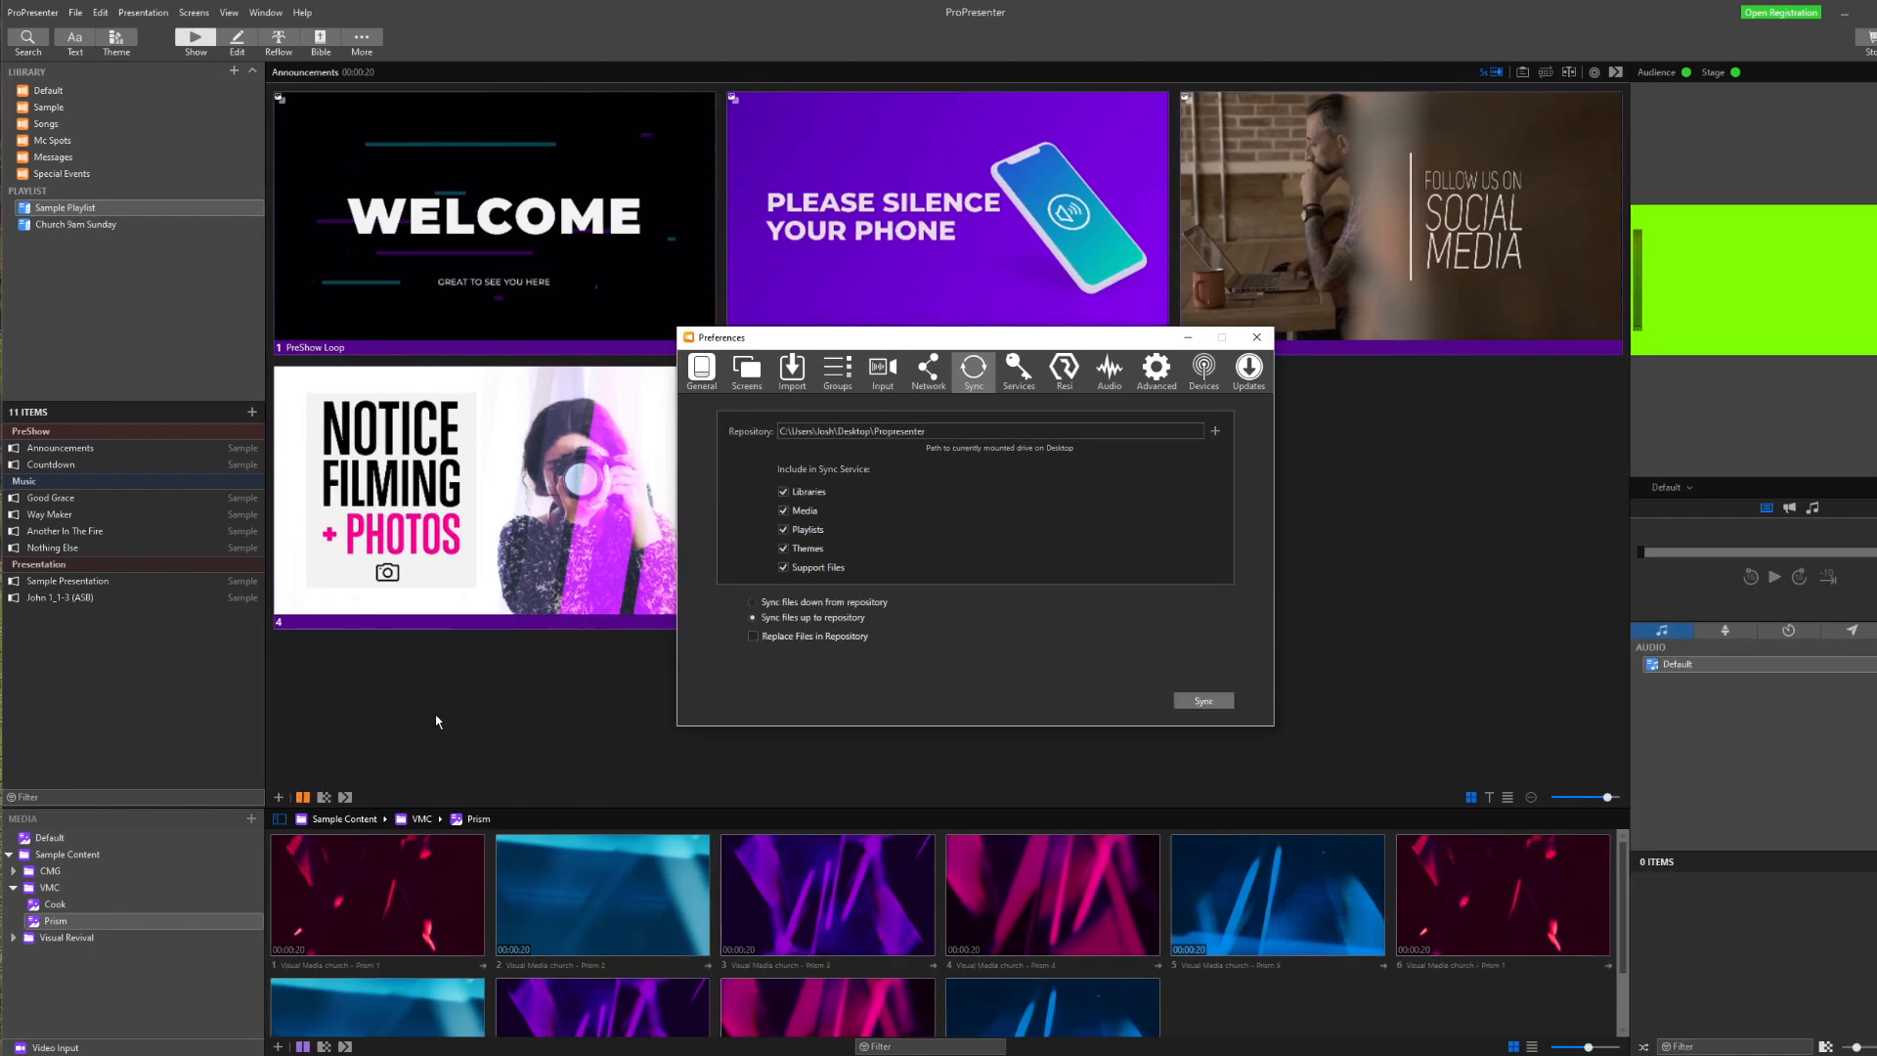
left_click(1255, 337)
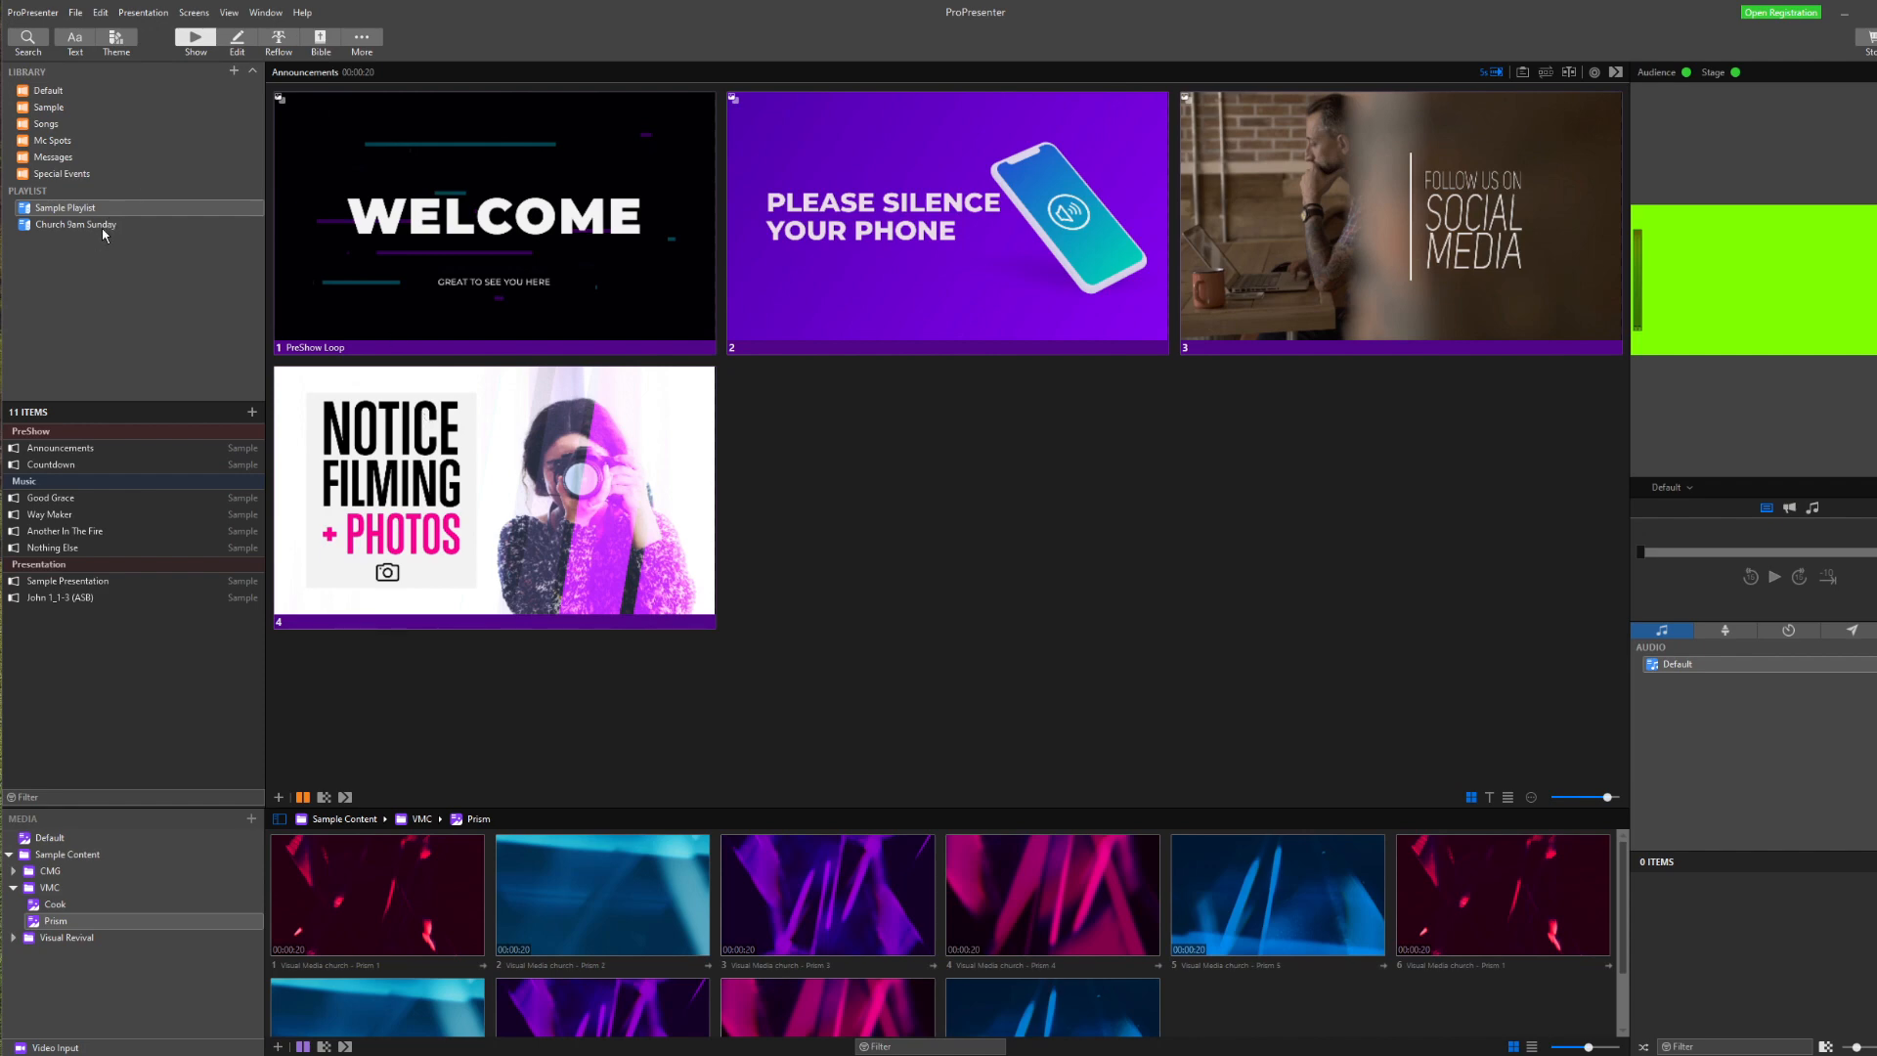
left_click(64, 208)
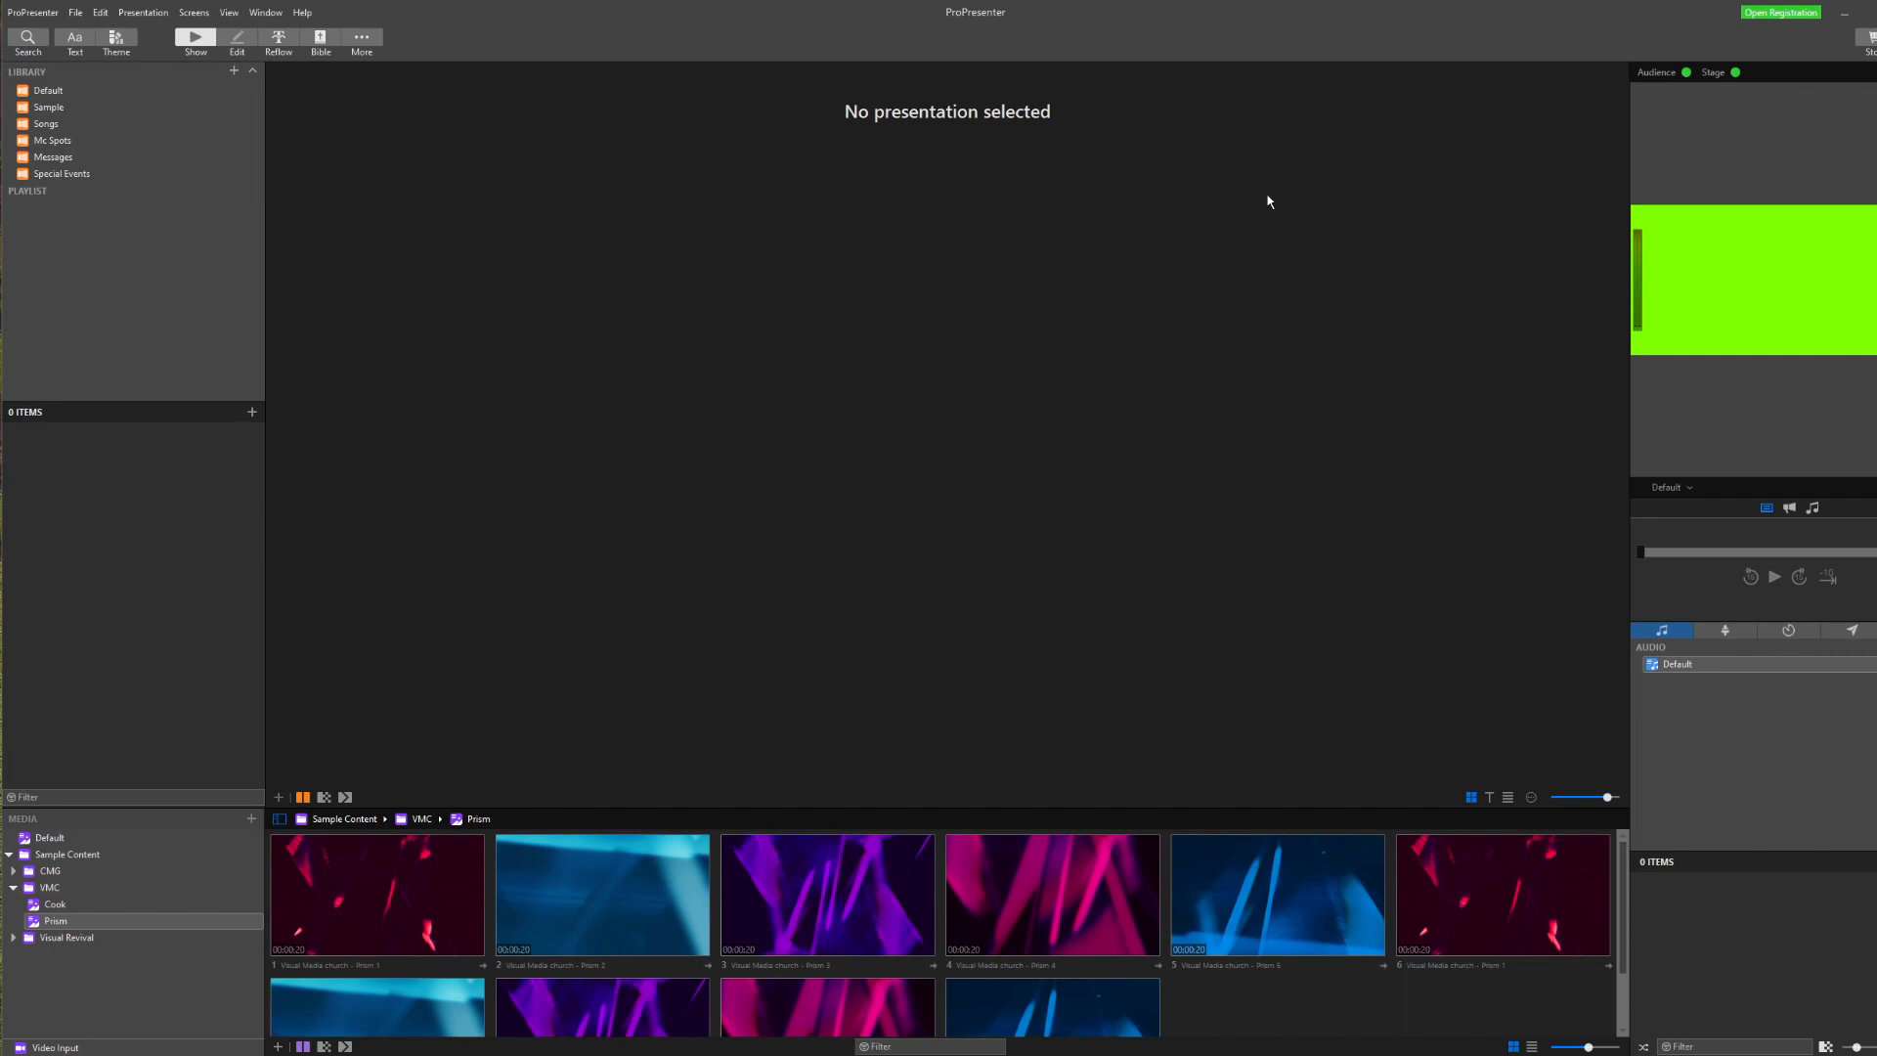
left_click(33, 11)
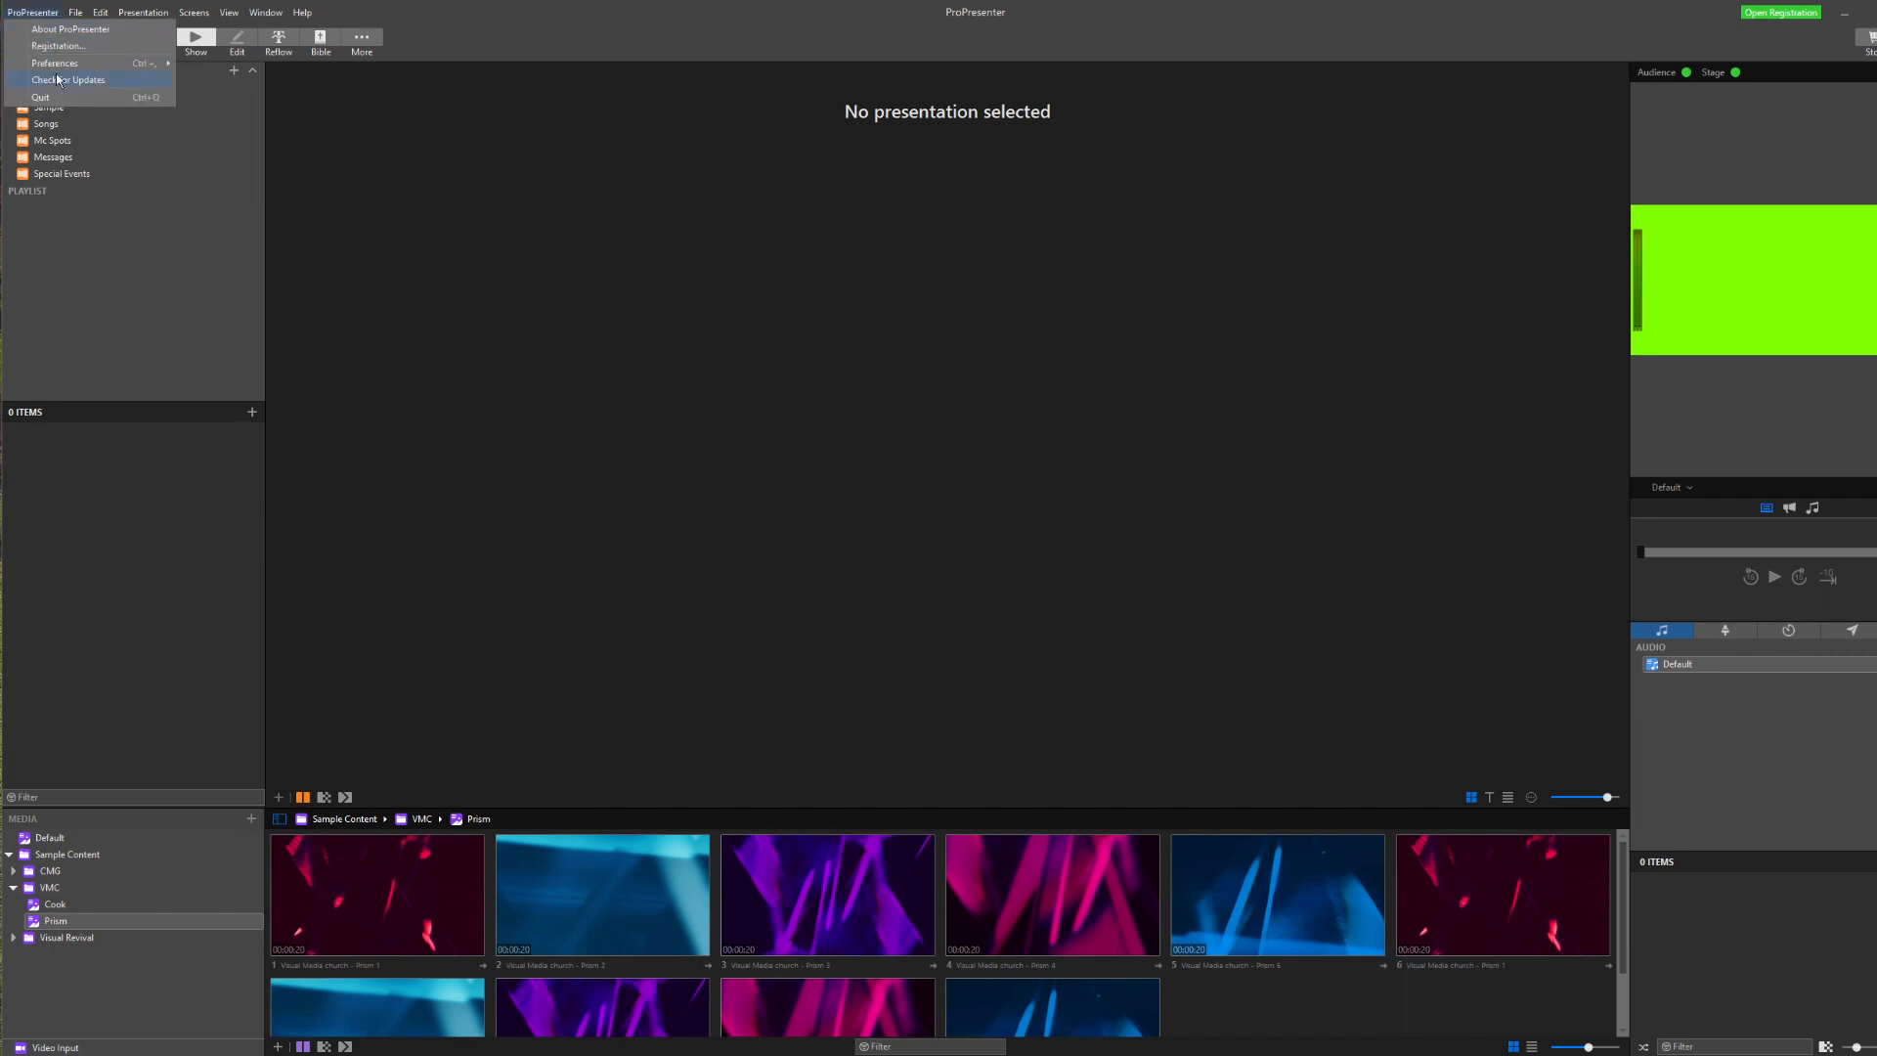
Sync files down from the repository with 'Replace My Files', restoring both playlists and their 11 items
left_click(55, 62)
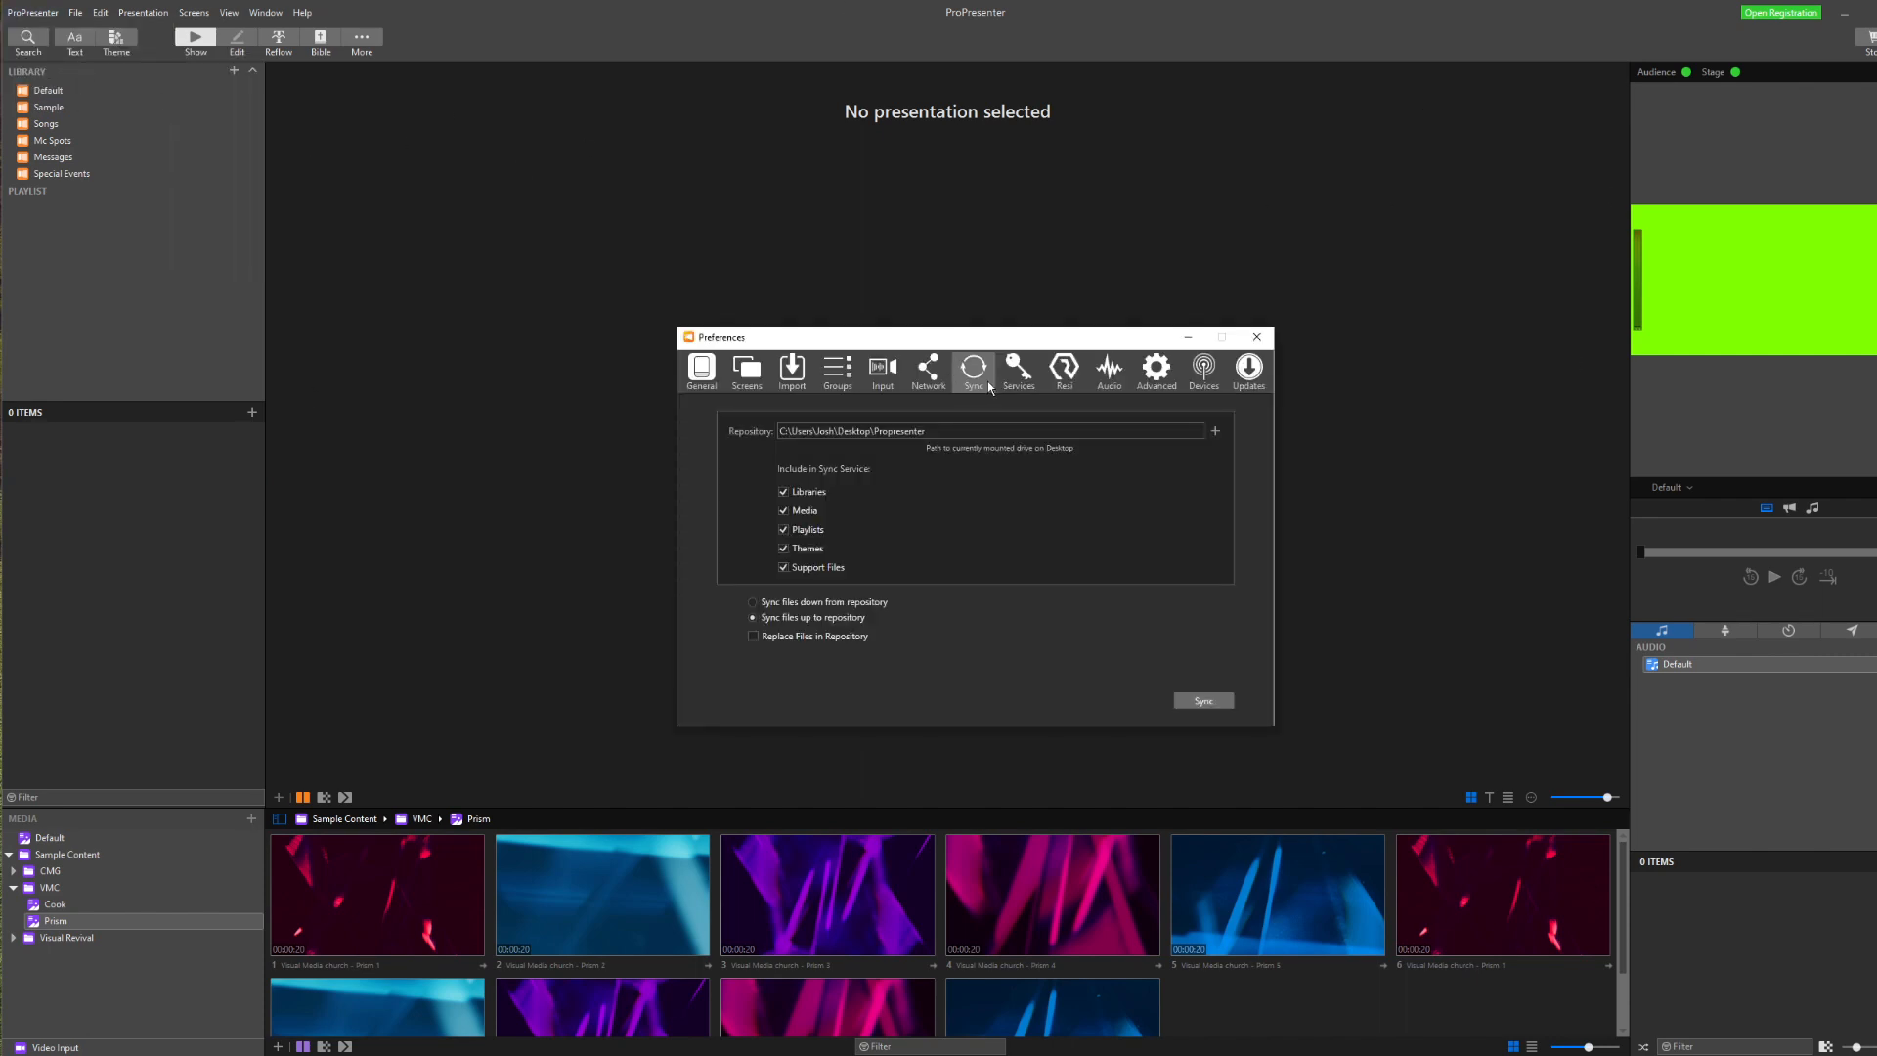
left_click(993, 430)
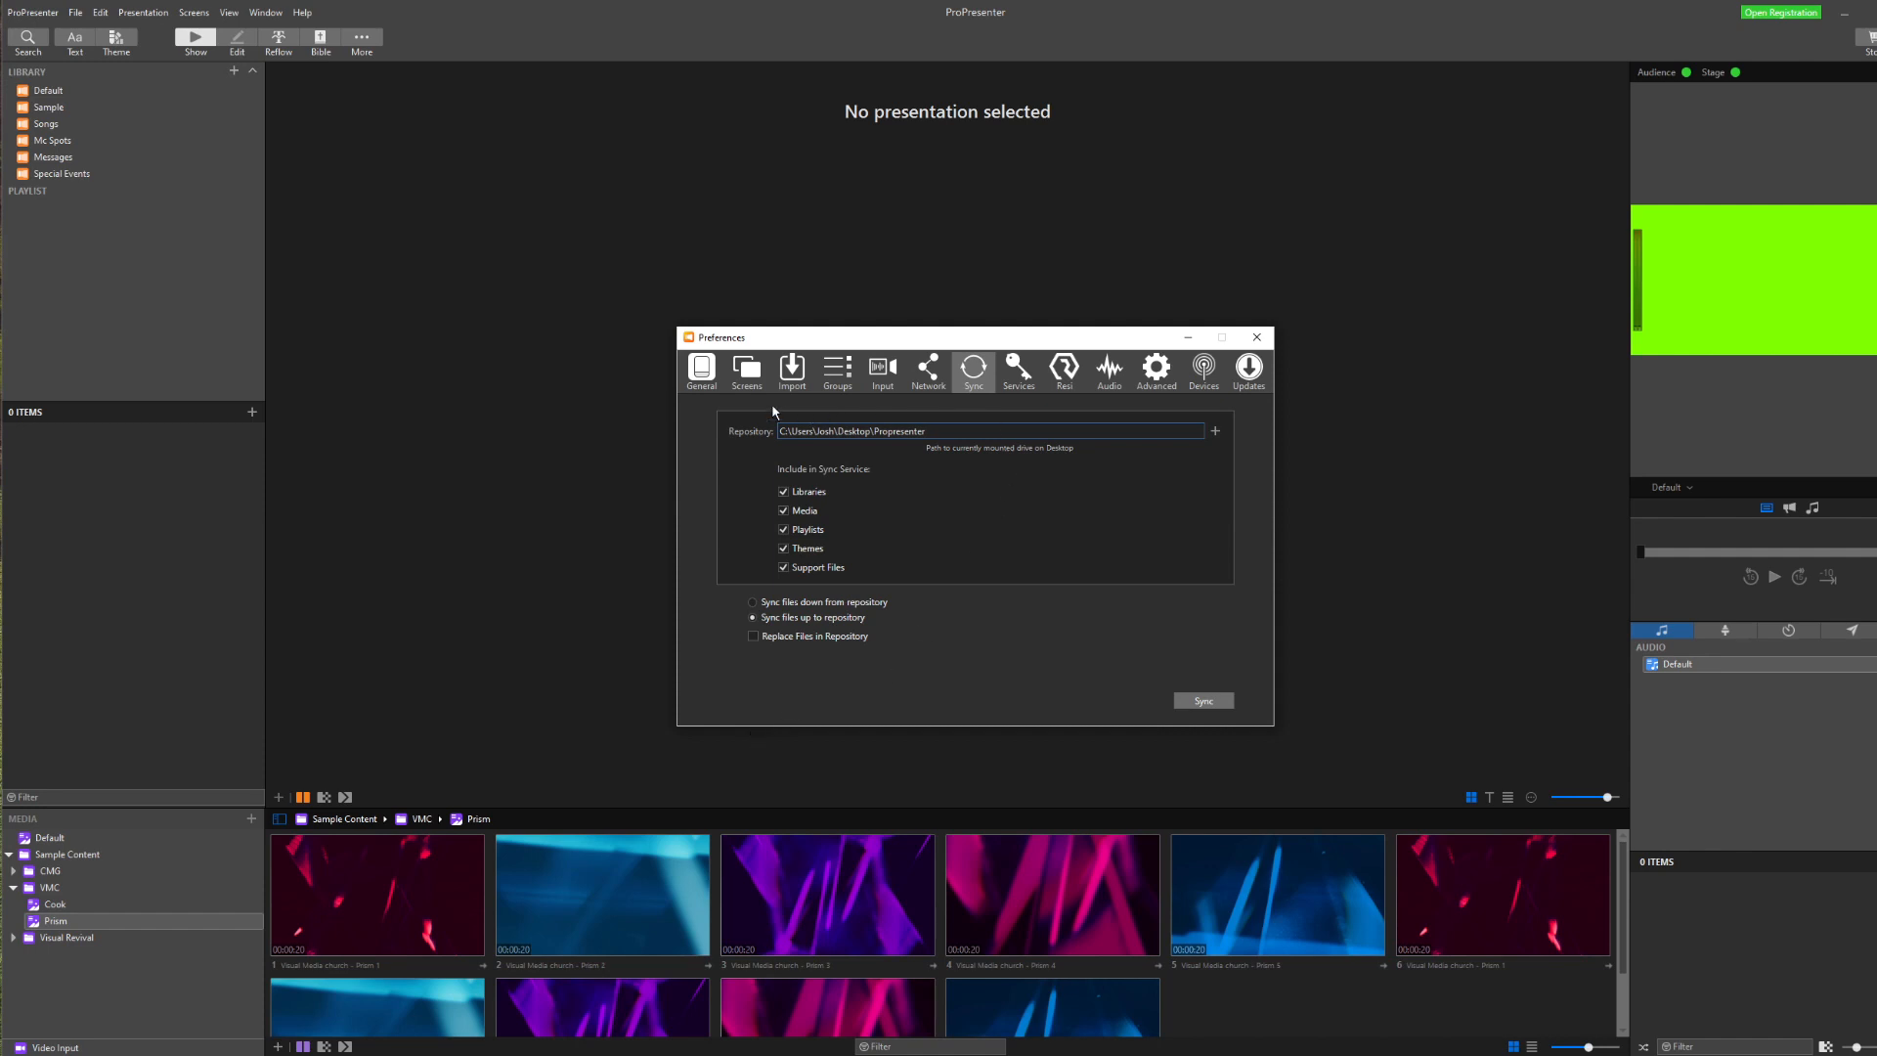
mouse_move(776, 413)
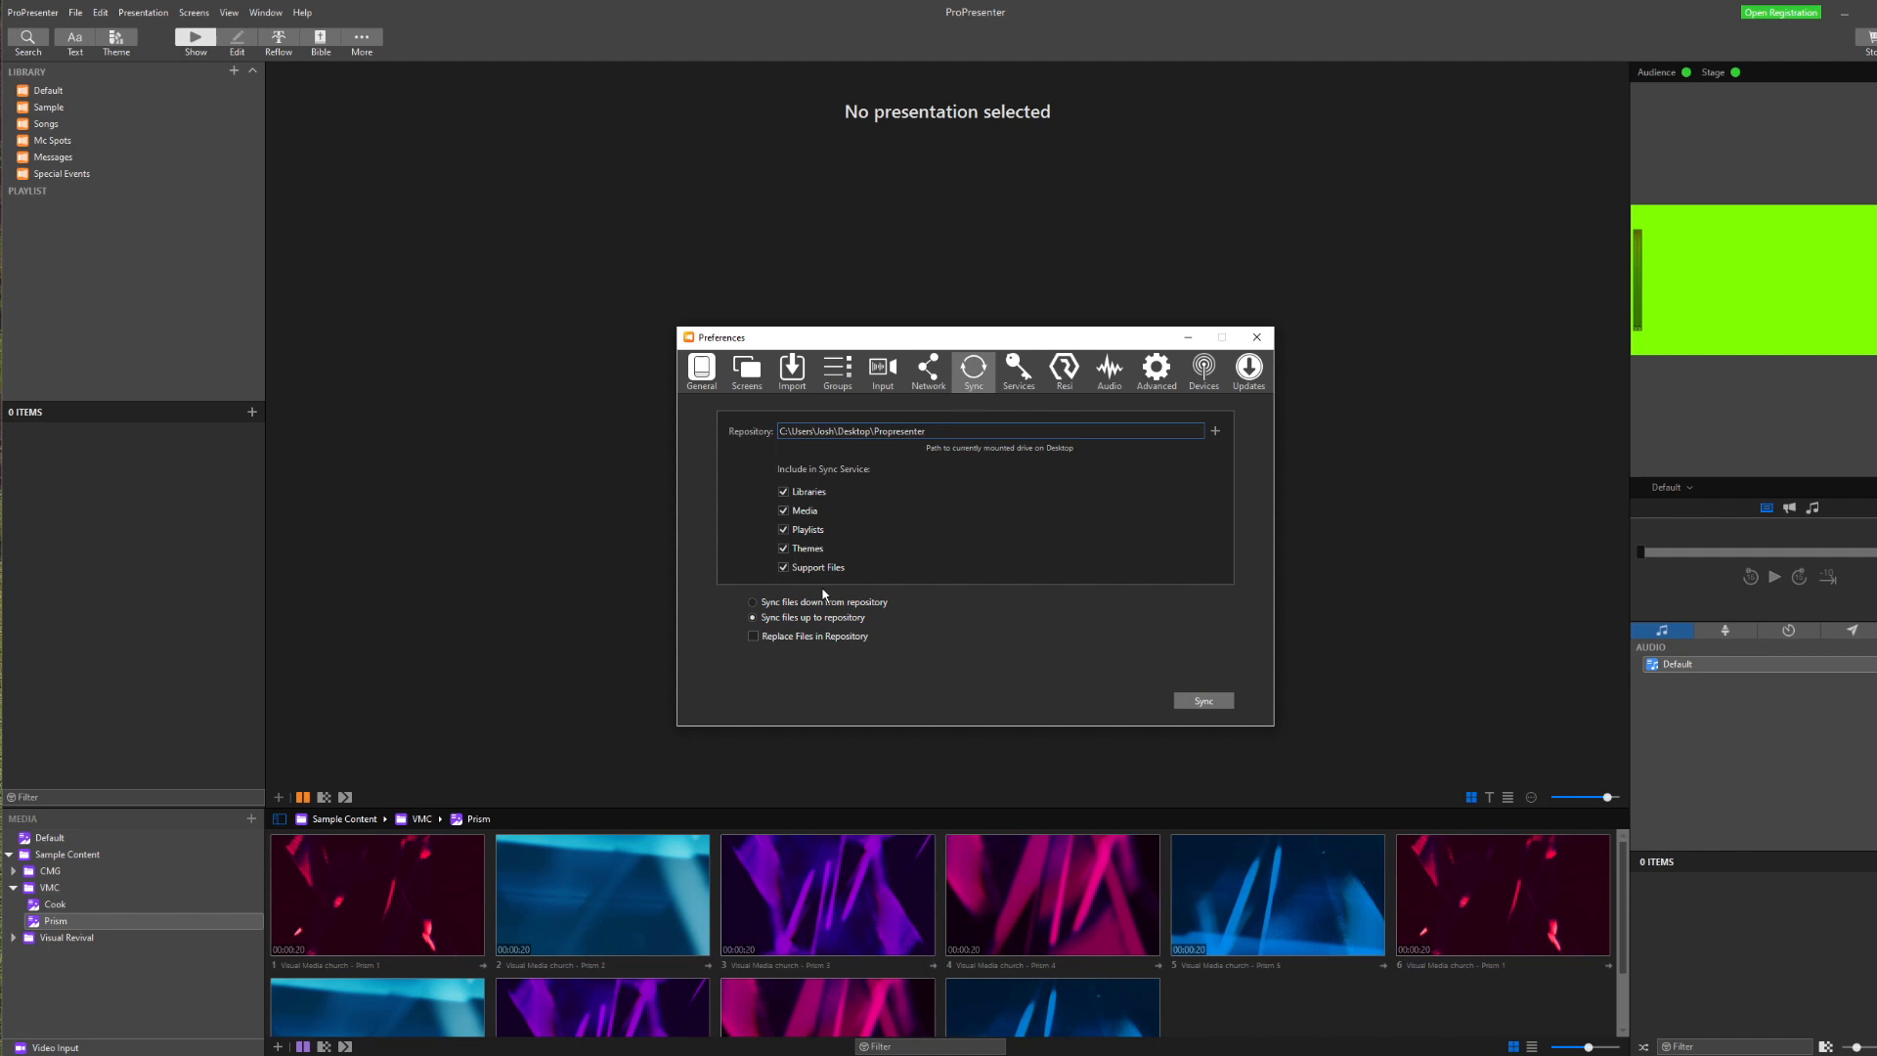
left_click(753, 600)
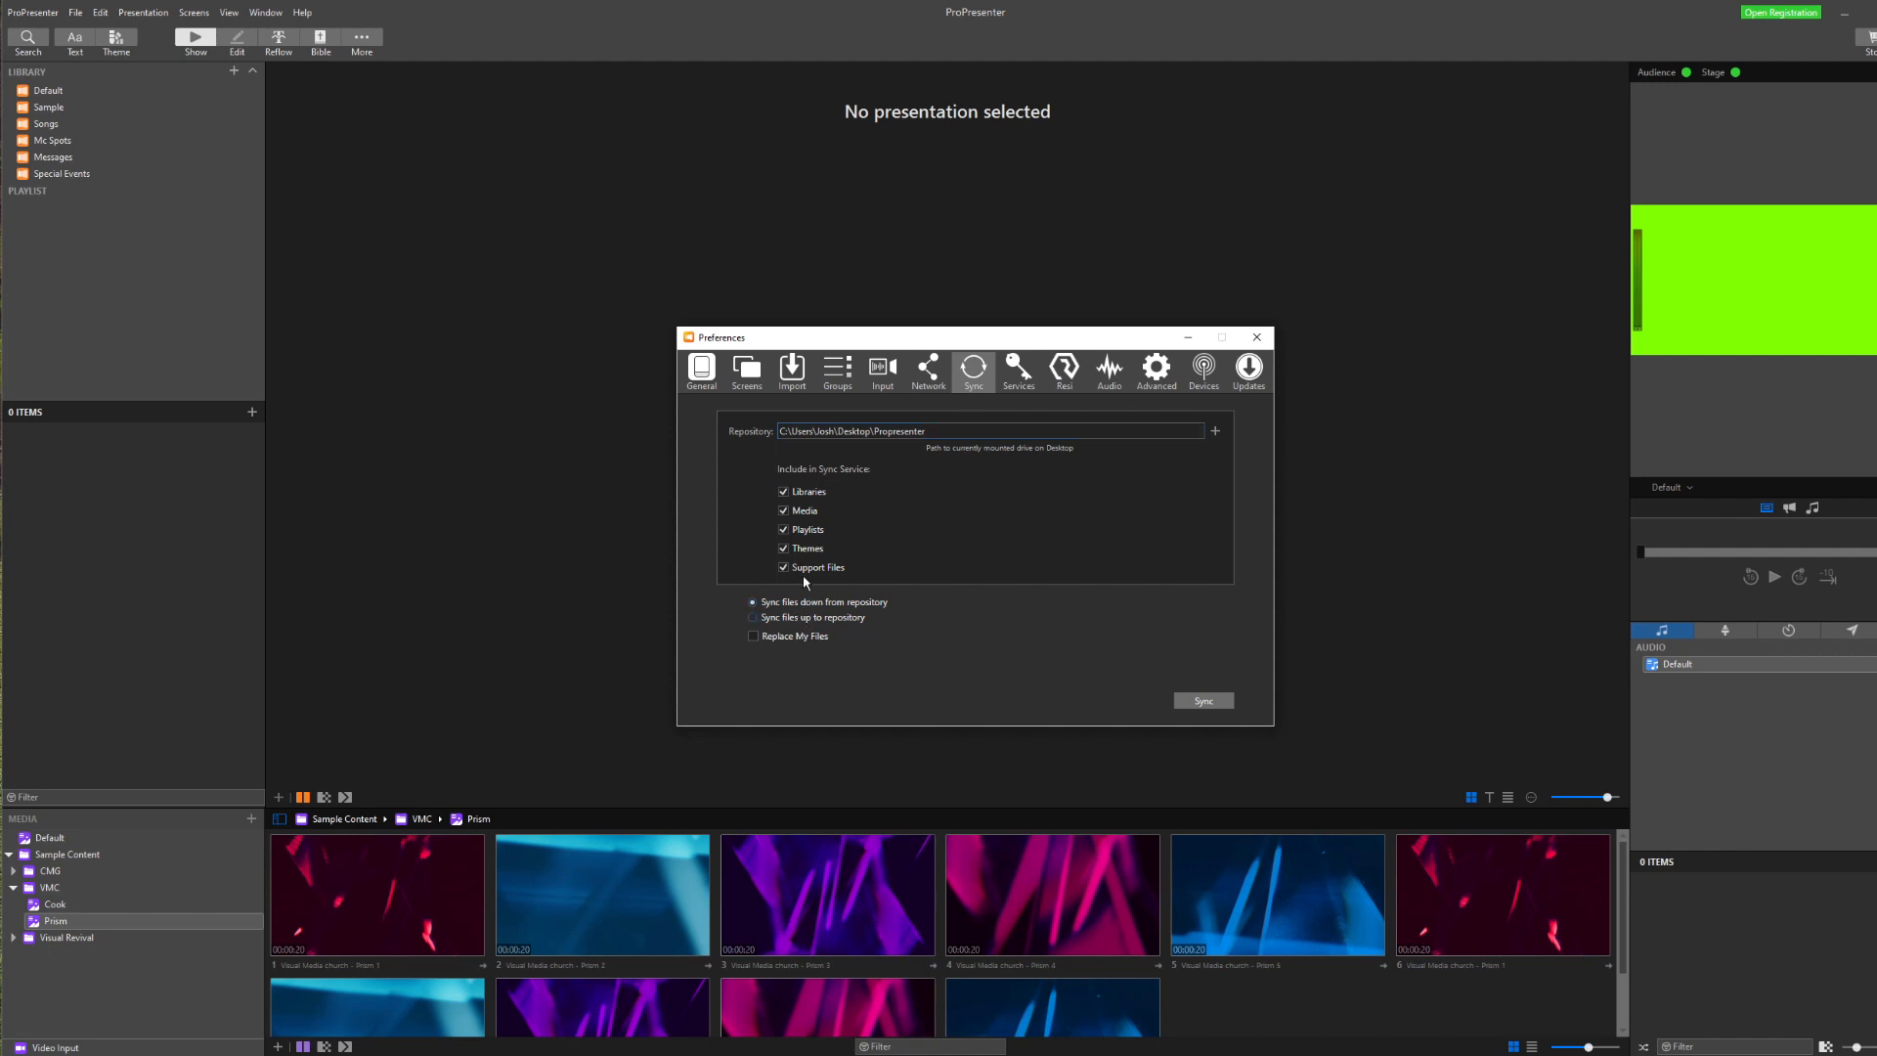
left_click(755, 635)
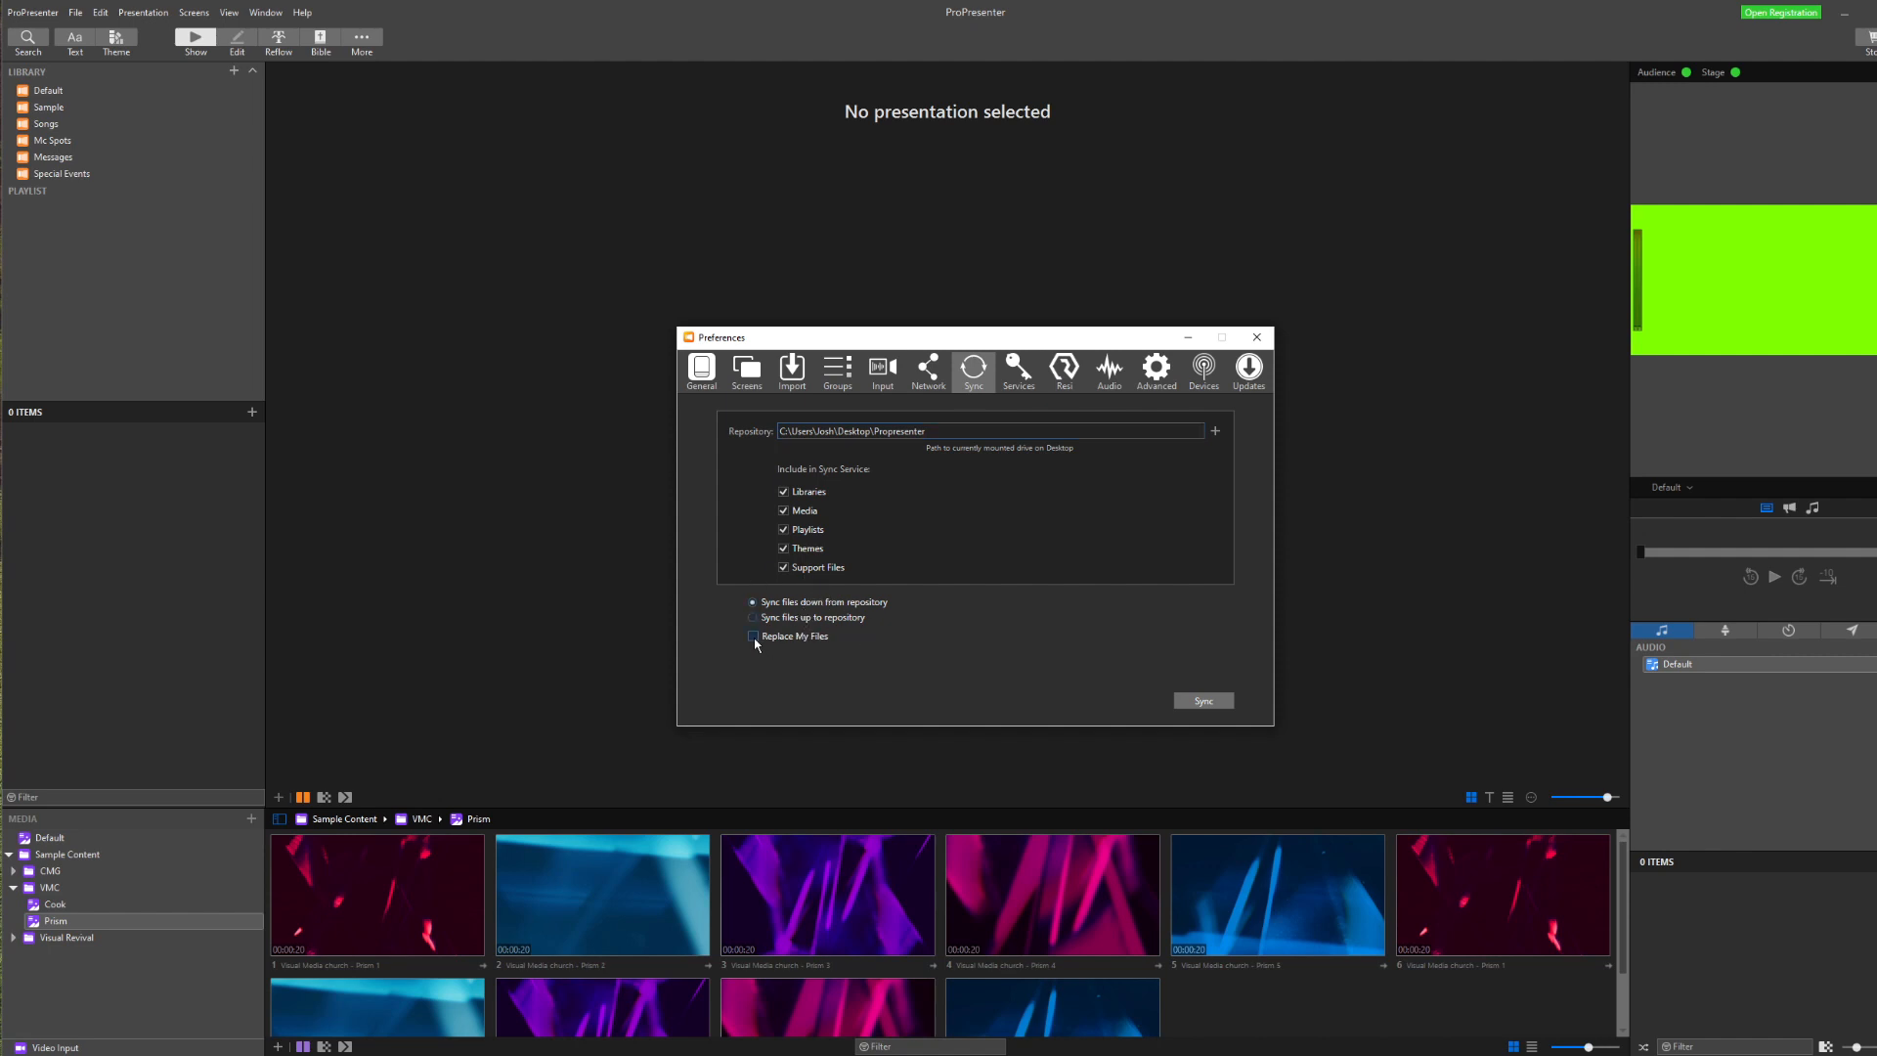
left_click(753, 636)
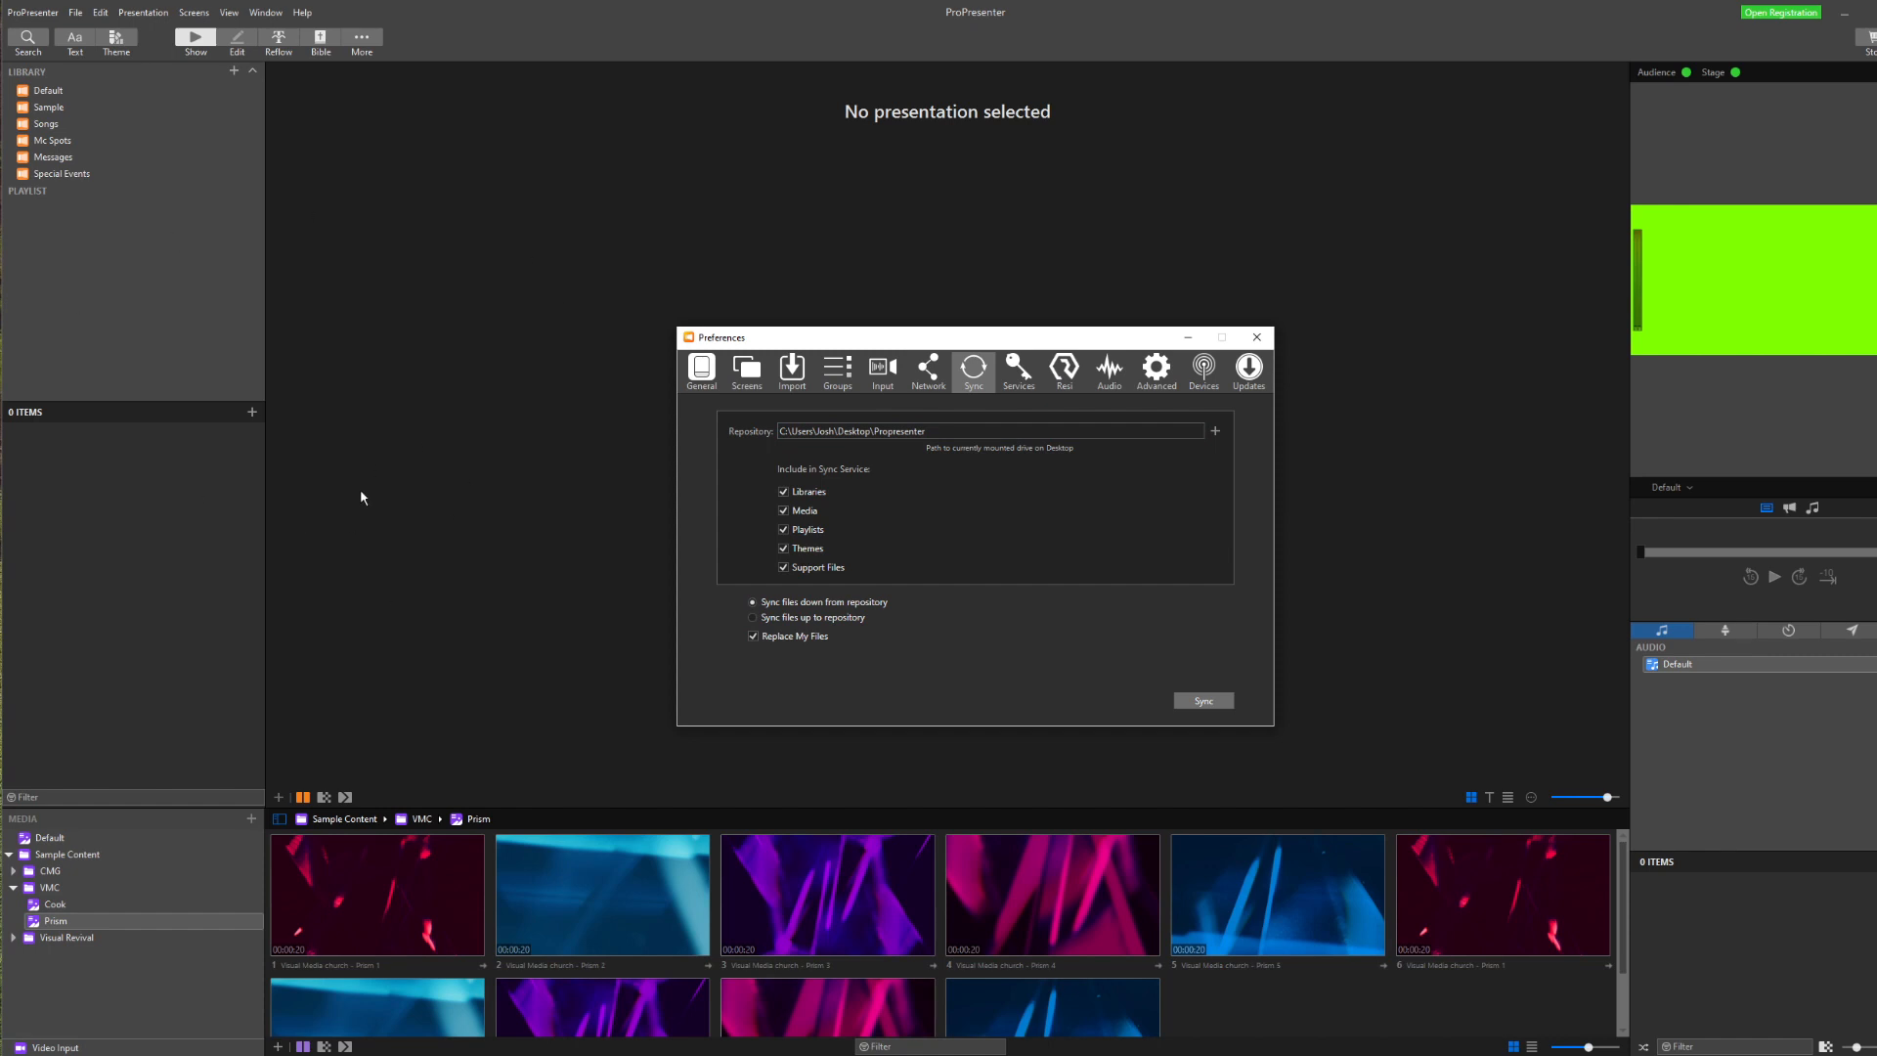
mouse_move(60, 190)
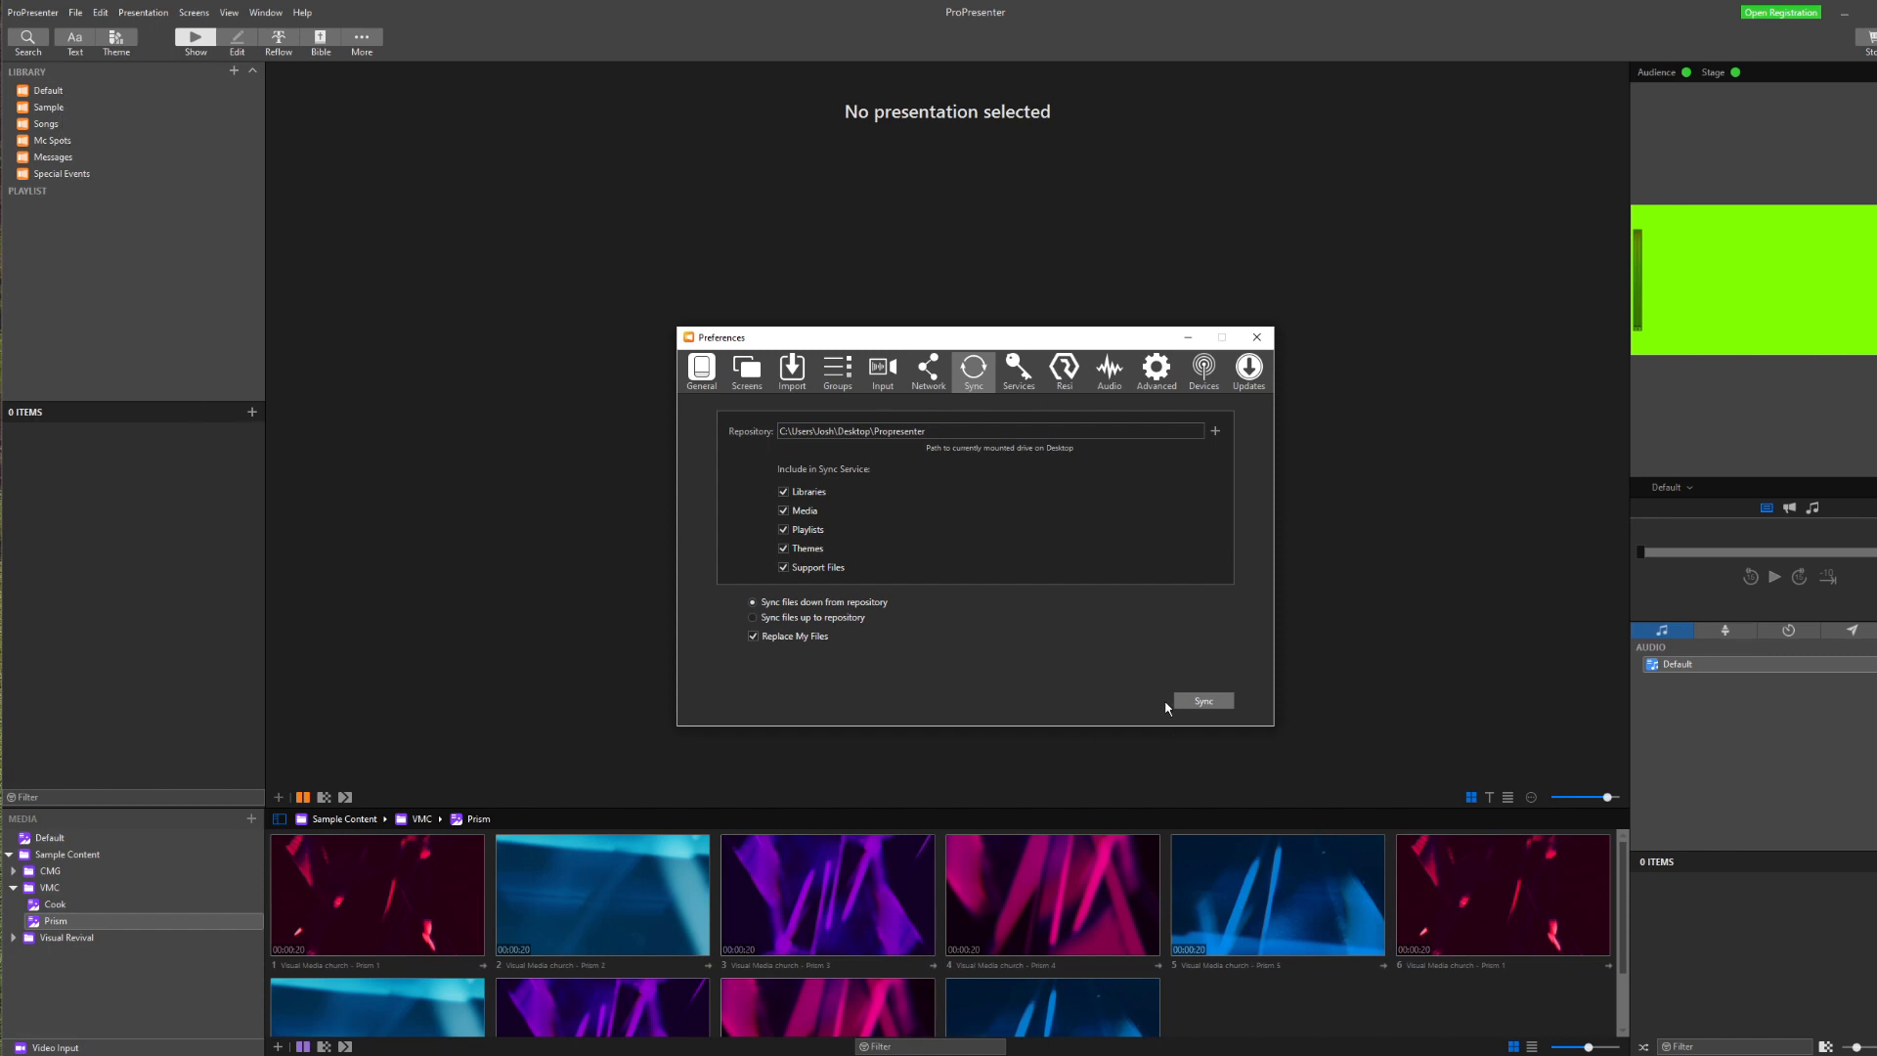
left_click(1202, 699)
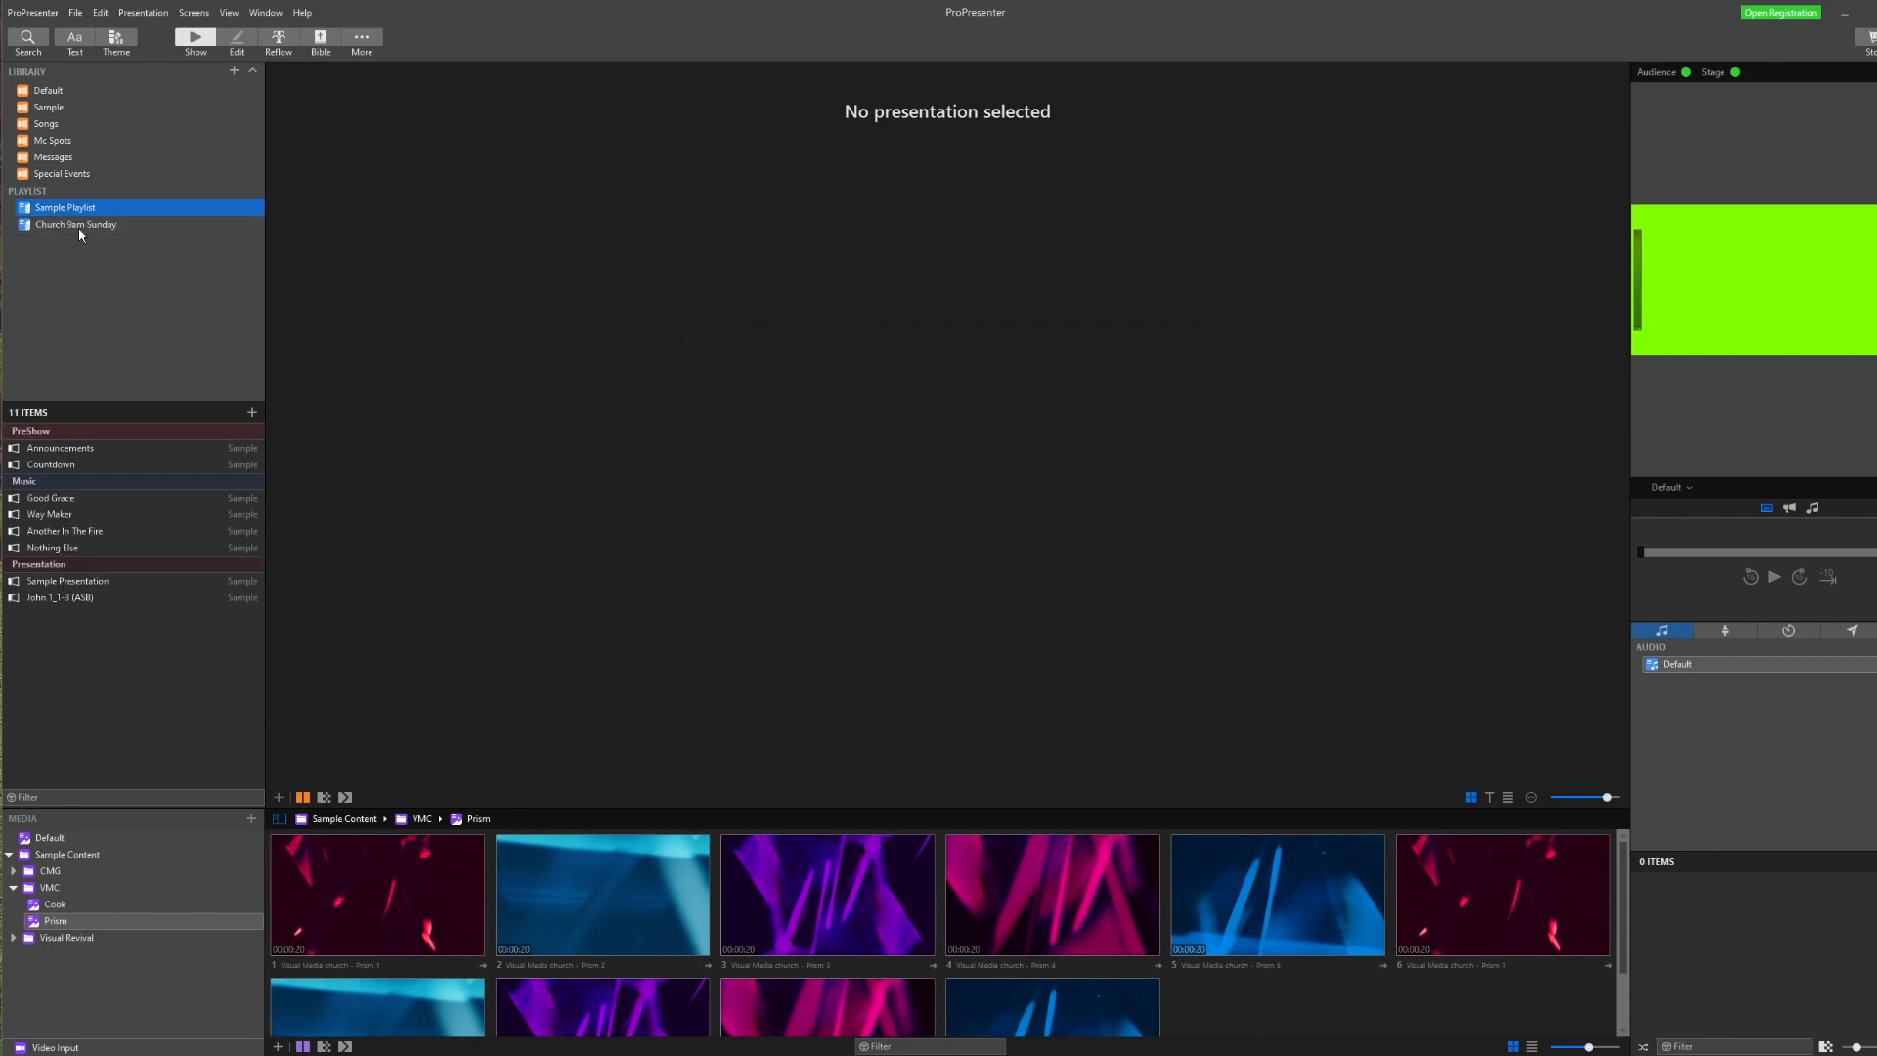
left_click(76, 222)
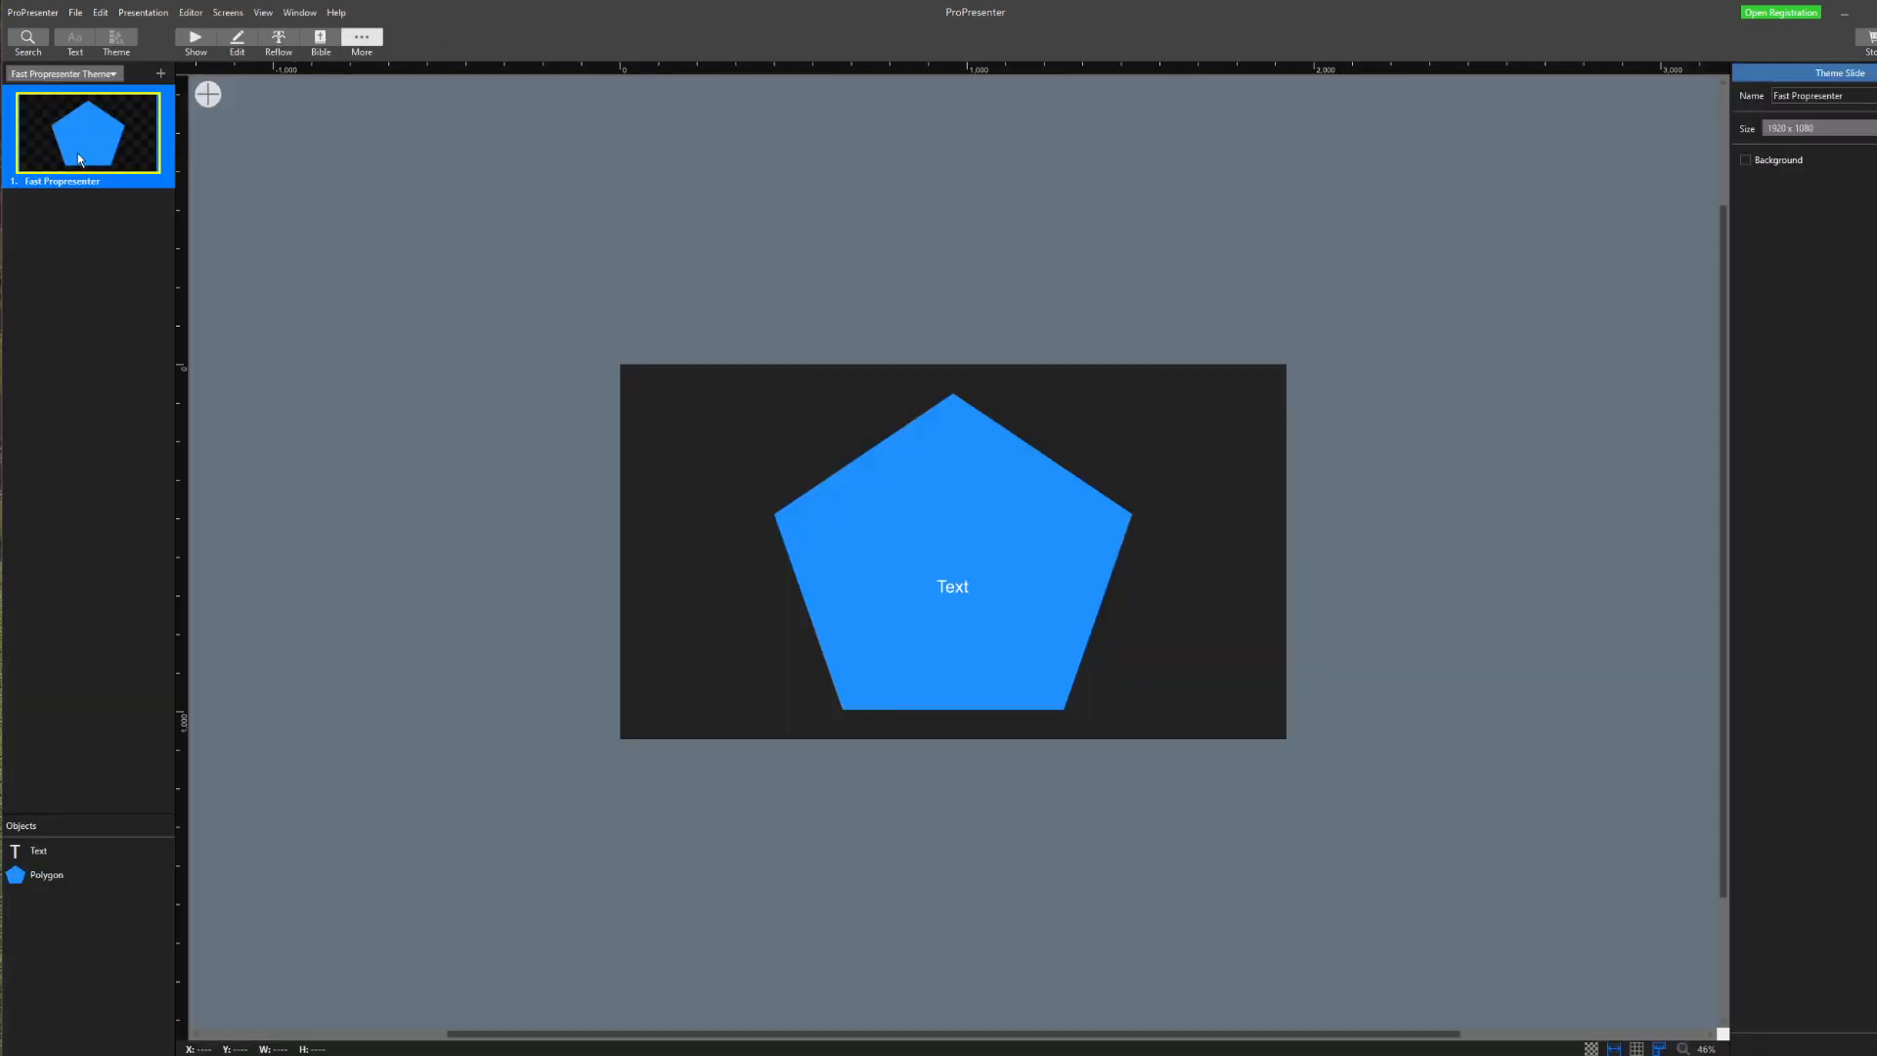
Close the theme editor and return to Show mode with the Playlists documents folder open
left_click(62, 73)
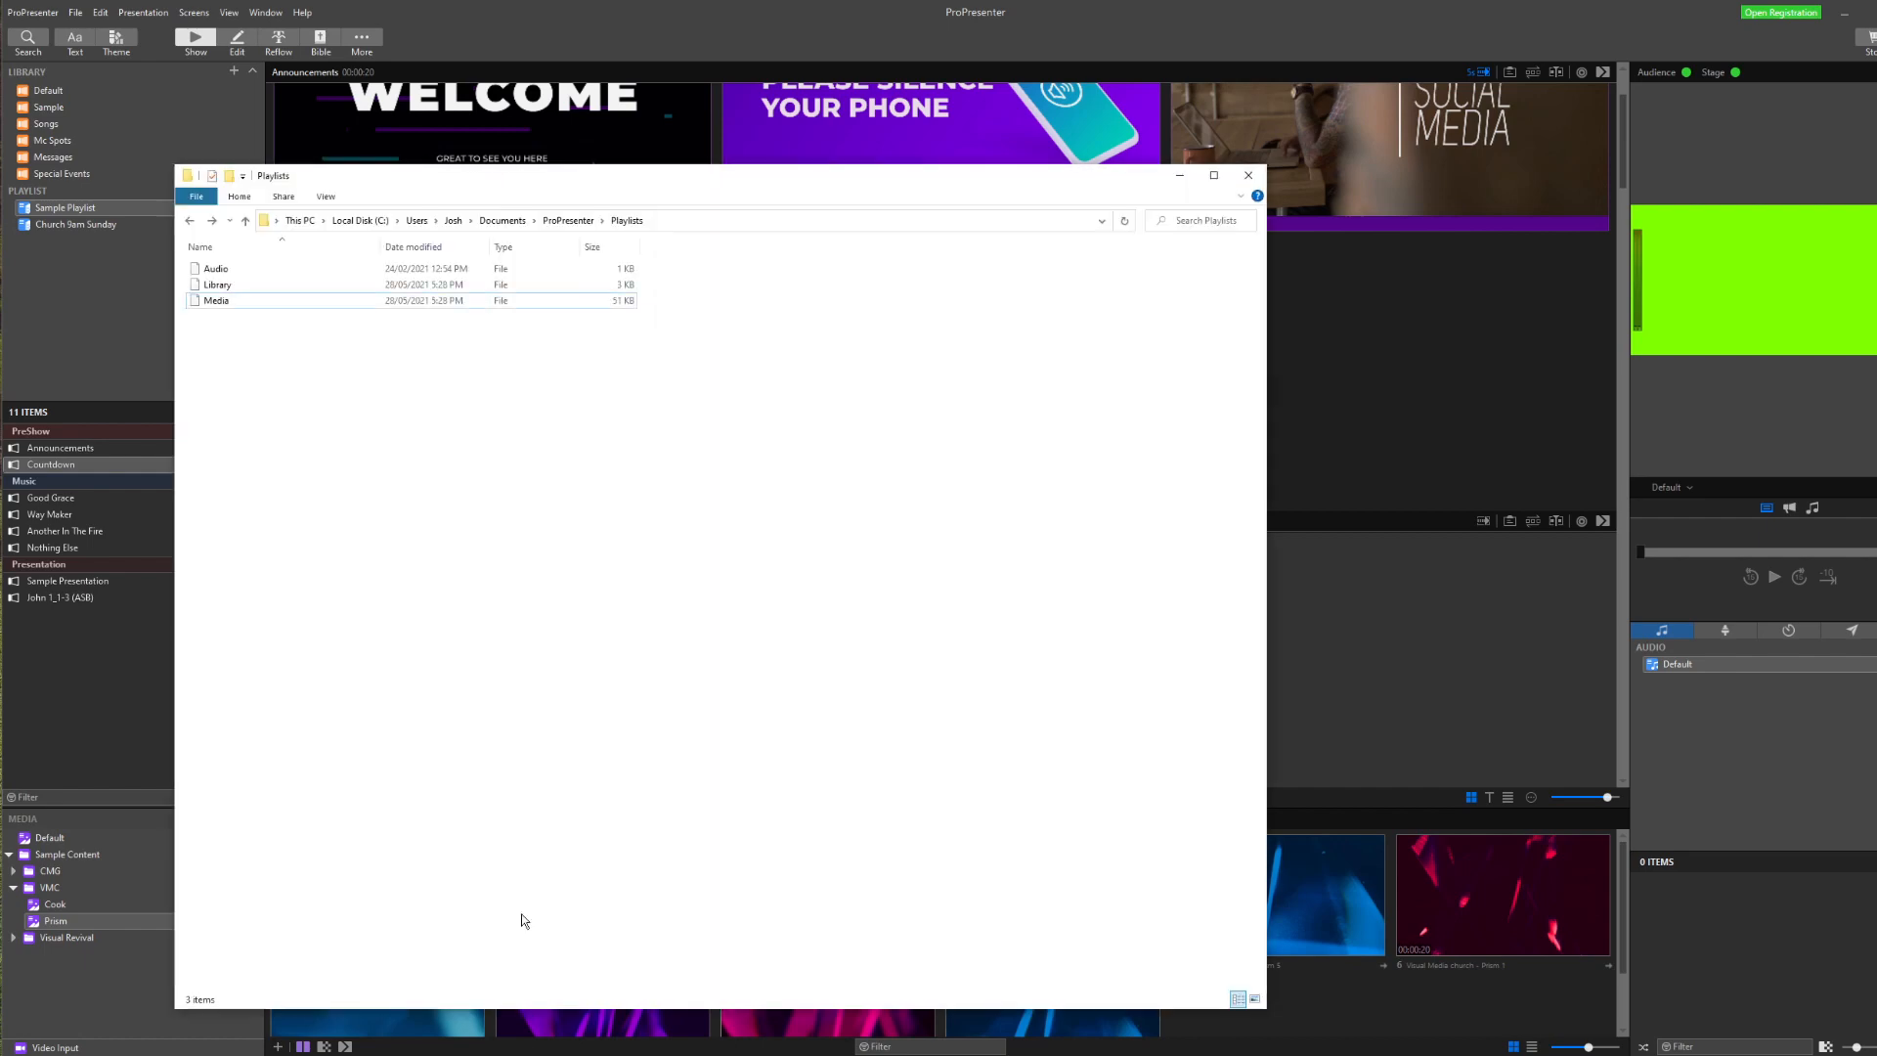
Navigate up to the ProPresenter documents folder and open its Libraries subfolder
left_click(246, 221)
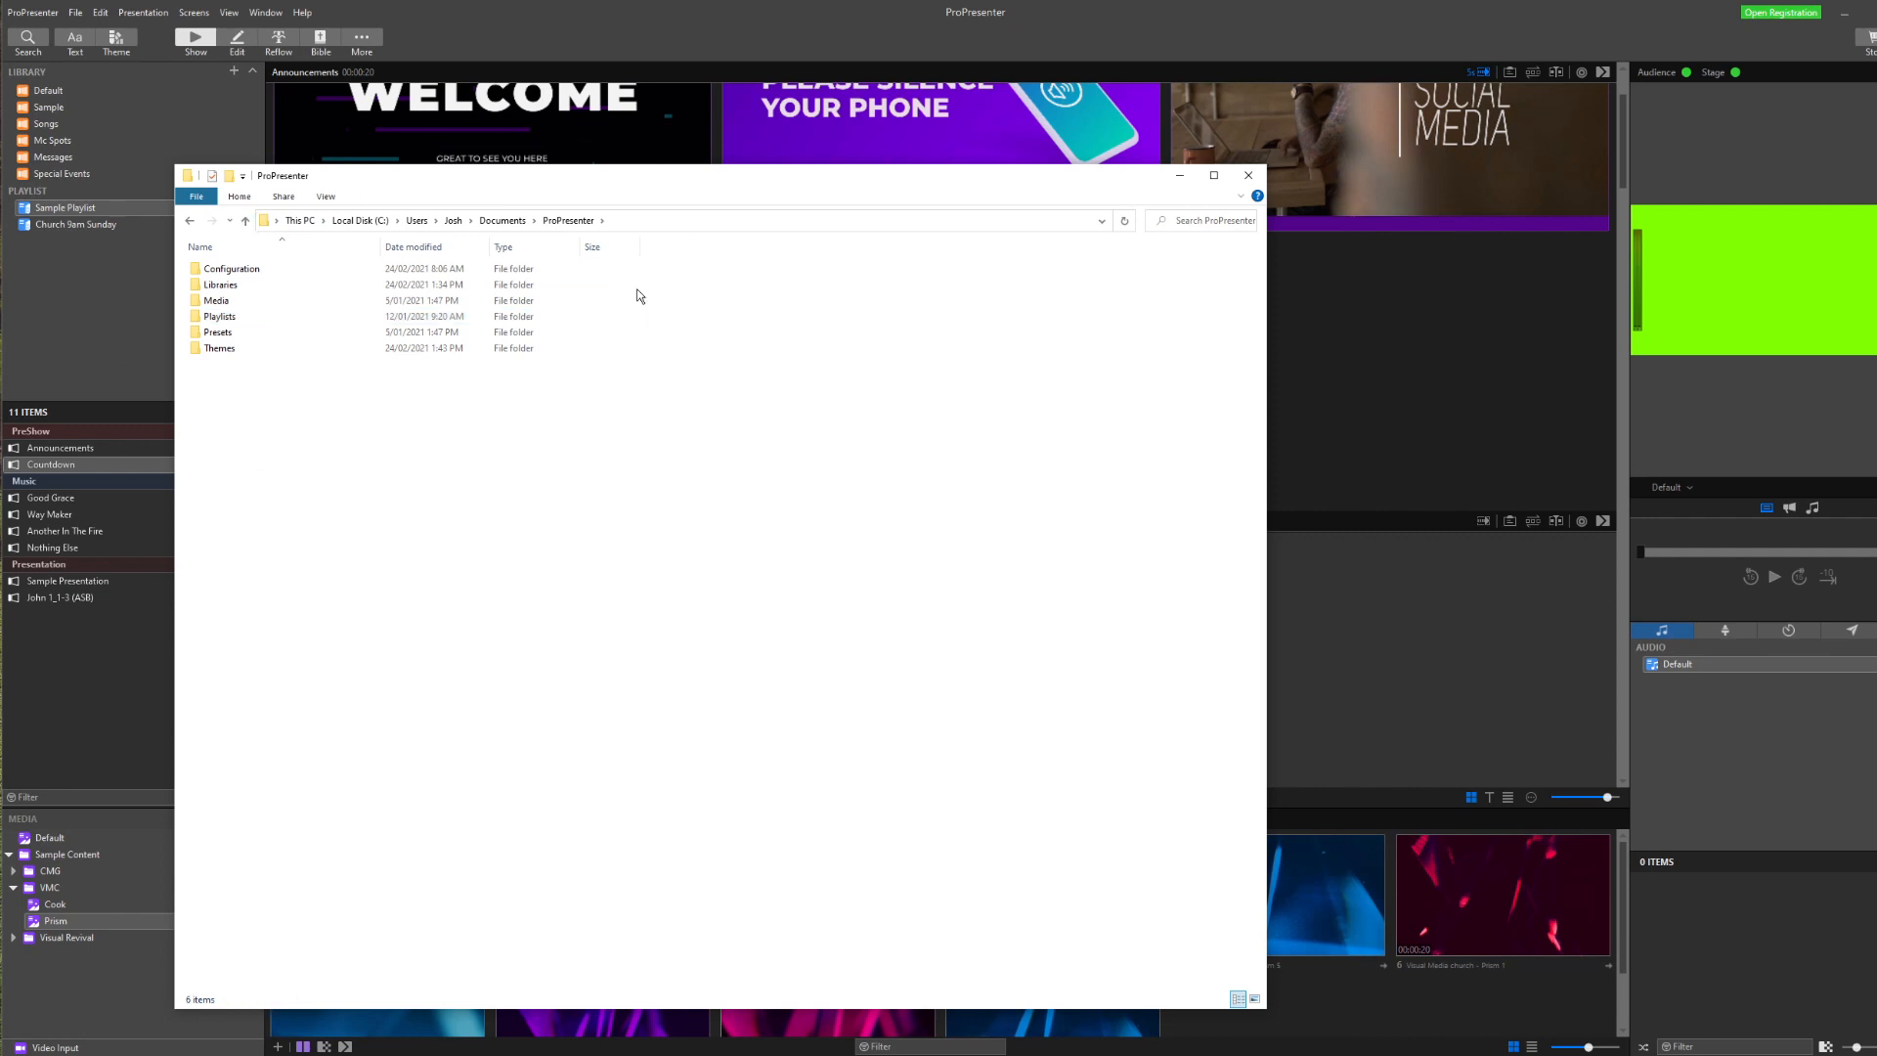
left_click(231, 267)
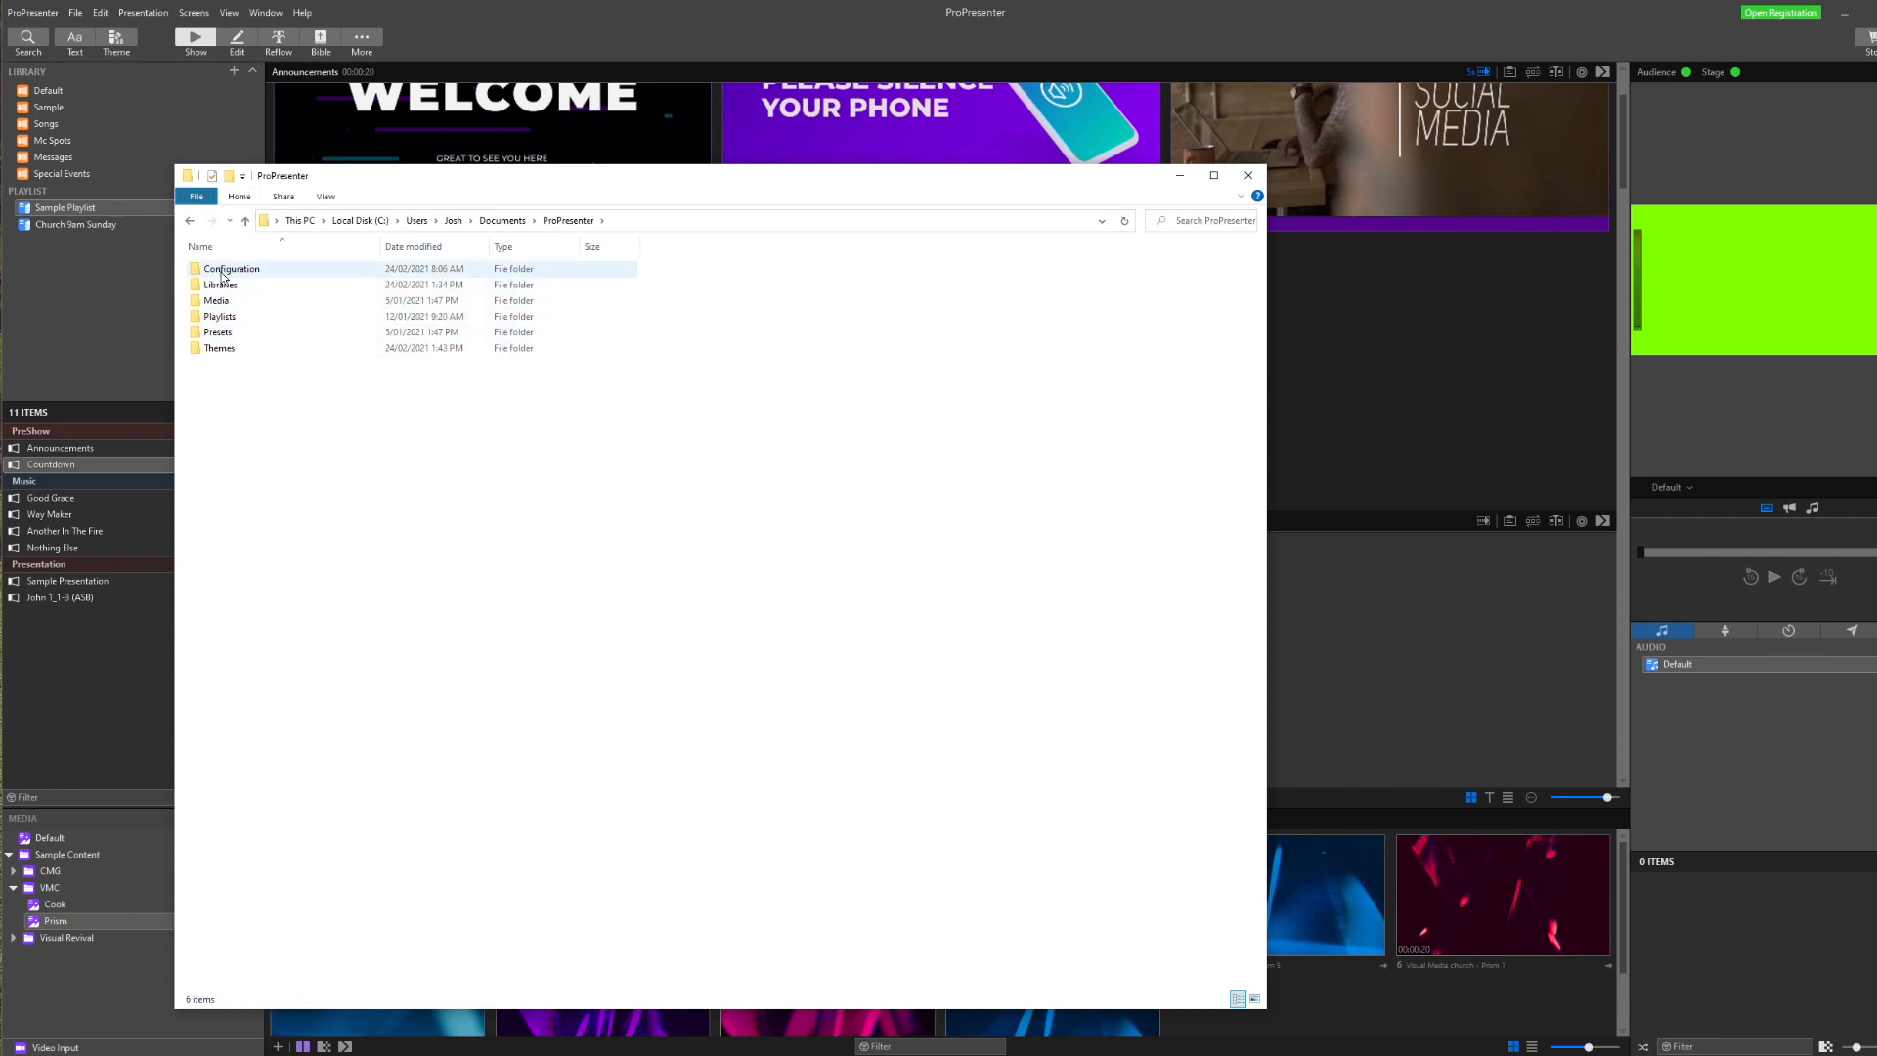
left_click(217, 332)
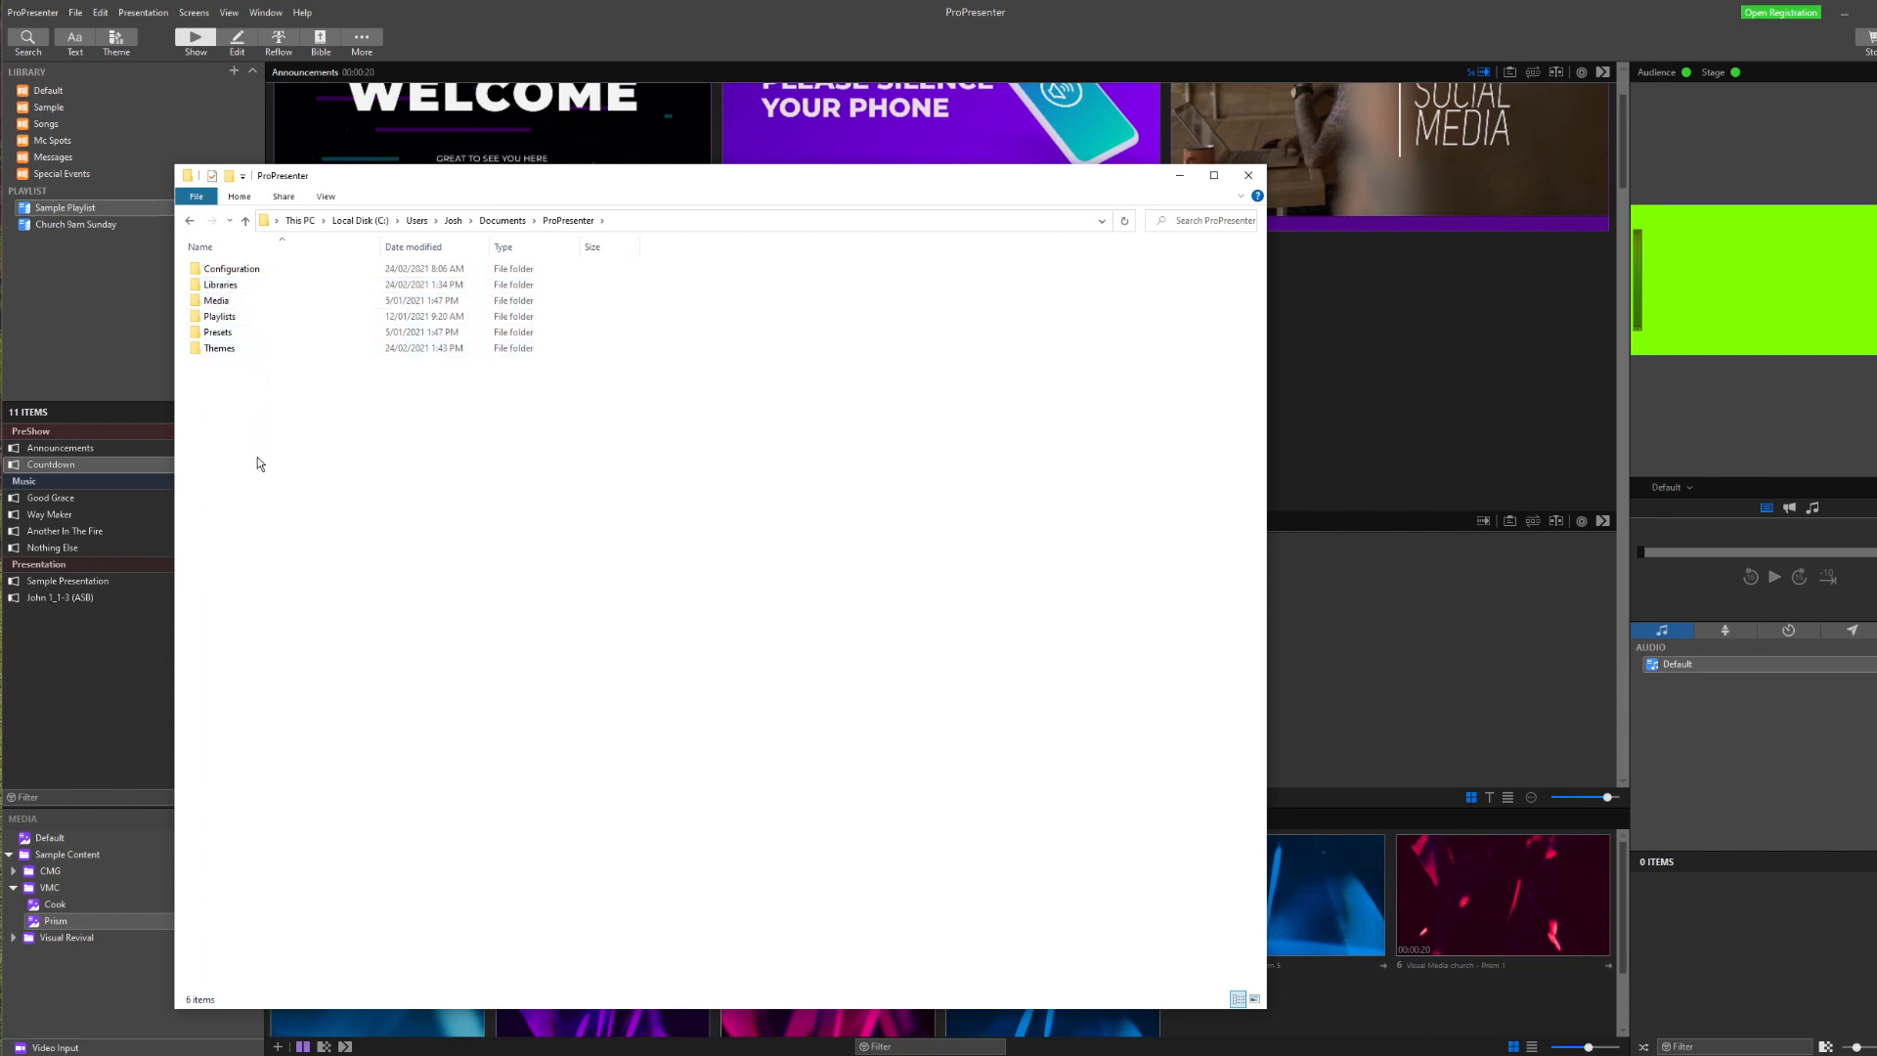
key("ctrl+a")
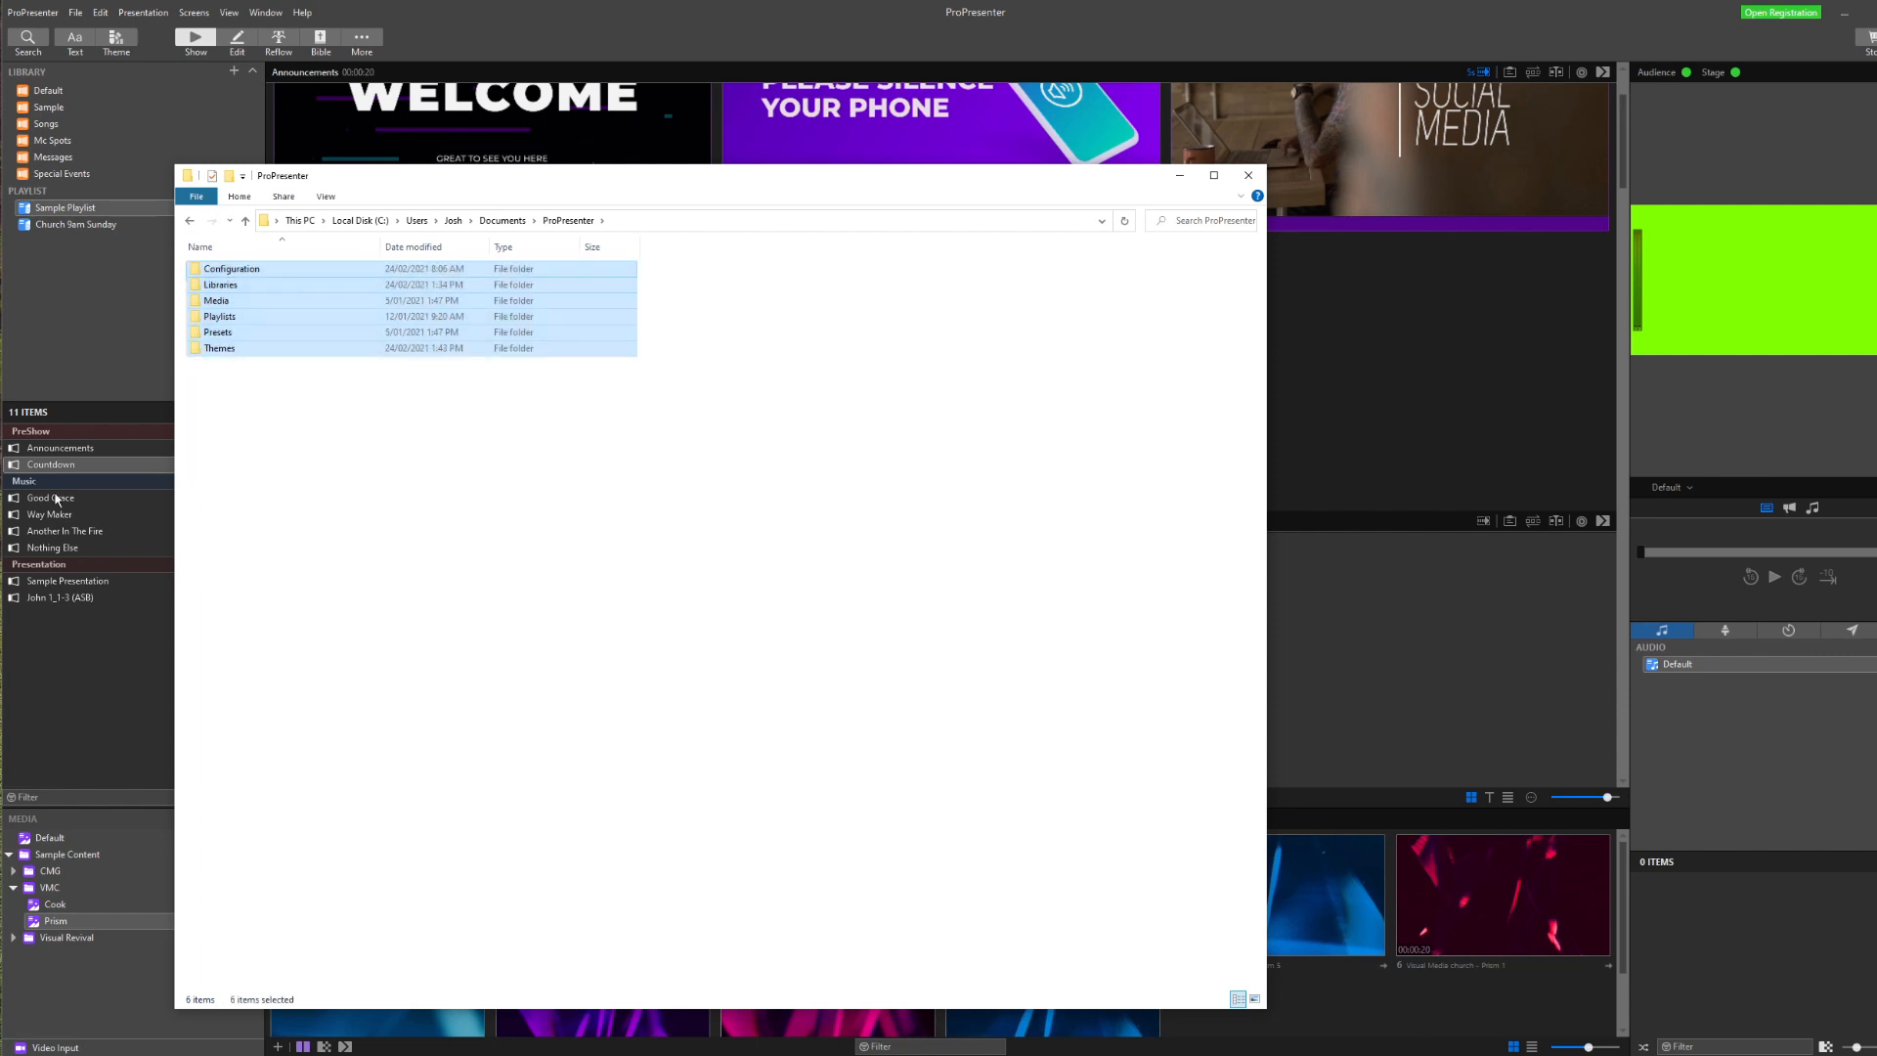
left_click(277, 366)
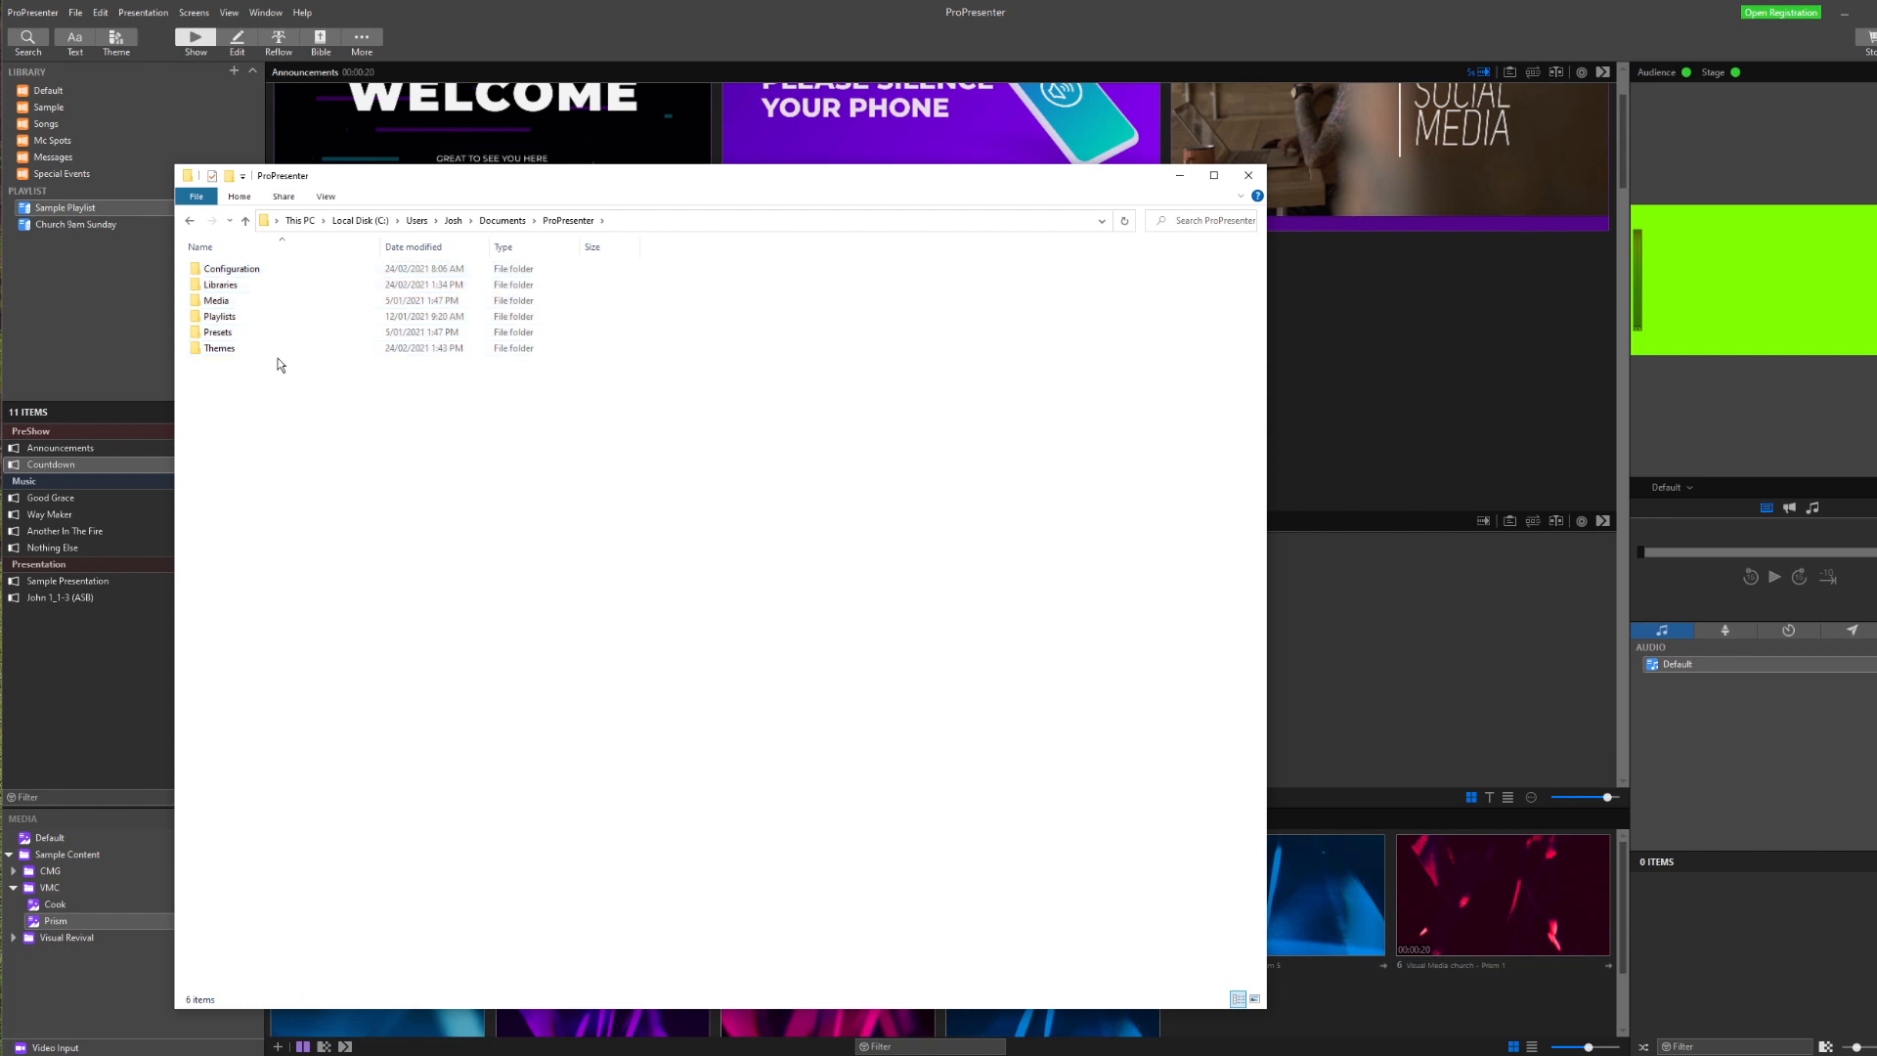
double_click(221, 284)
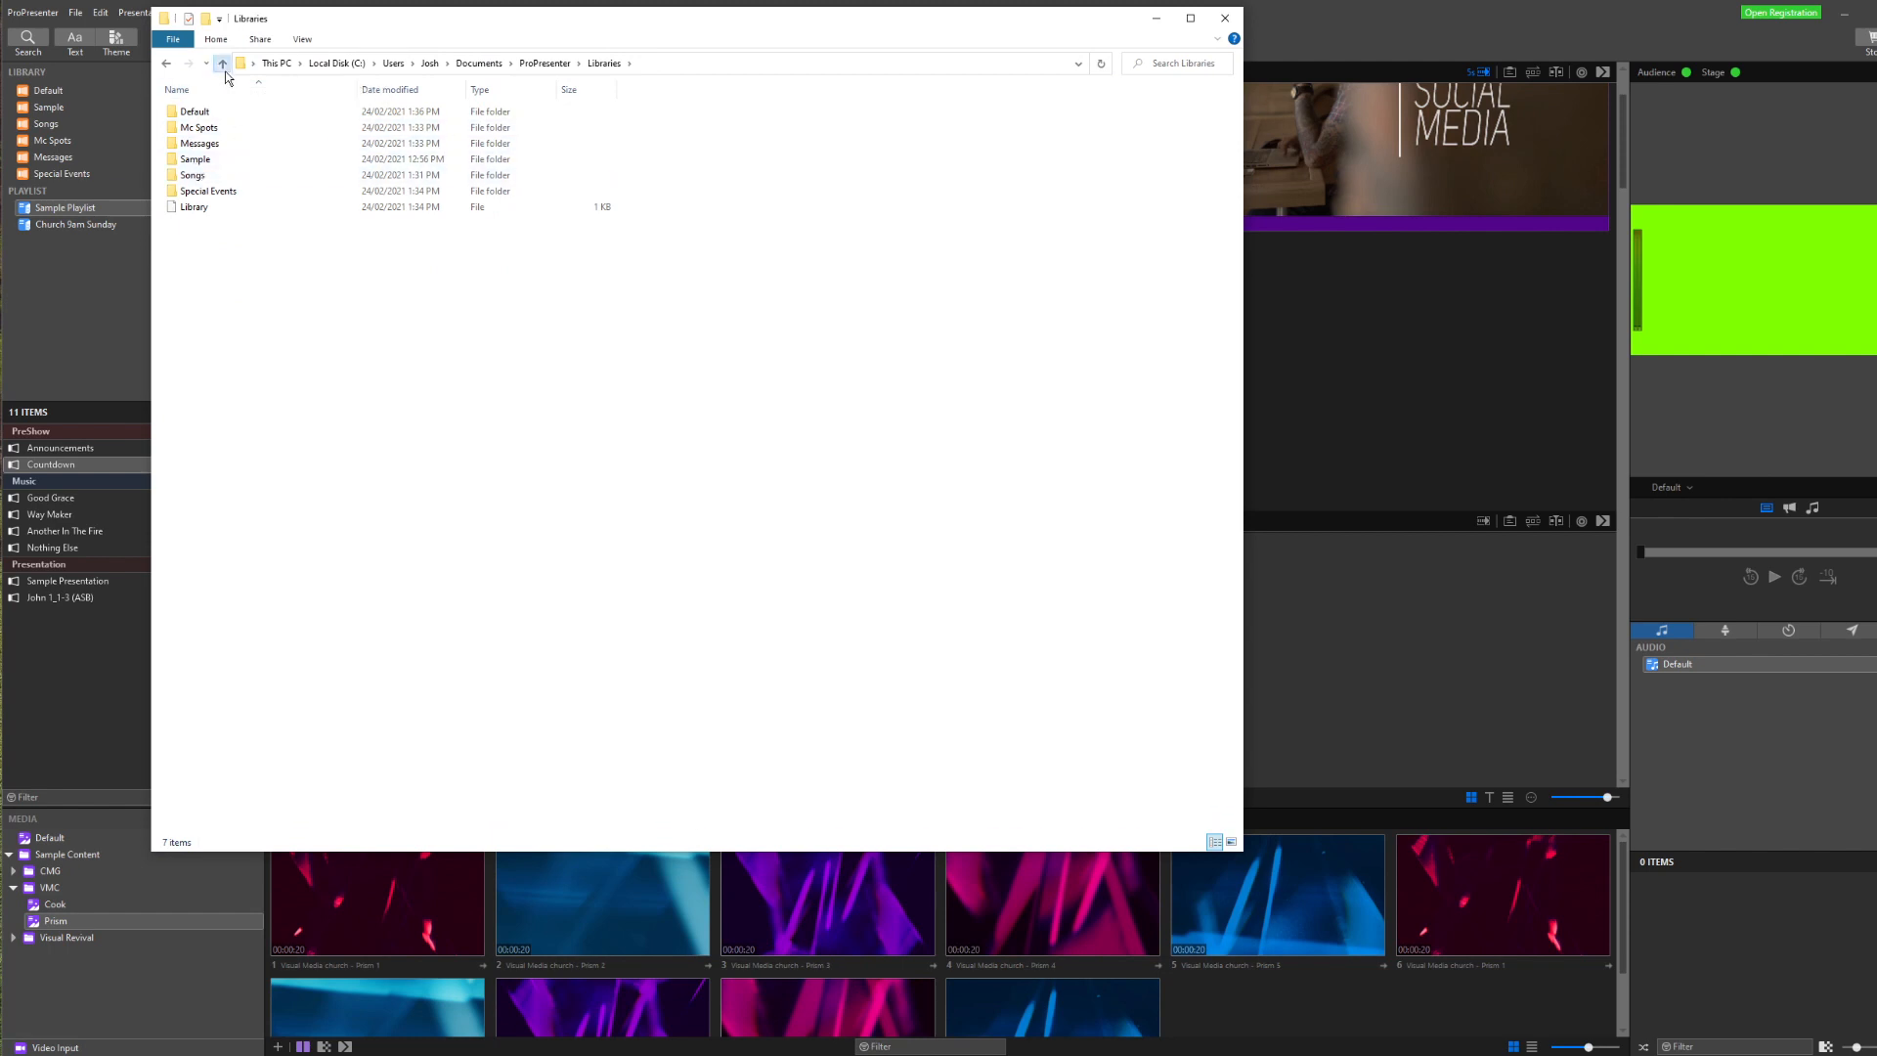
Browse the Playlists folder's Audio, Library and Media files, then return to the ProPresenter folder
left_click(220, 63)
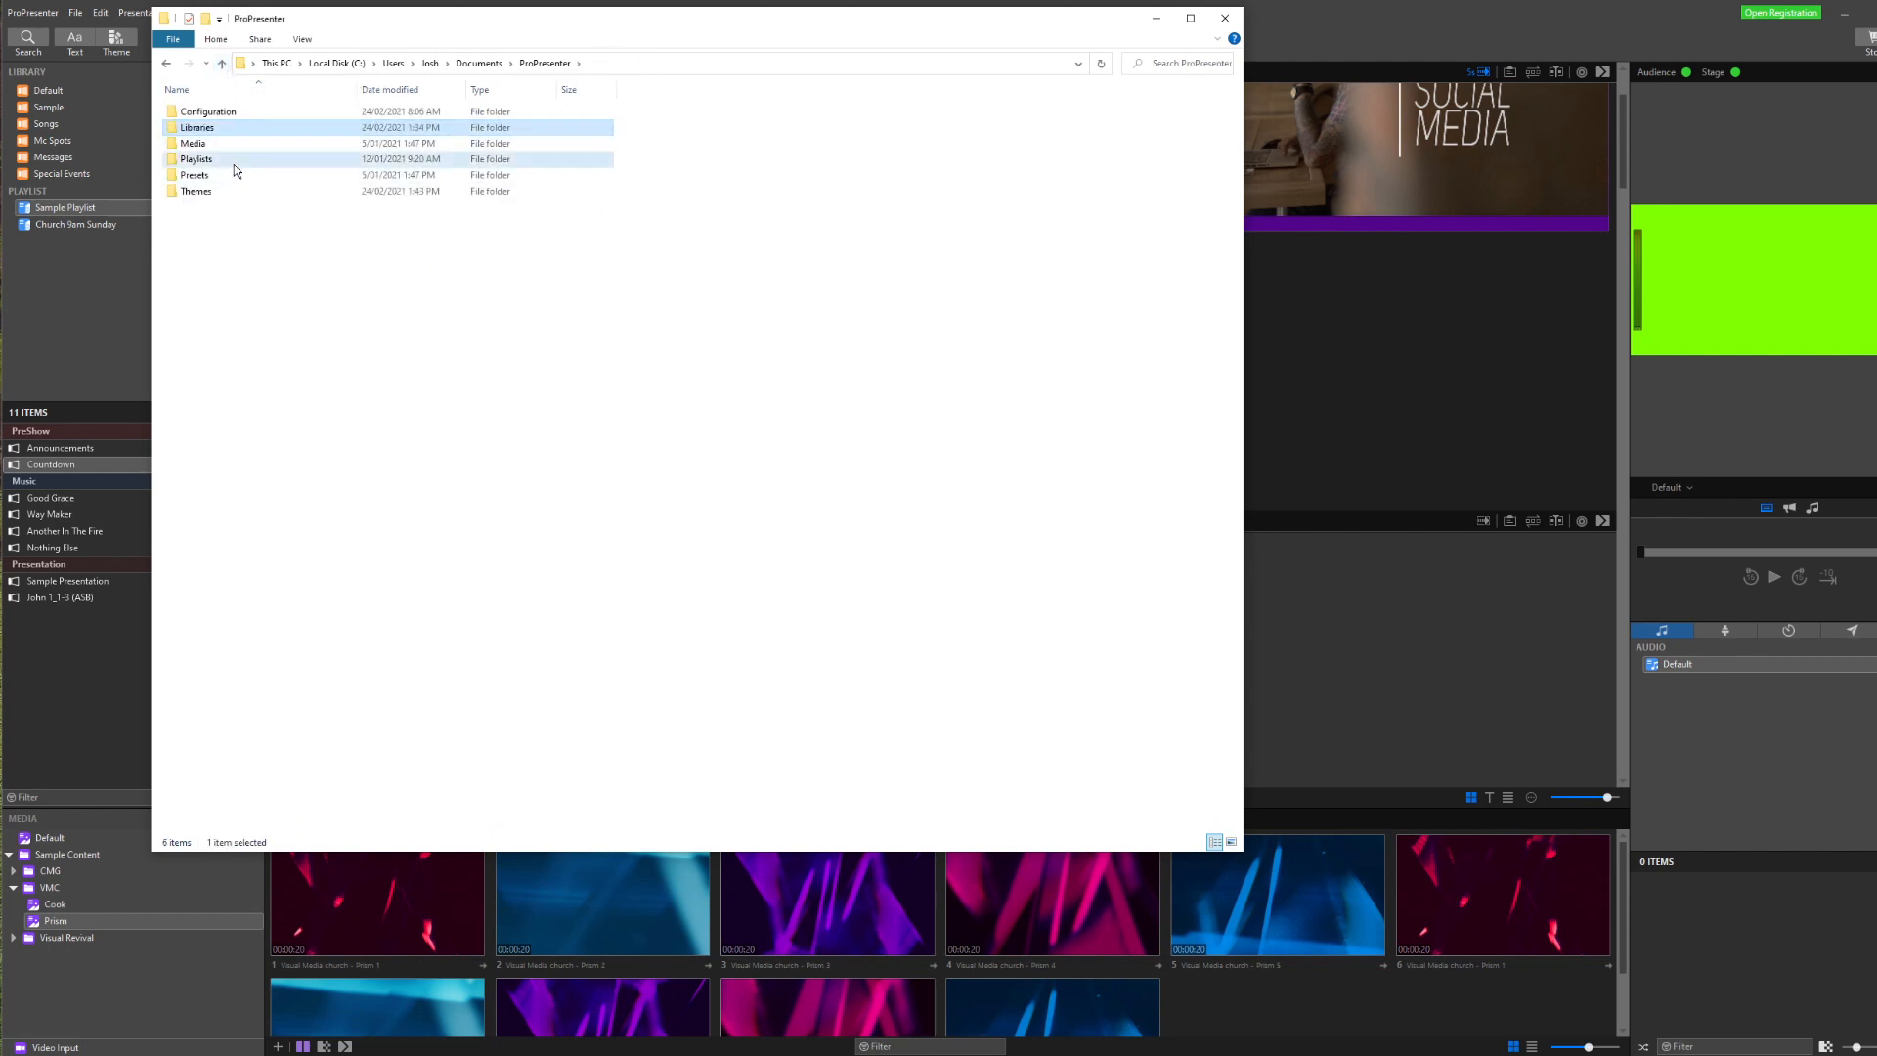
double_click(195, 158)
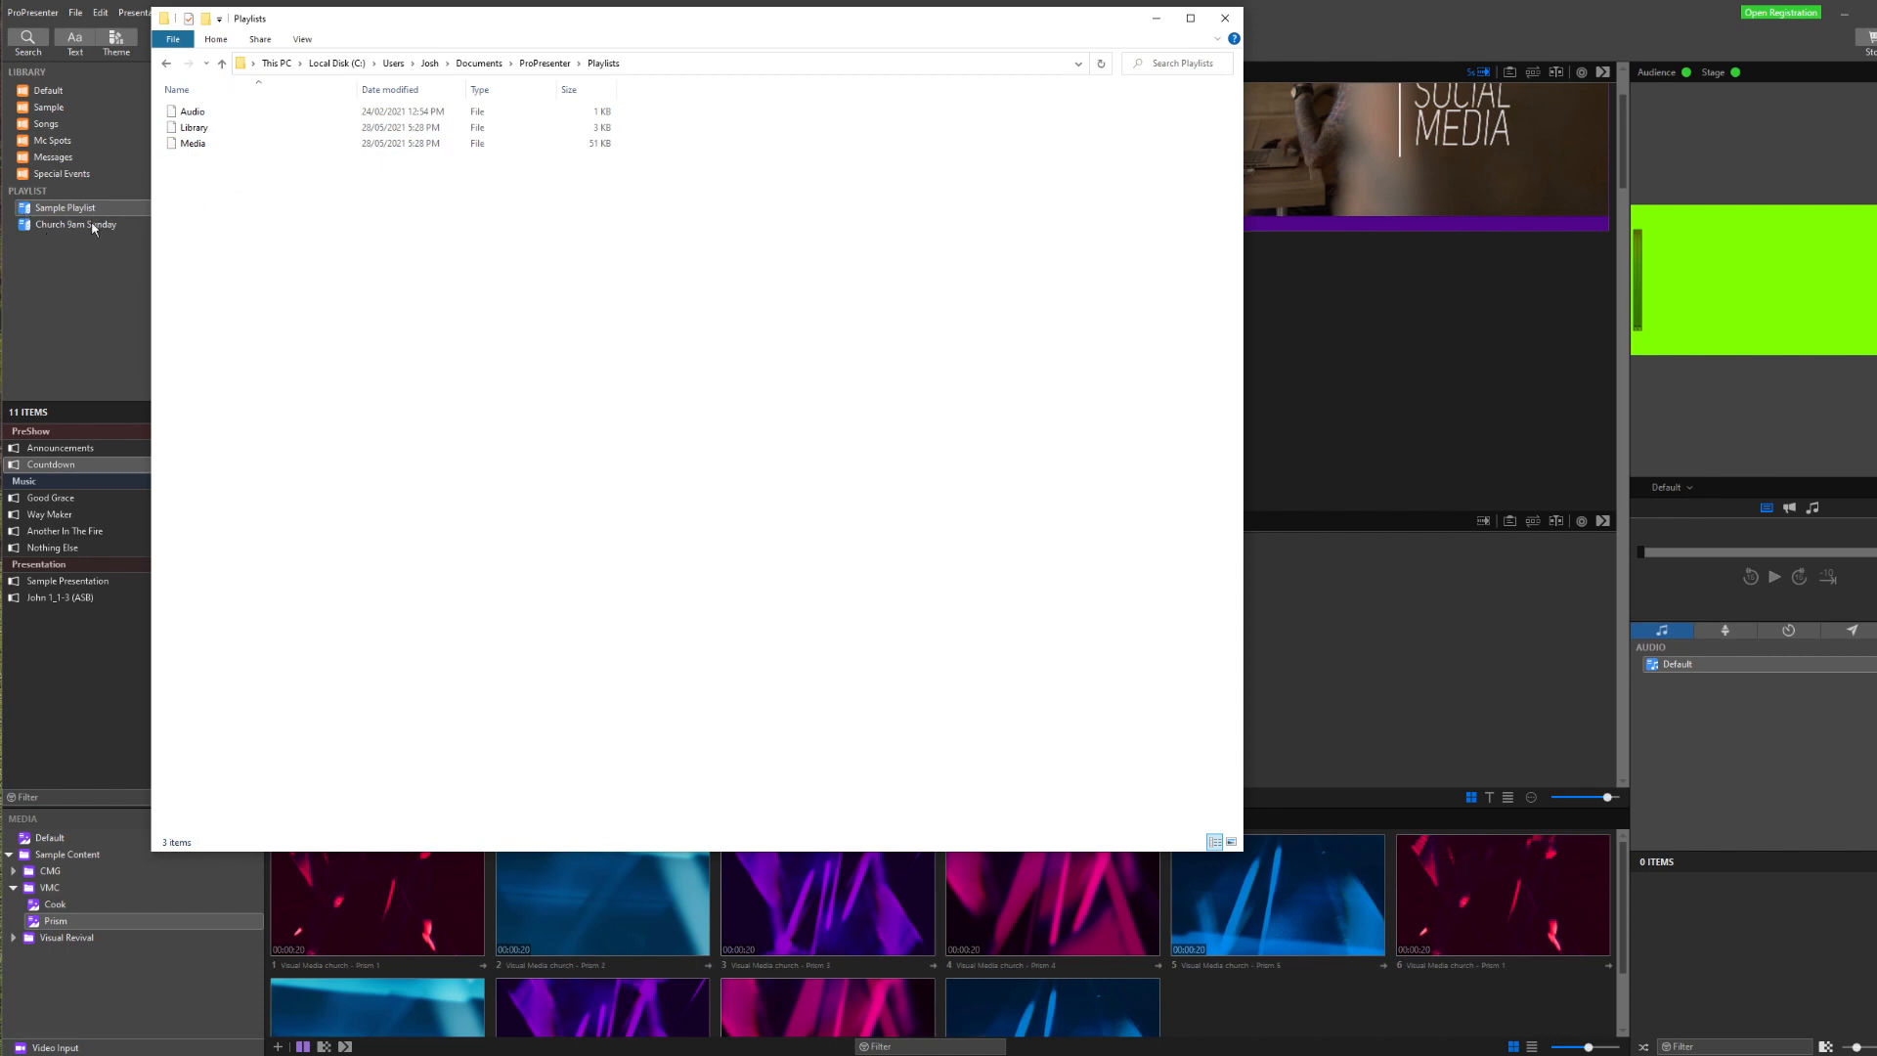
mouse_move(129, 256)
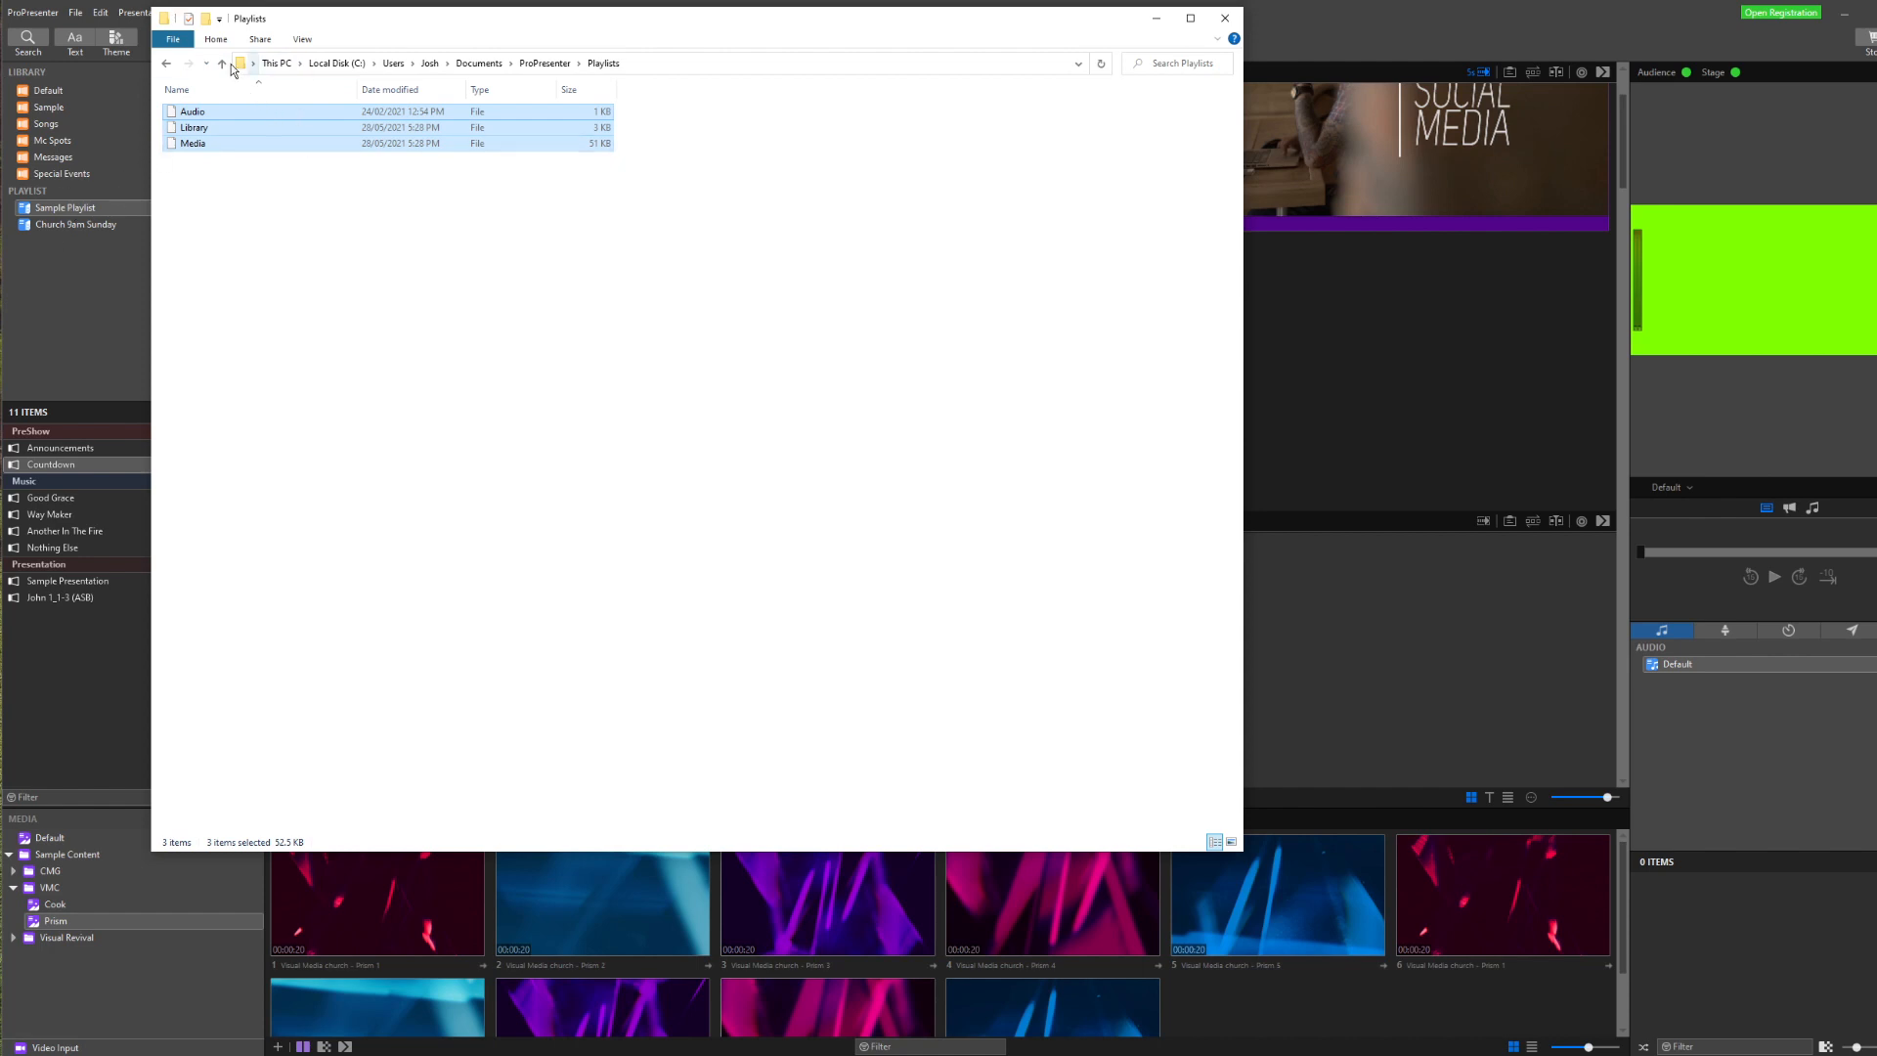
left_click(221, 62)
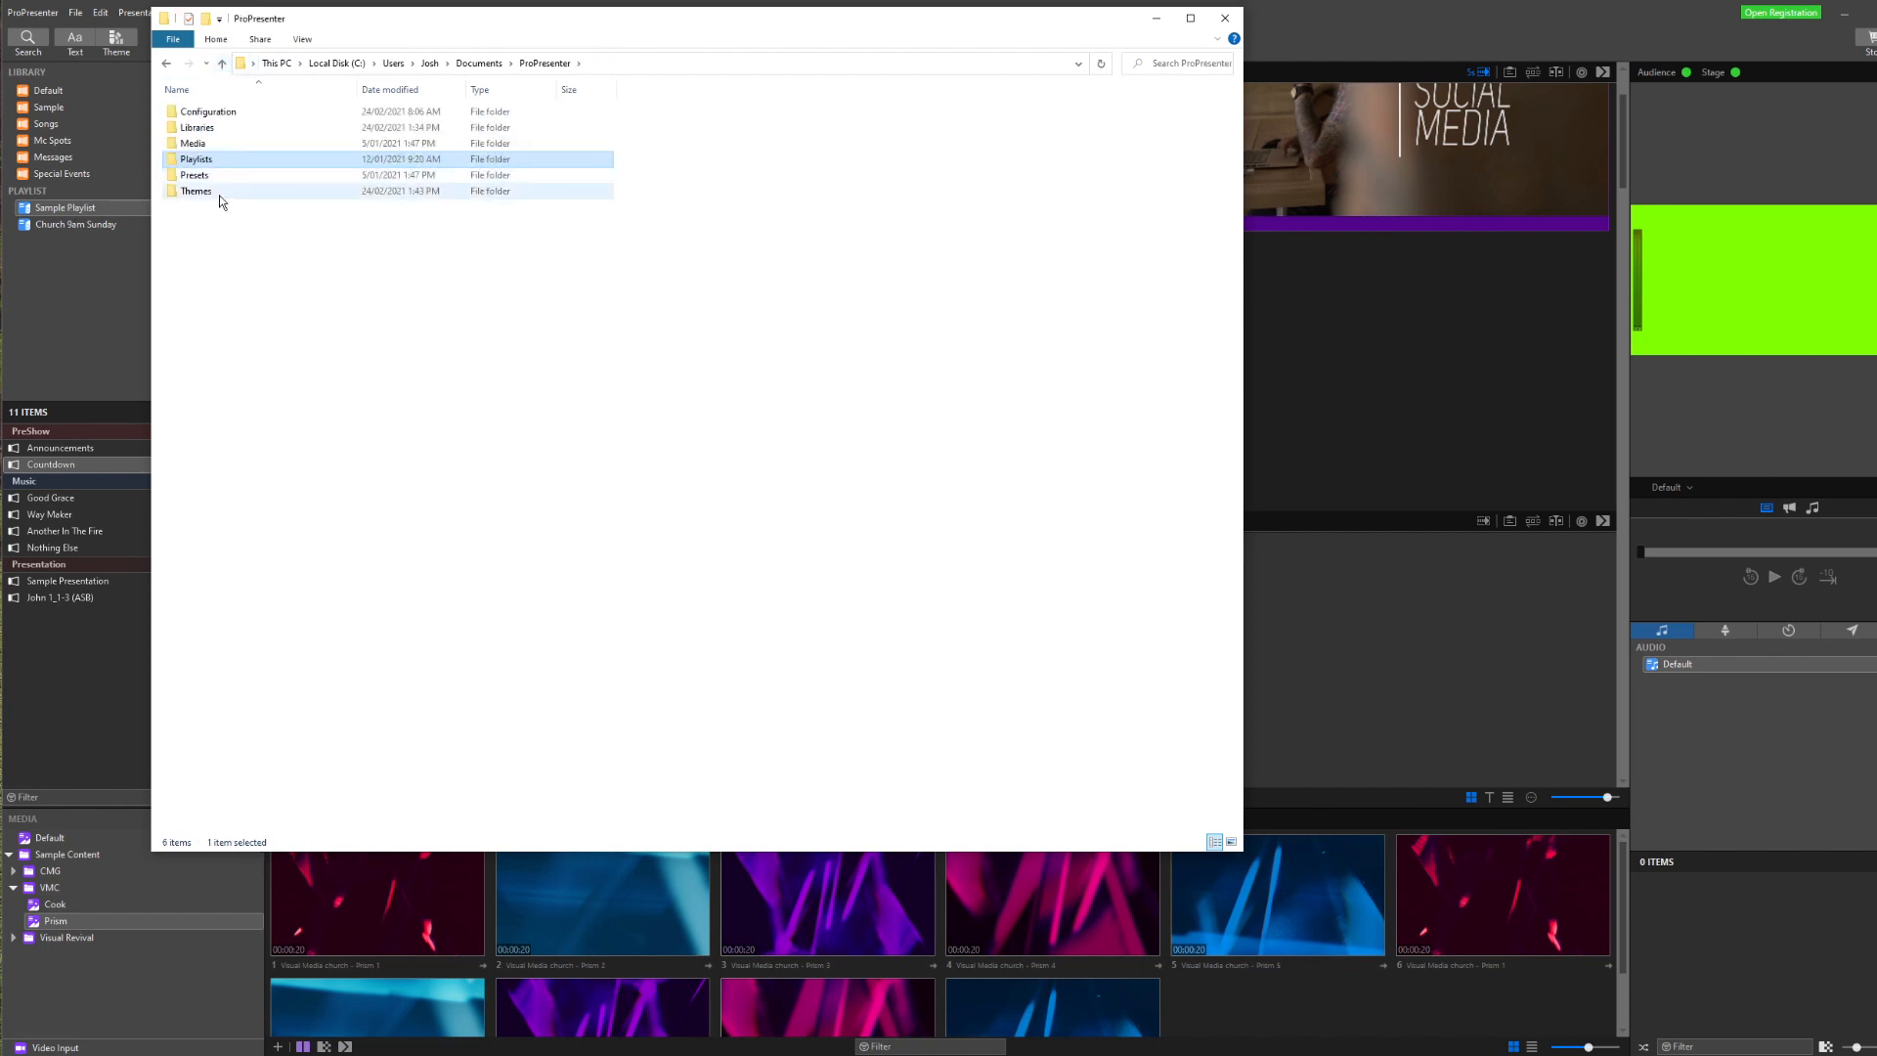
double_click(195, 159)
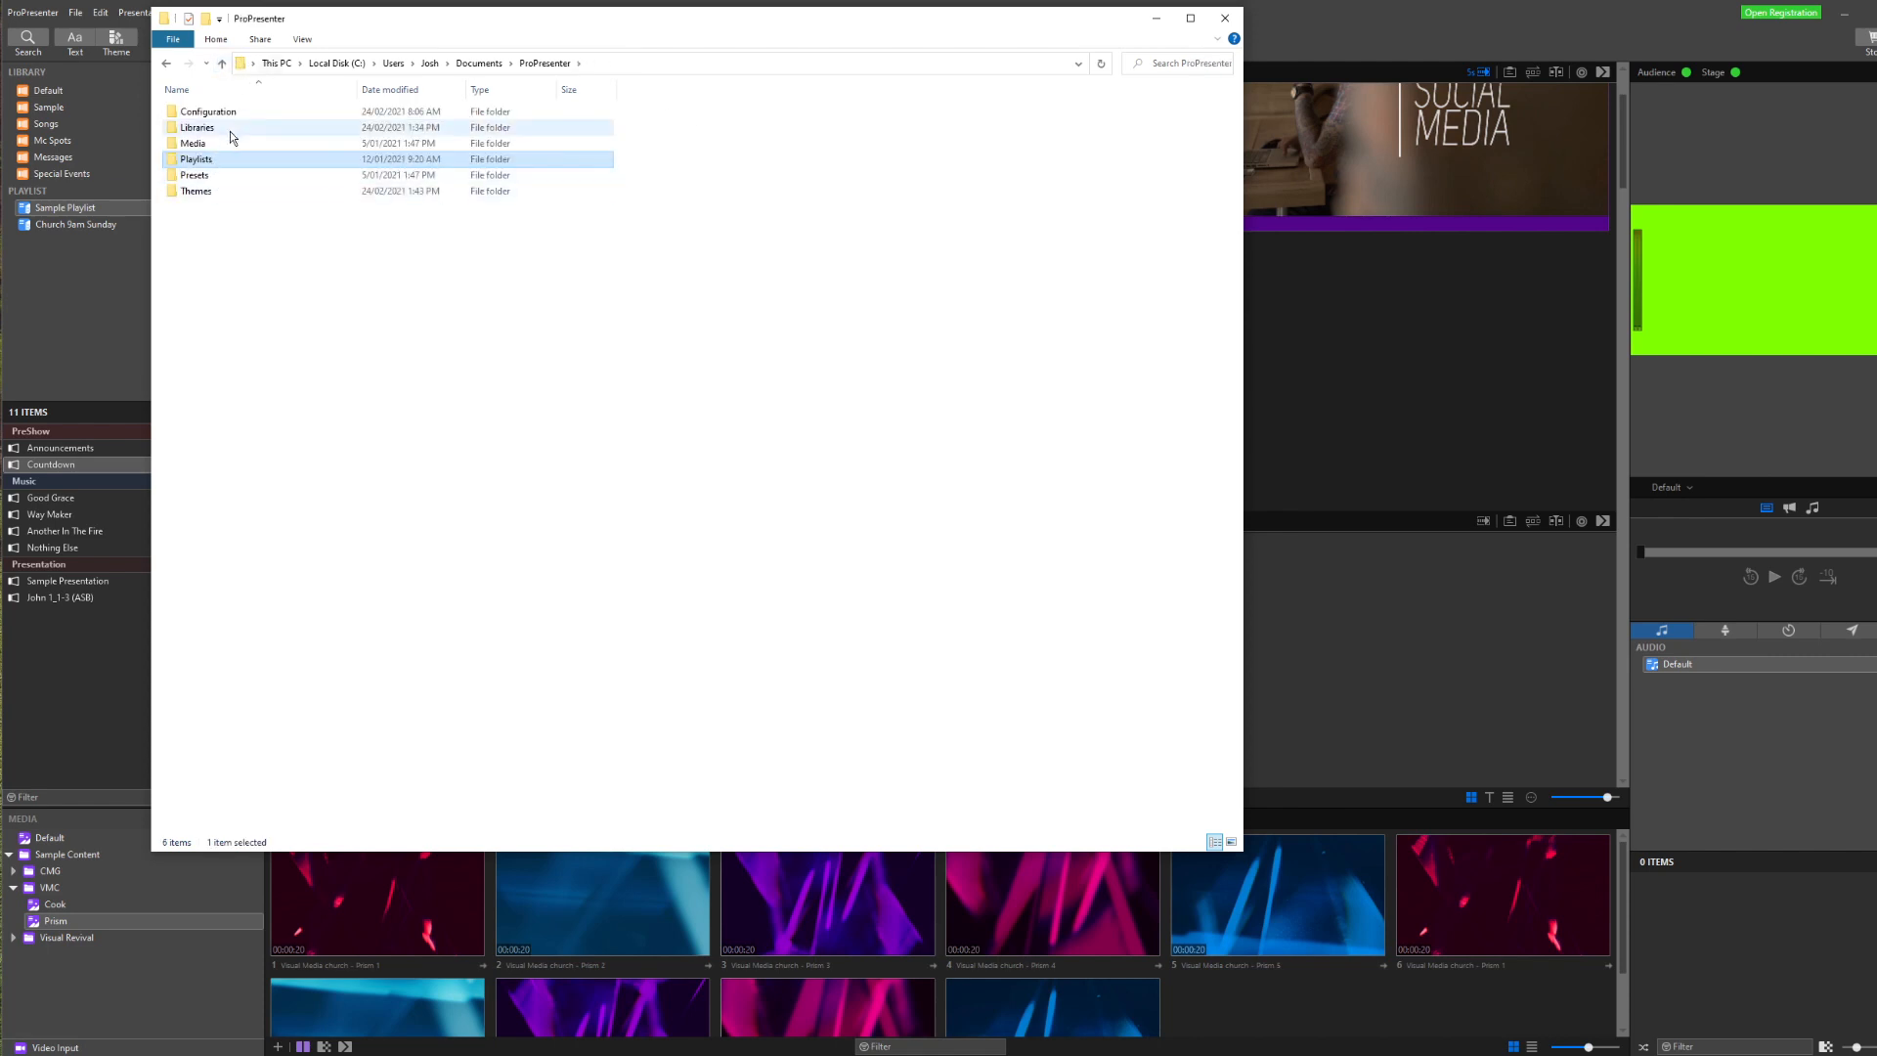
mouse_move(239, 142)
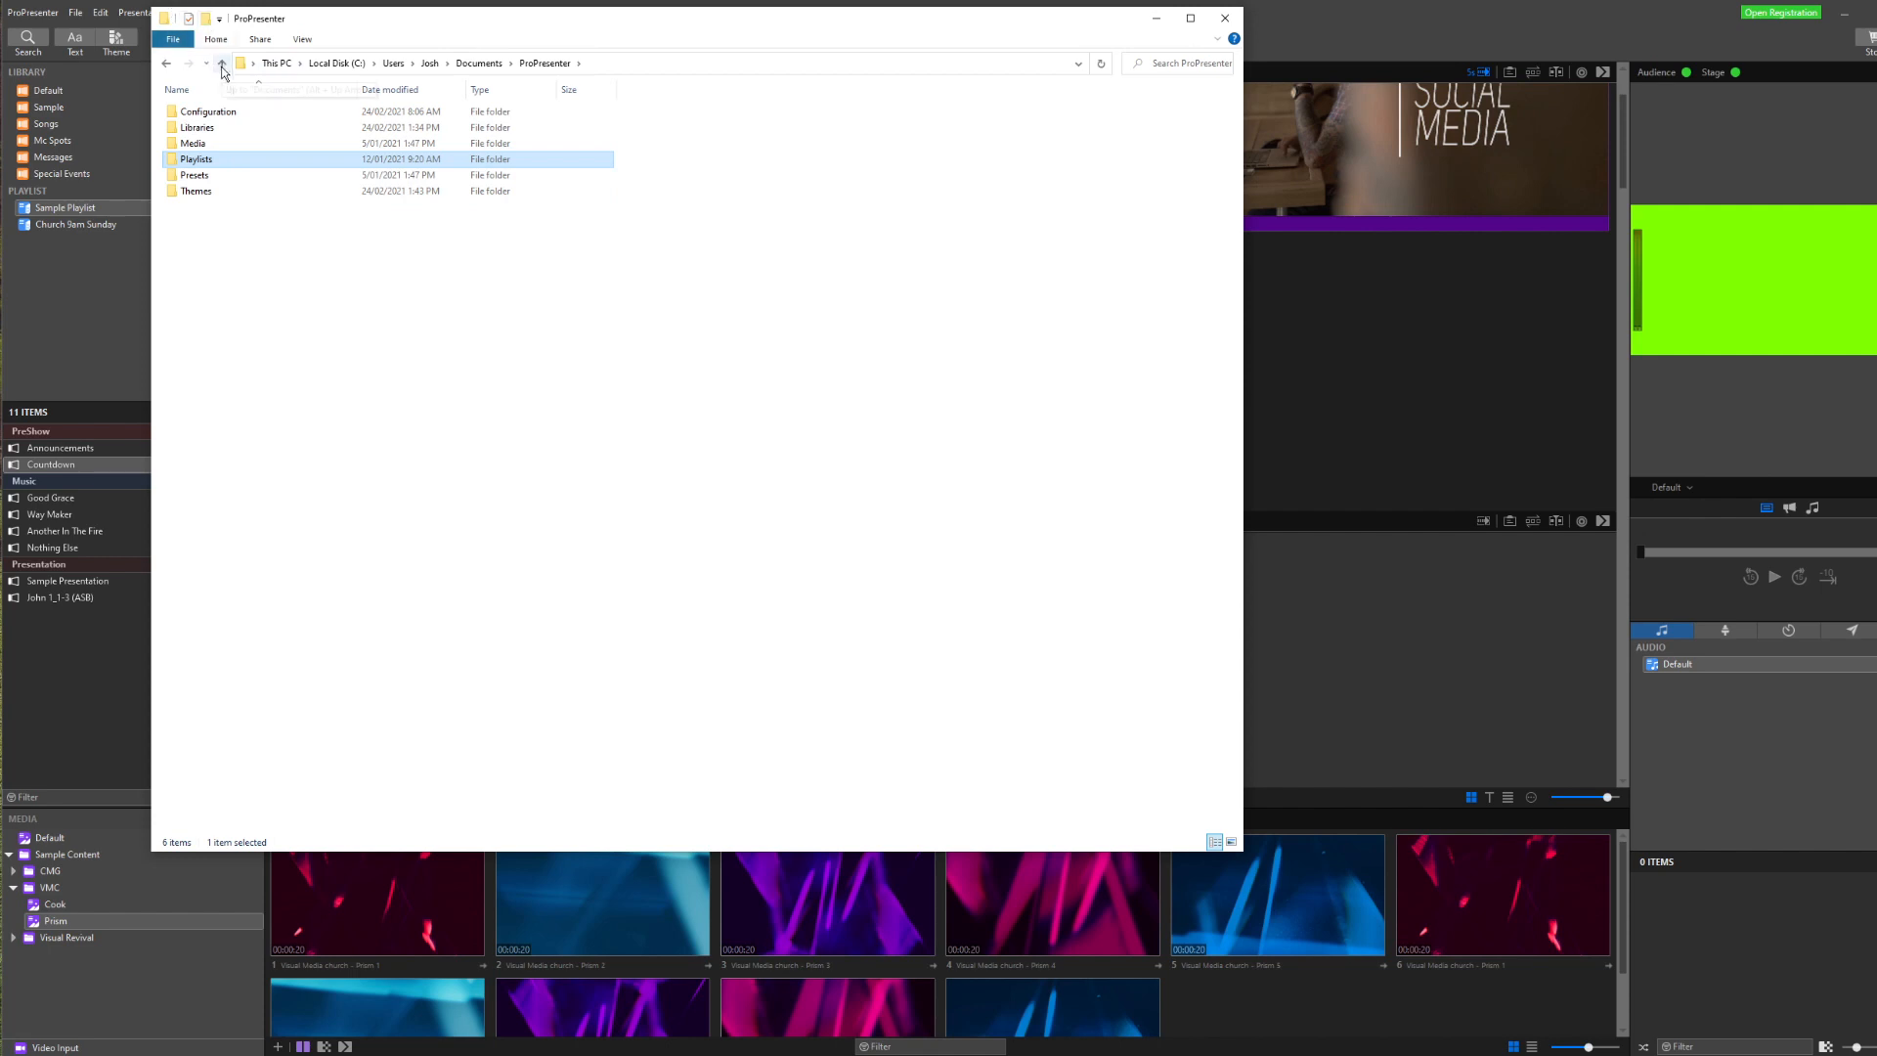
mouse_move(231, 91)
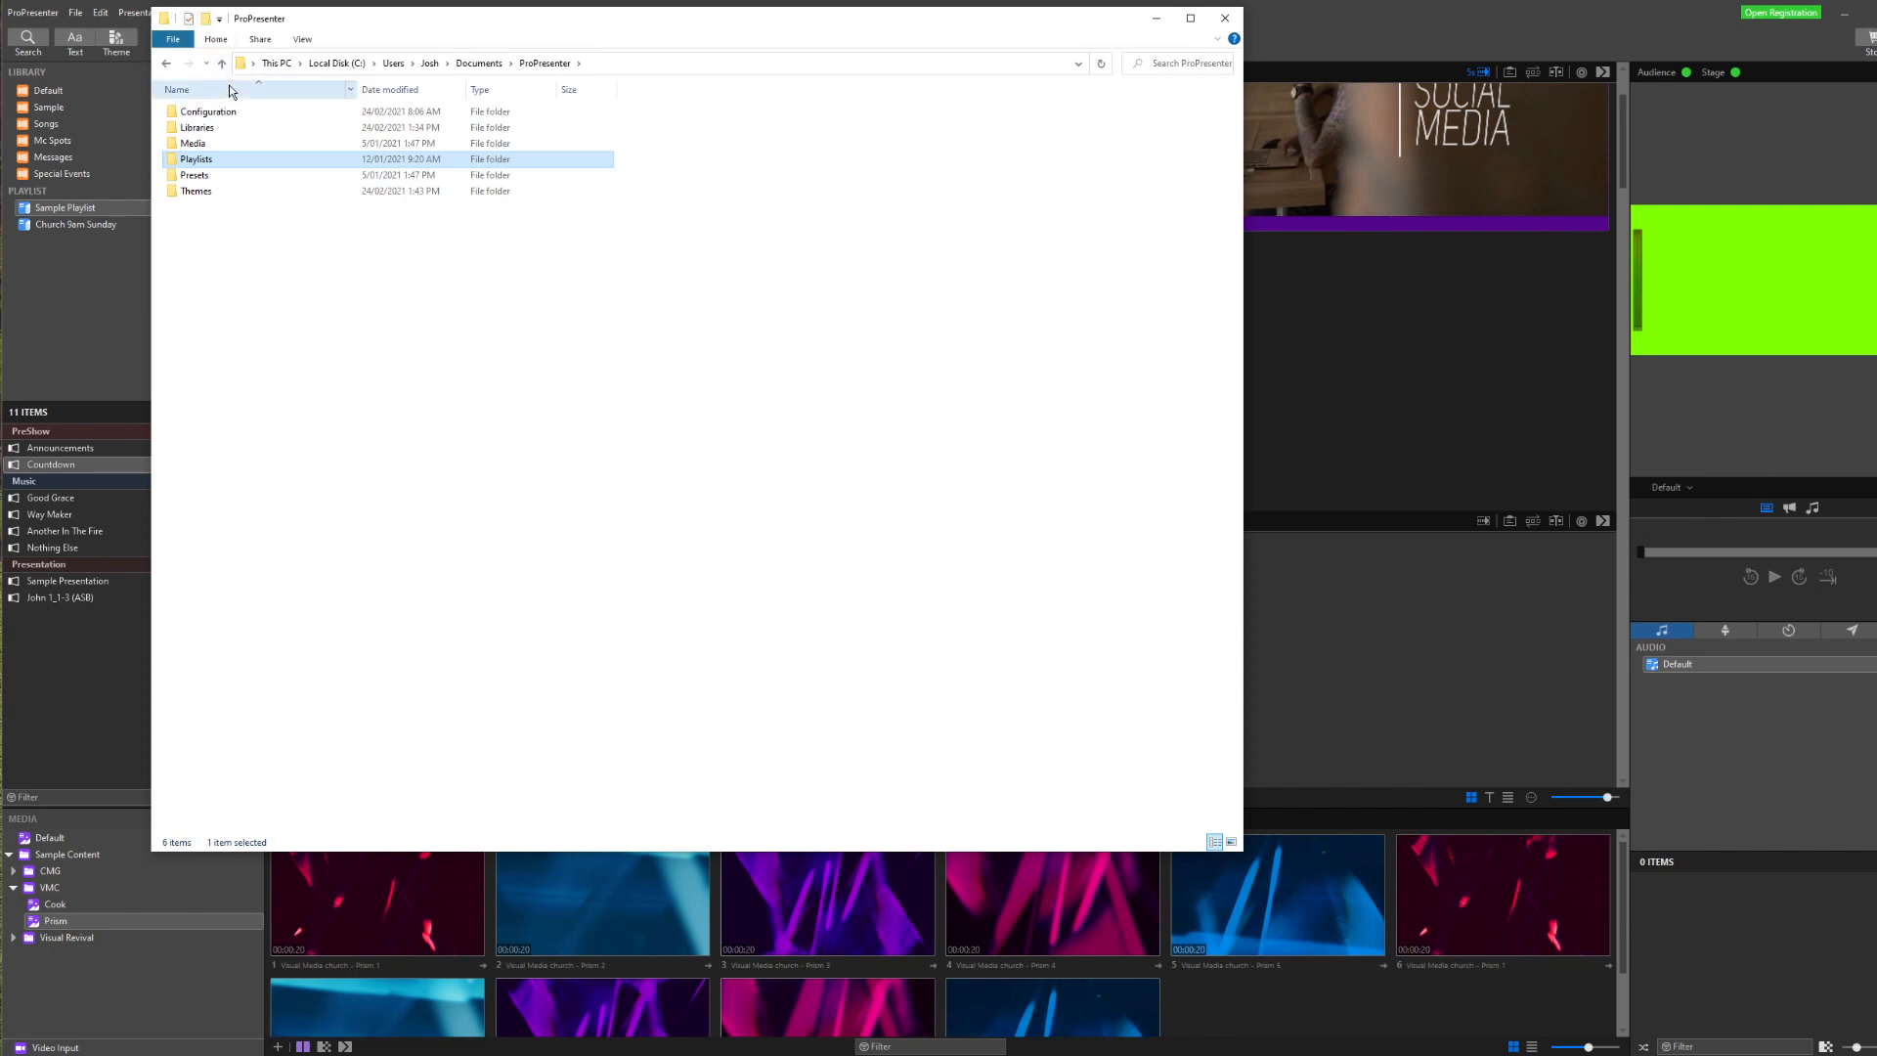
mouse_move(268, 167)
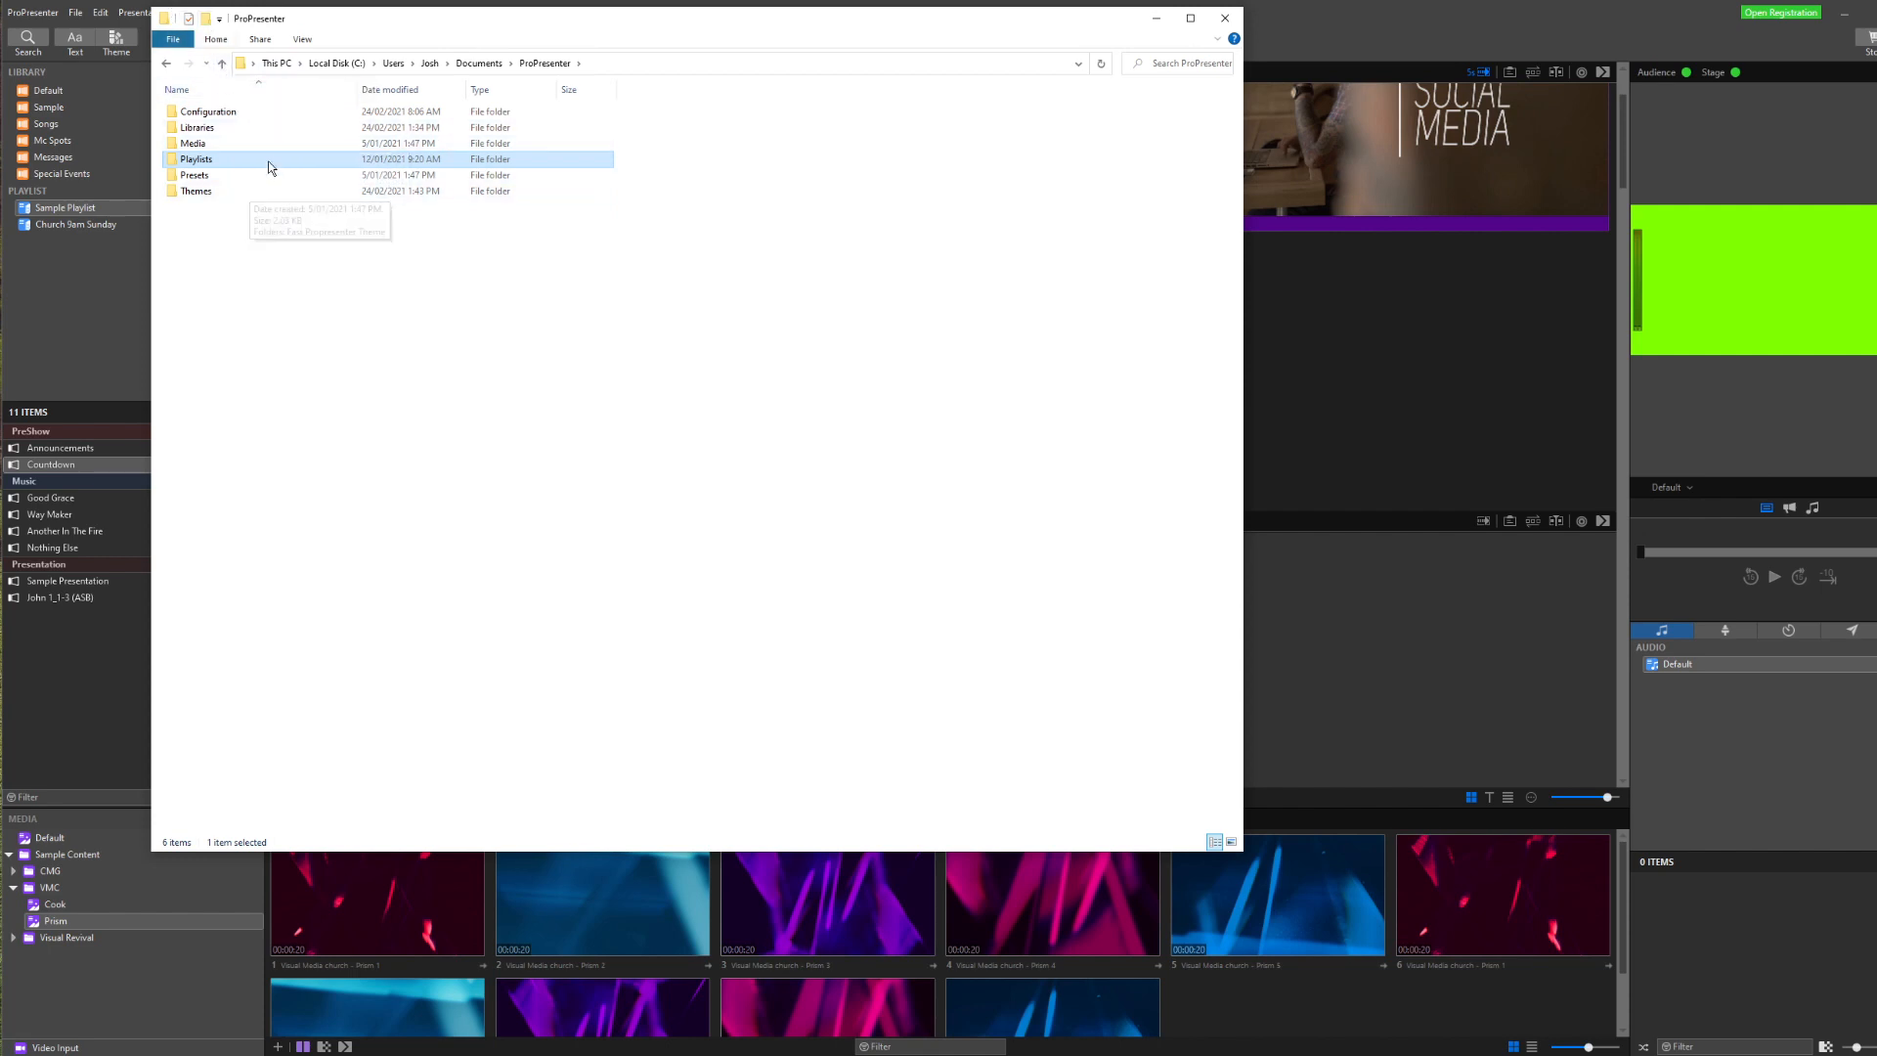
mouse_move(316, 268)
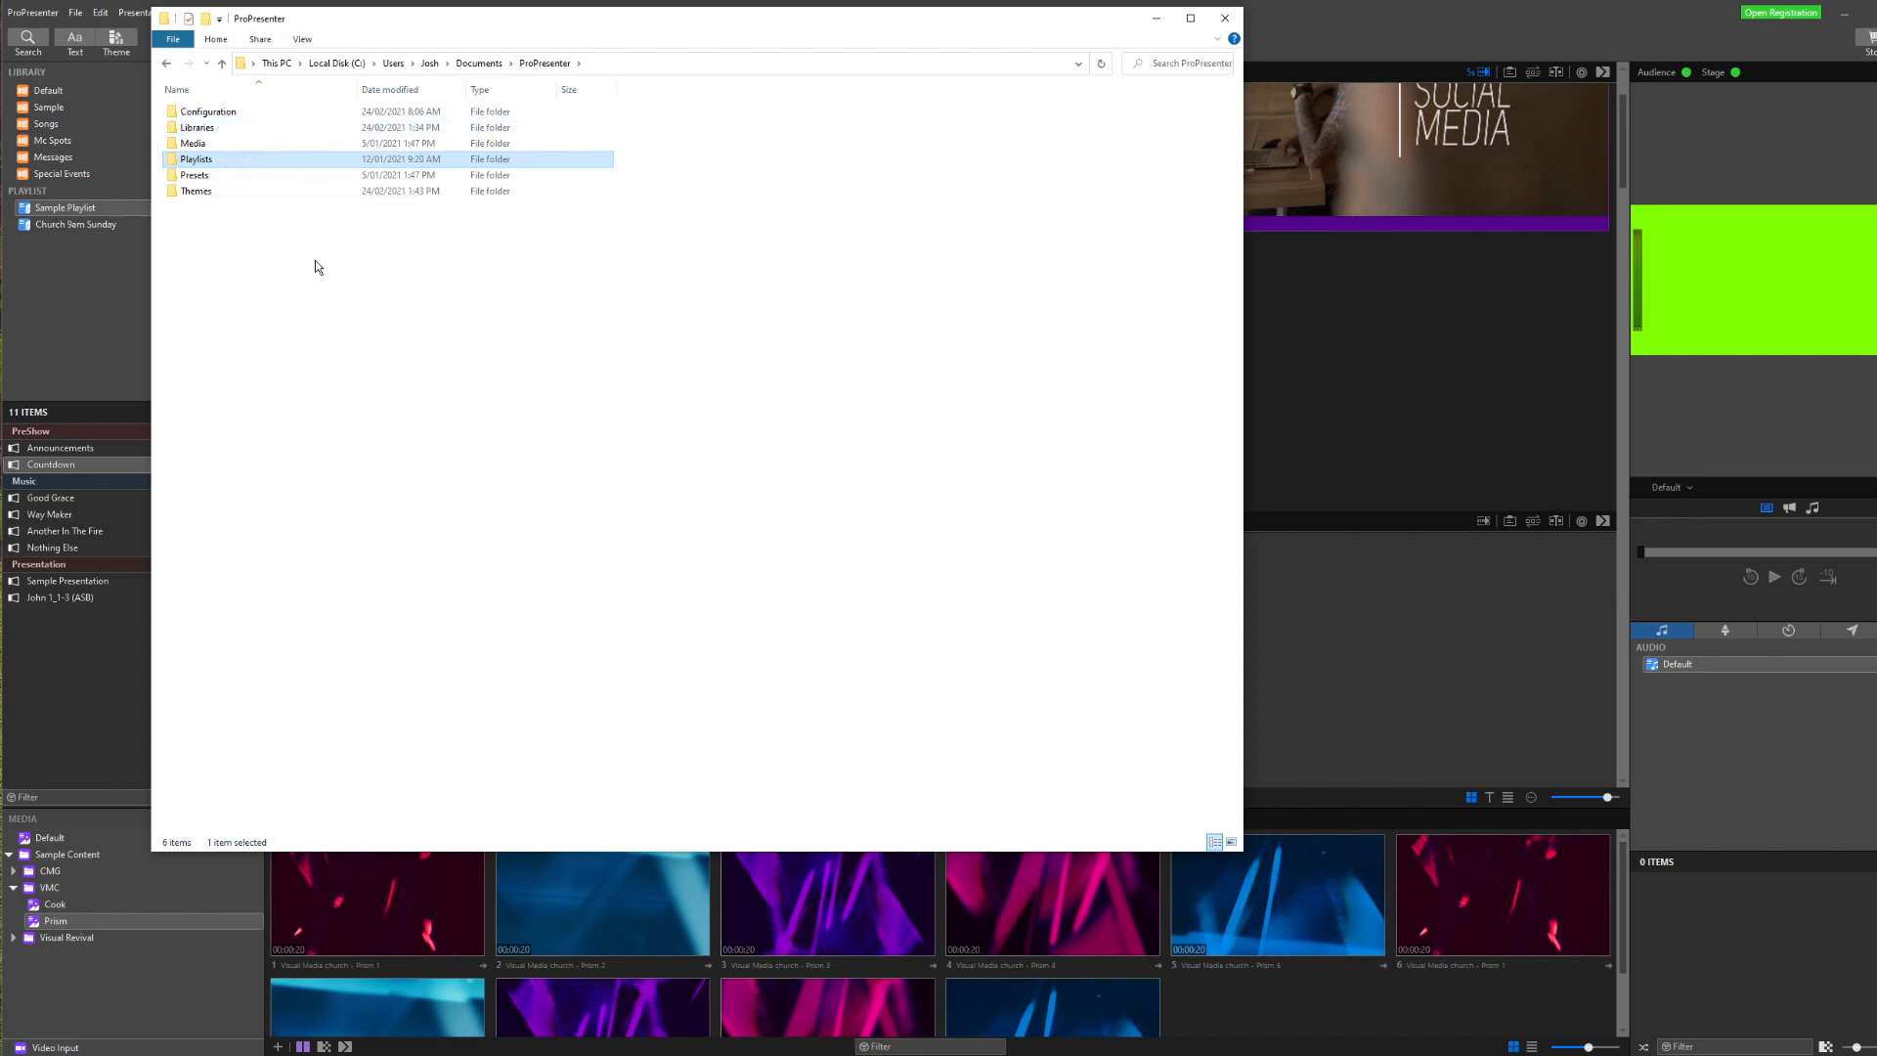
mouse_move(348, 371)
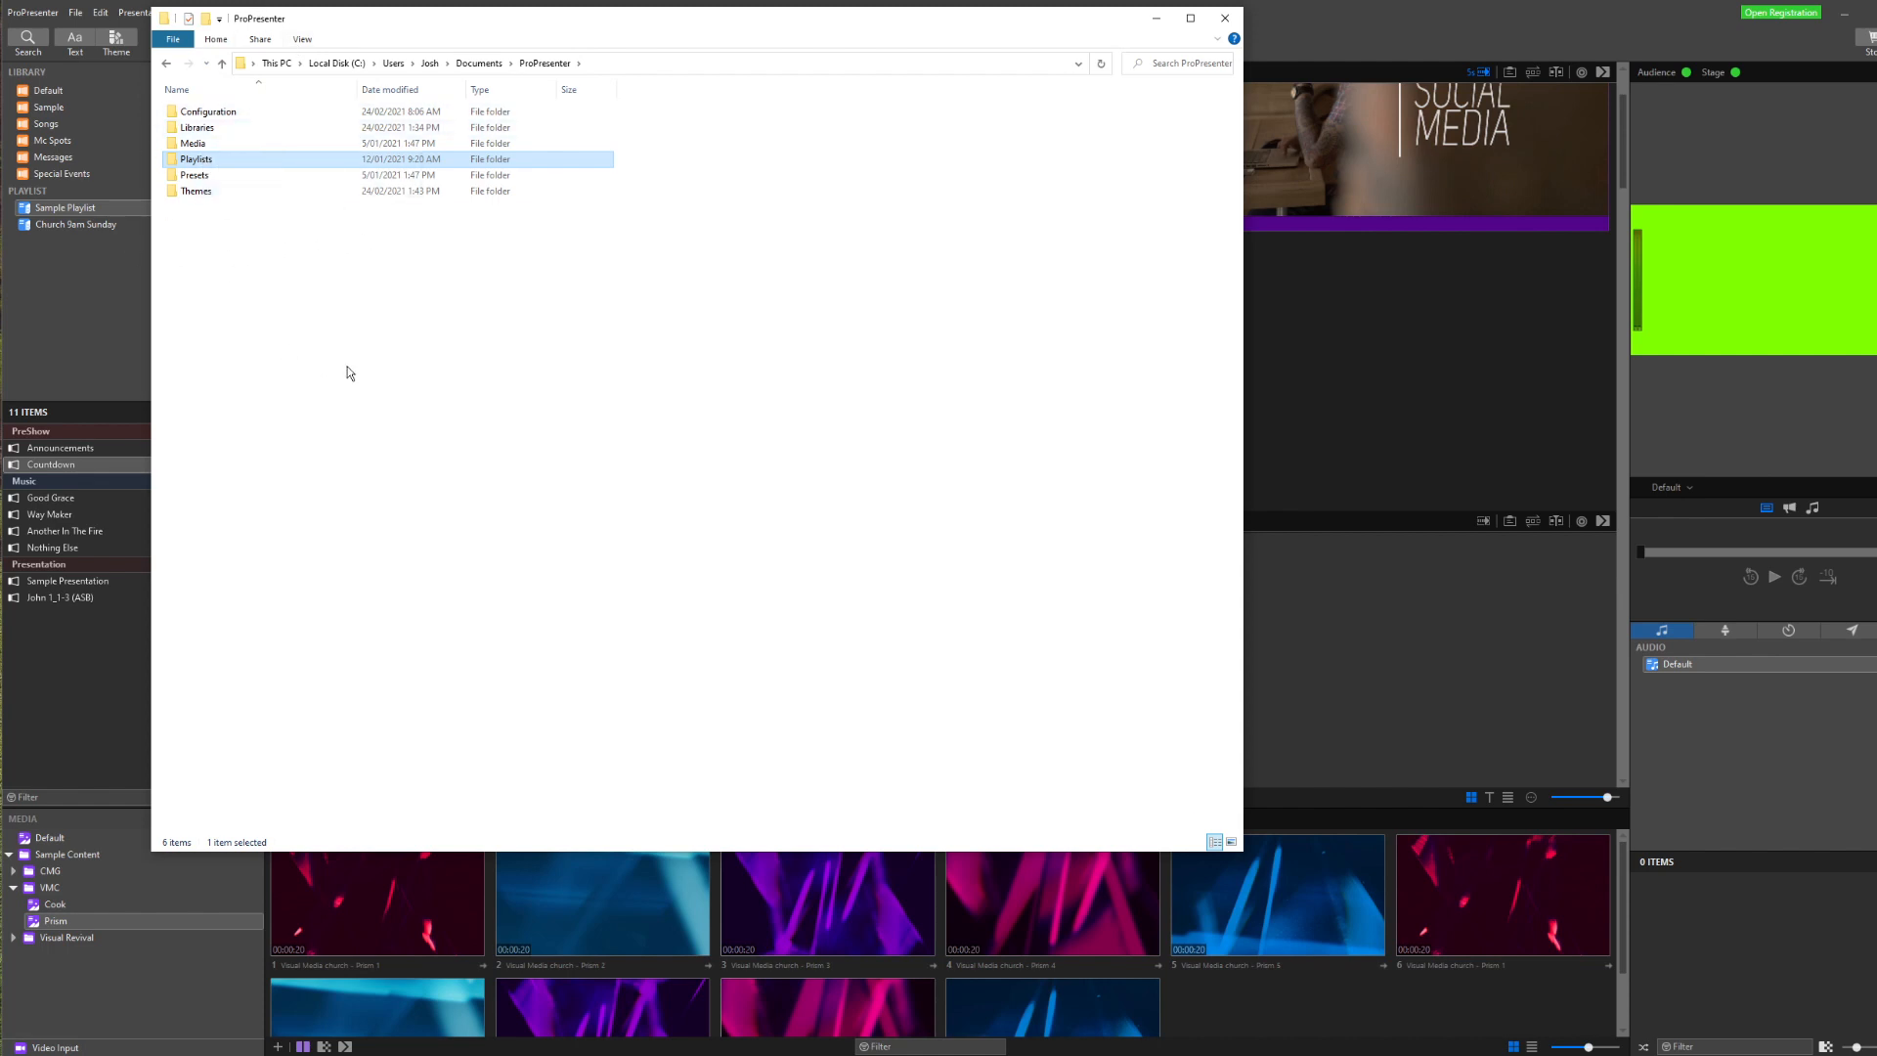
mouse_move(217, 143)
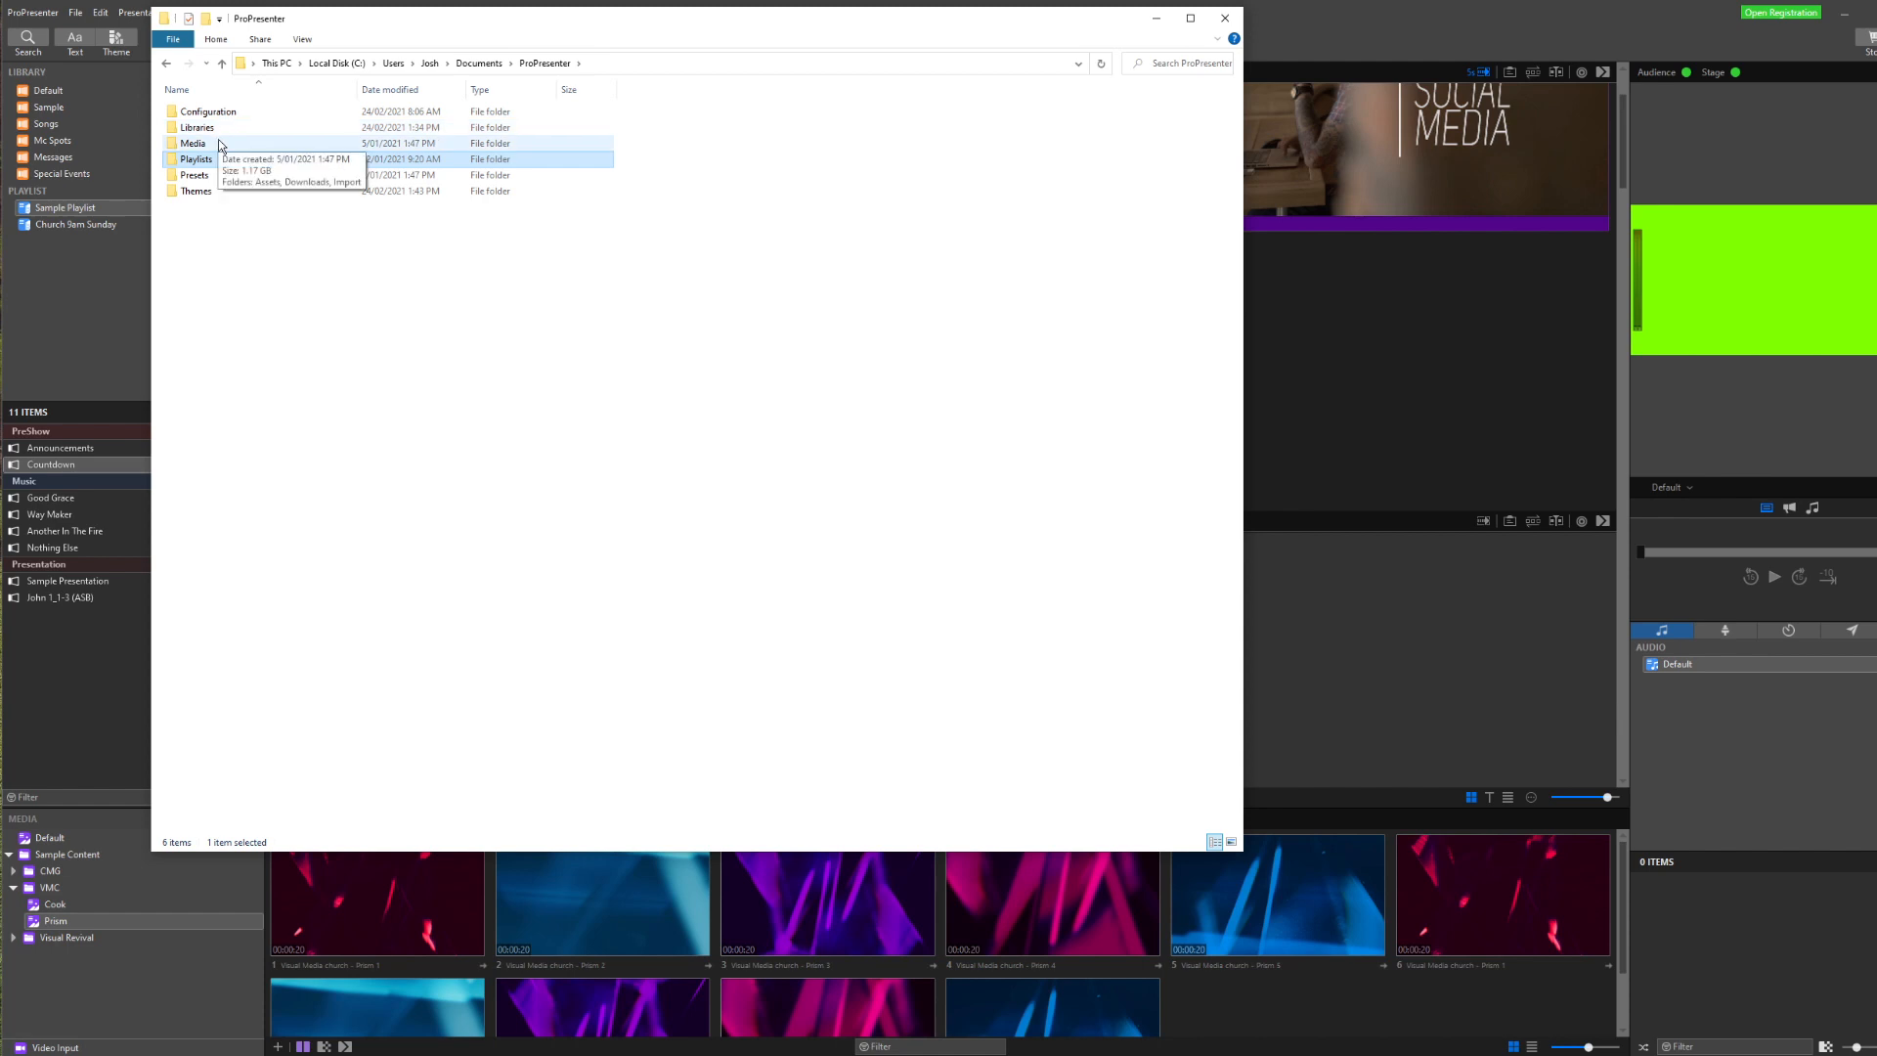
Open Media > Assets to show the 65 stored image and video files
double_click(191, 142)
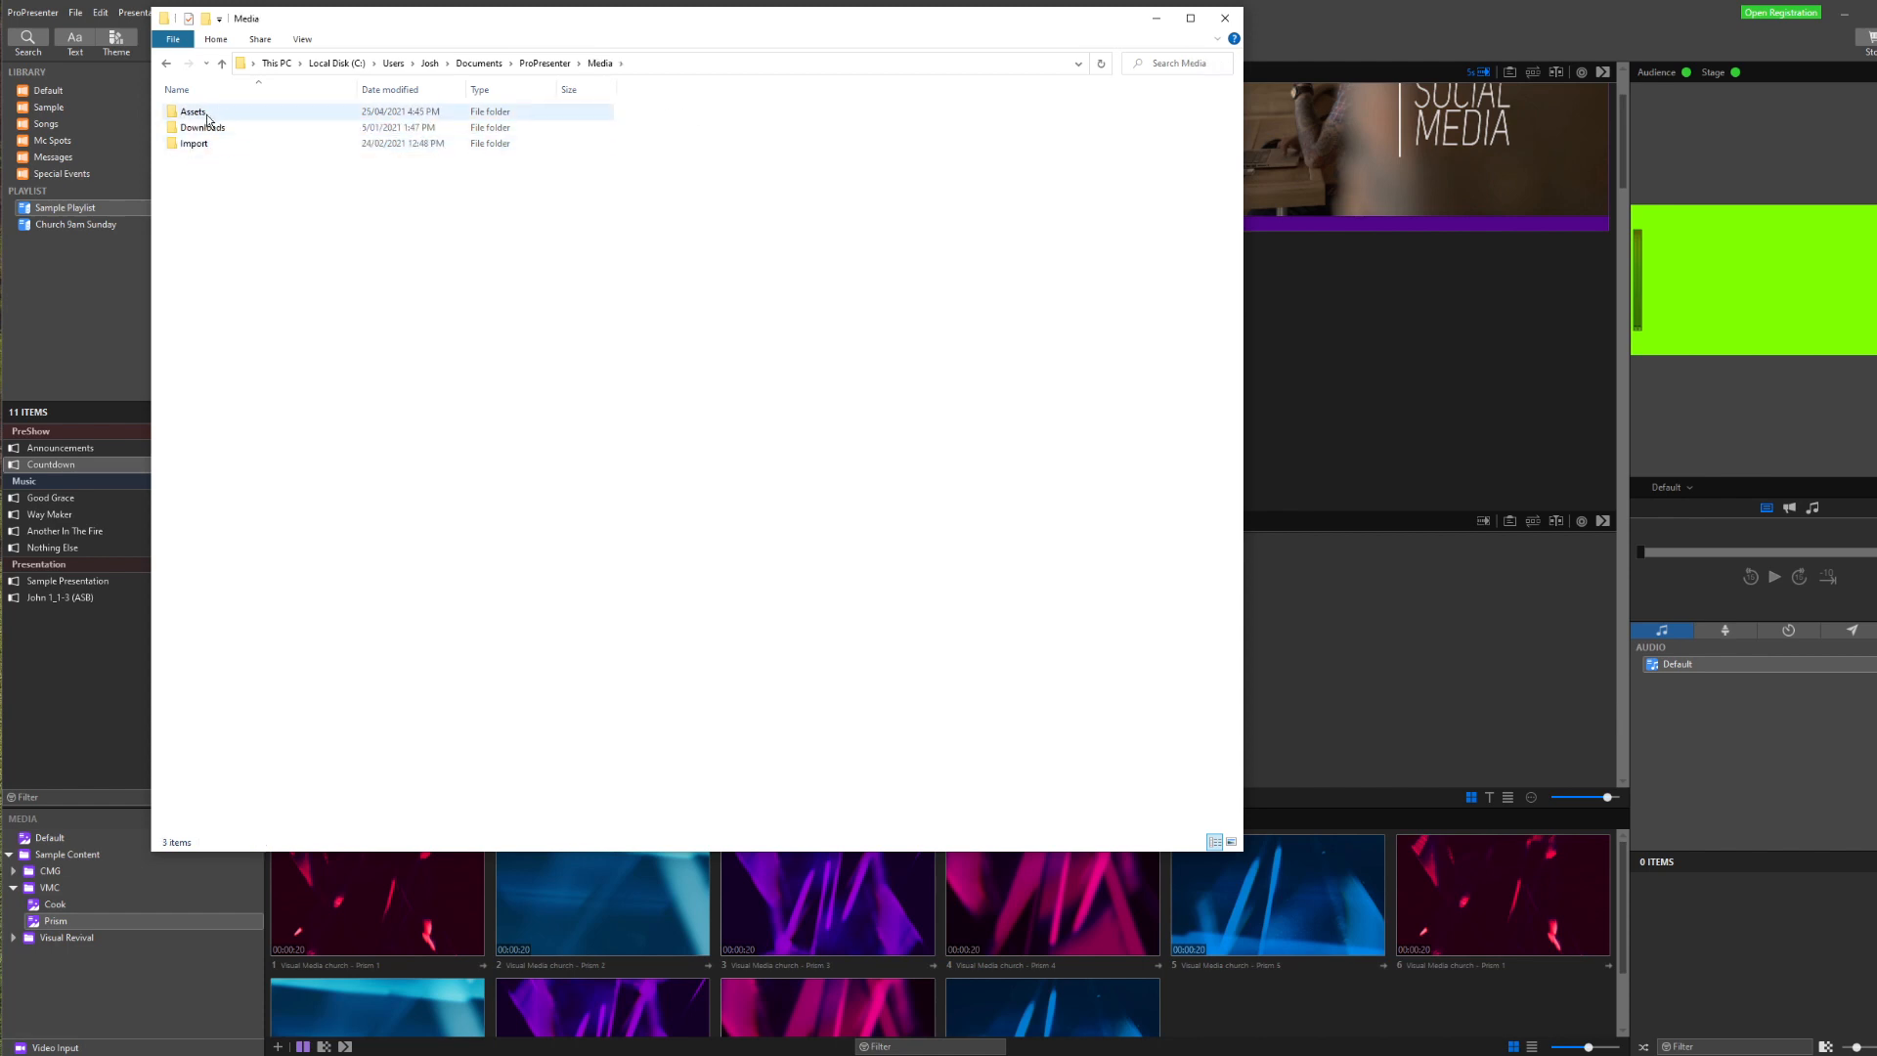
double_click(191, 111)
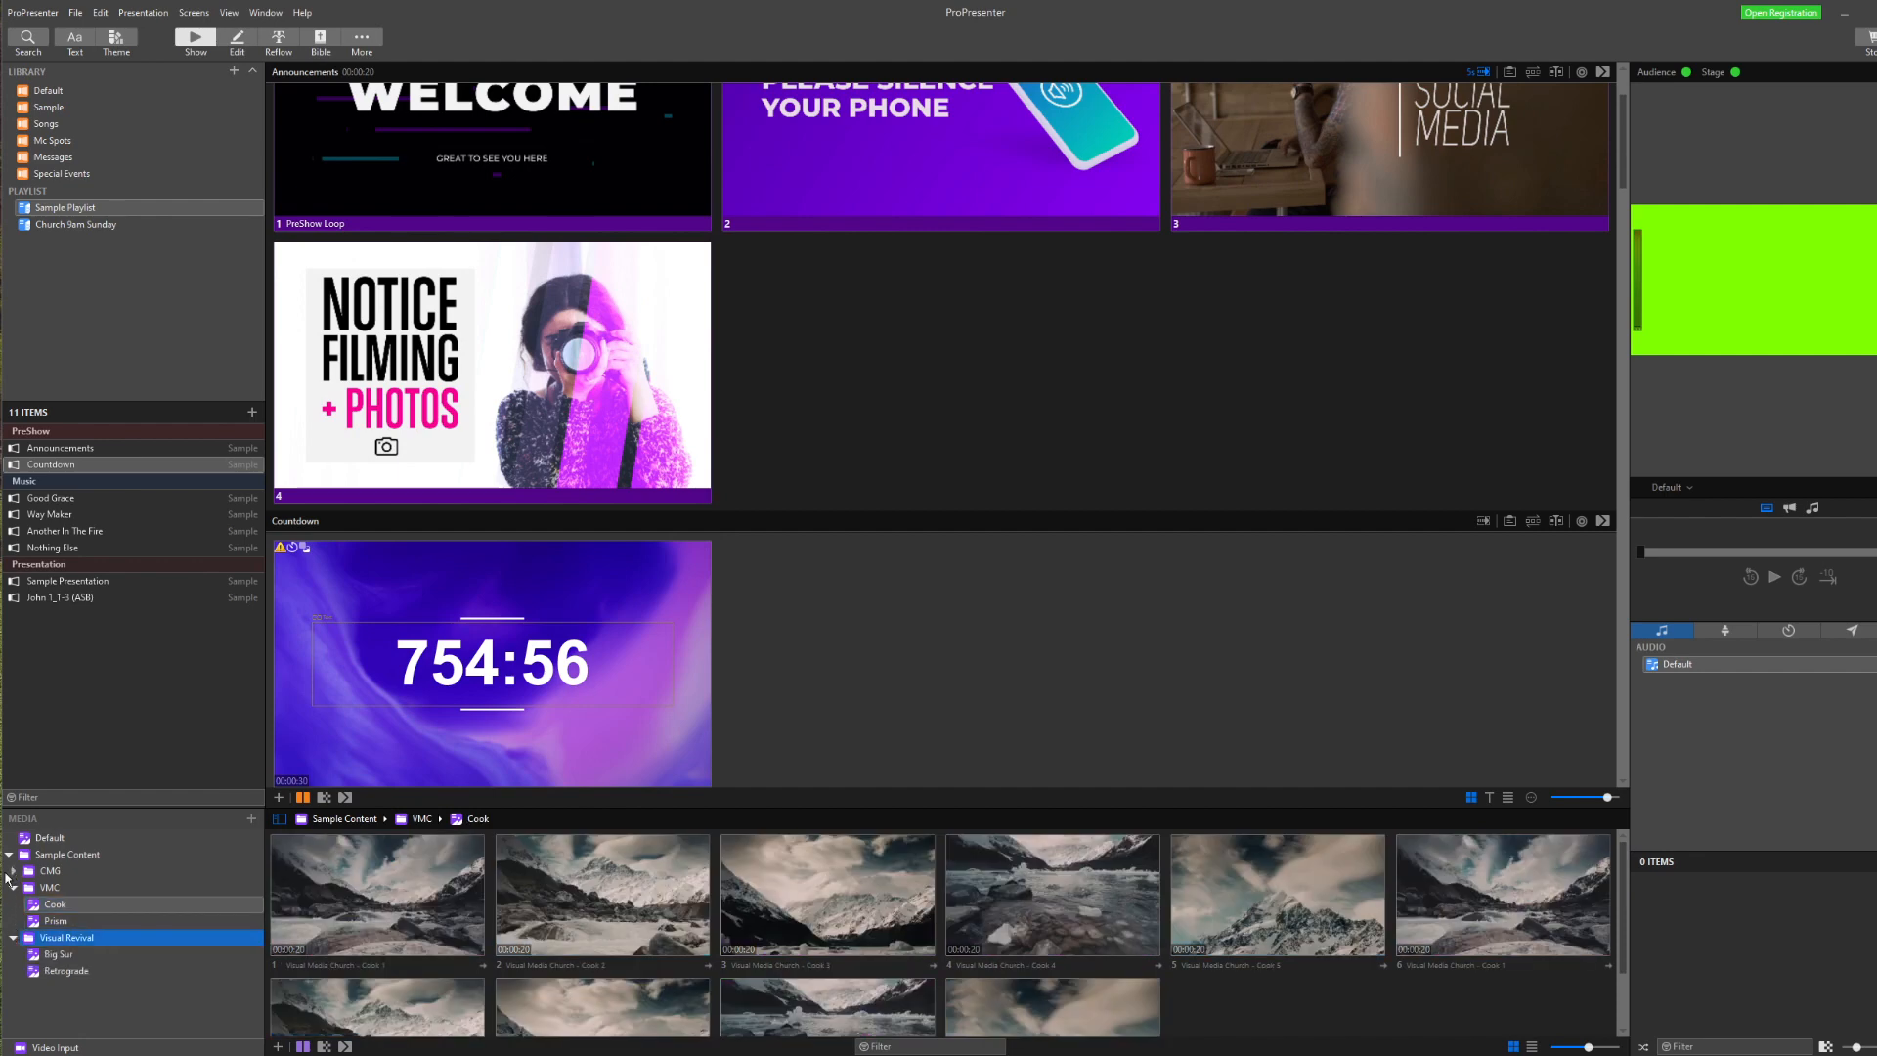
left_click(48, 837)
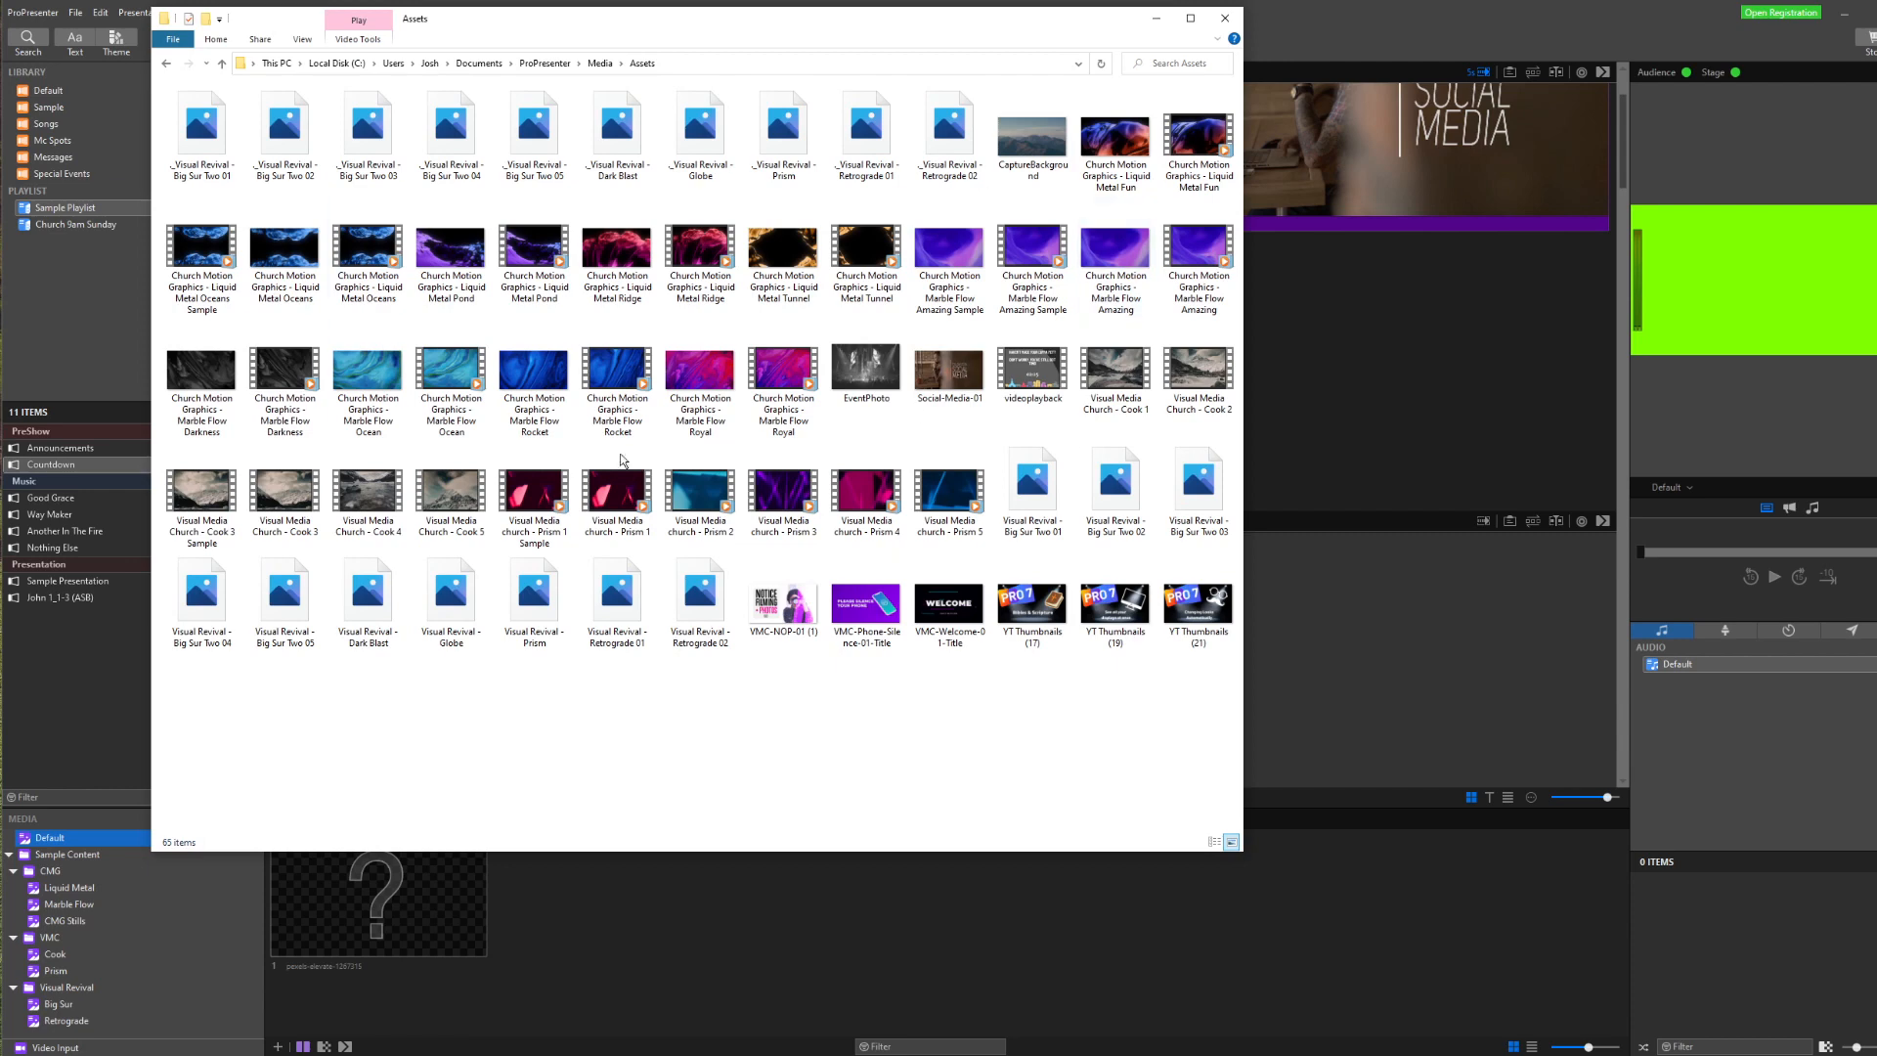
mouse_move(722, 670)
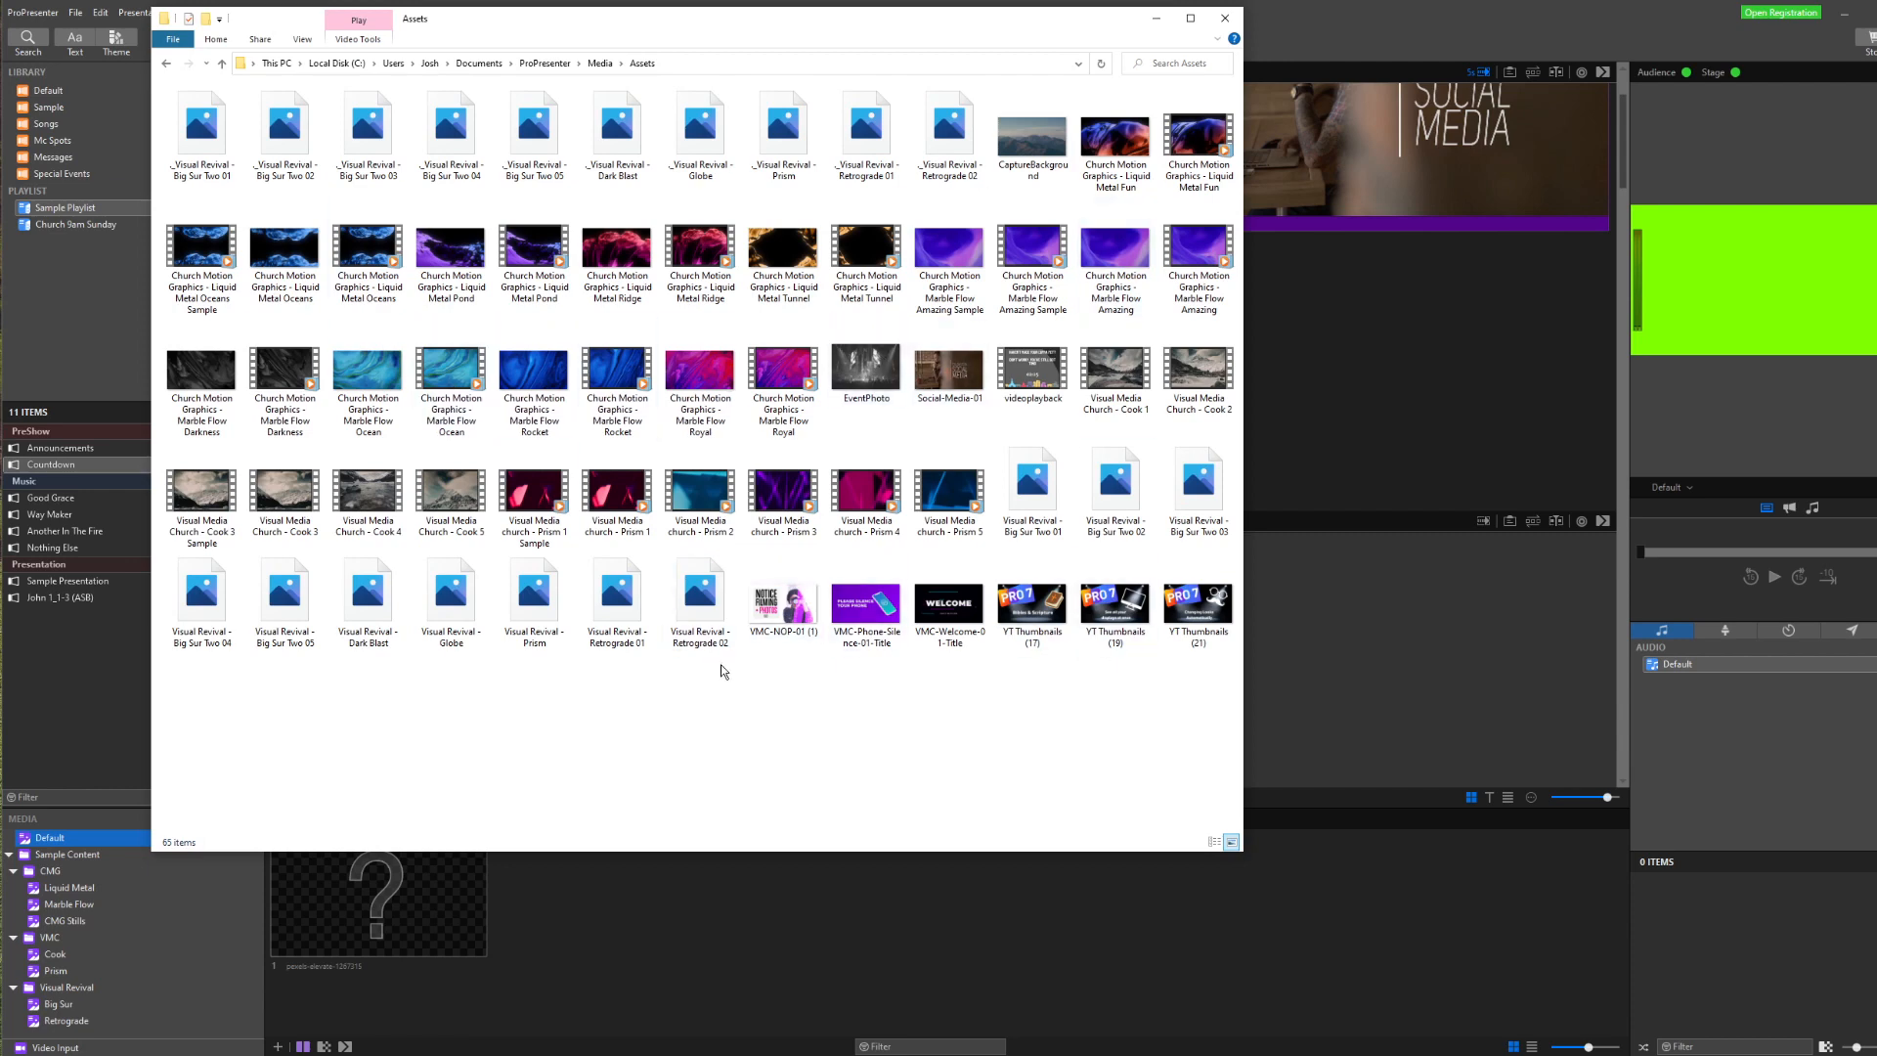
left_click(615, 495)
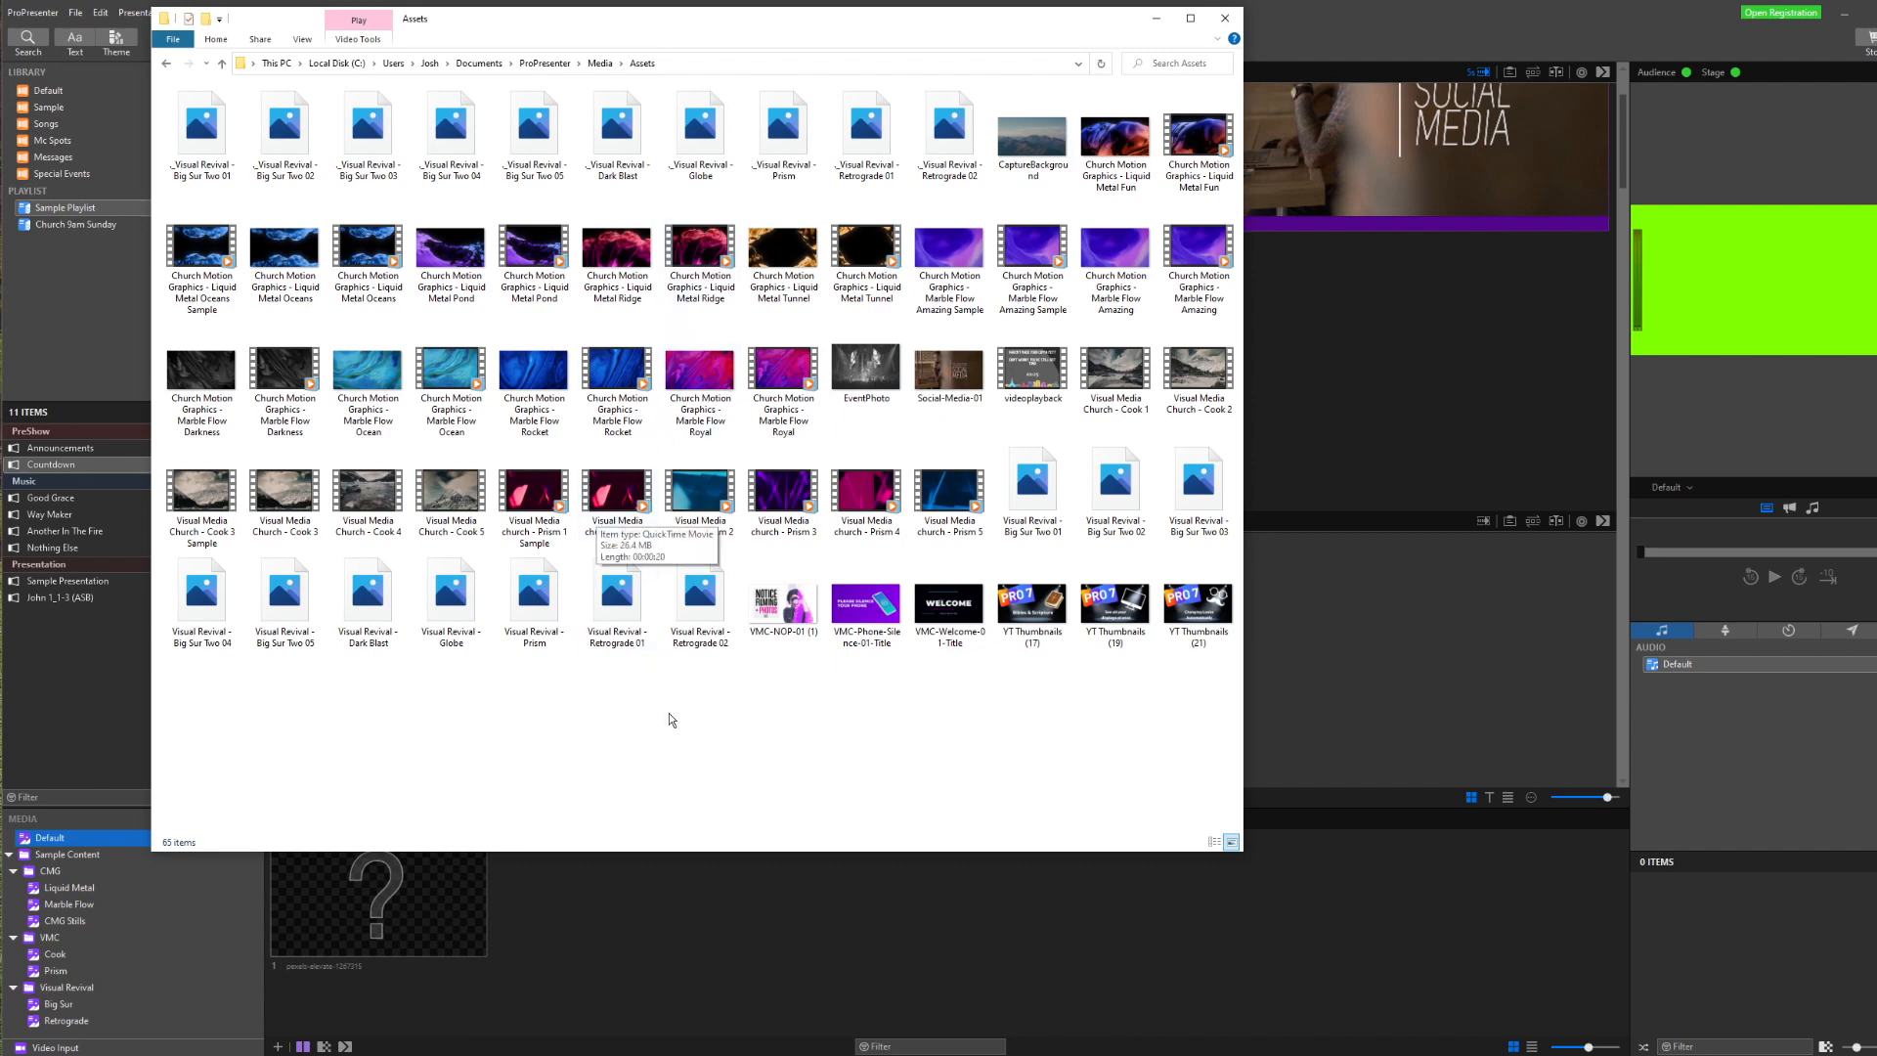
left_click(367, 598)
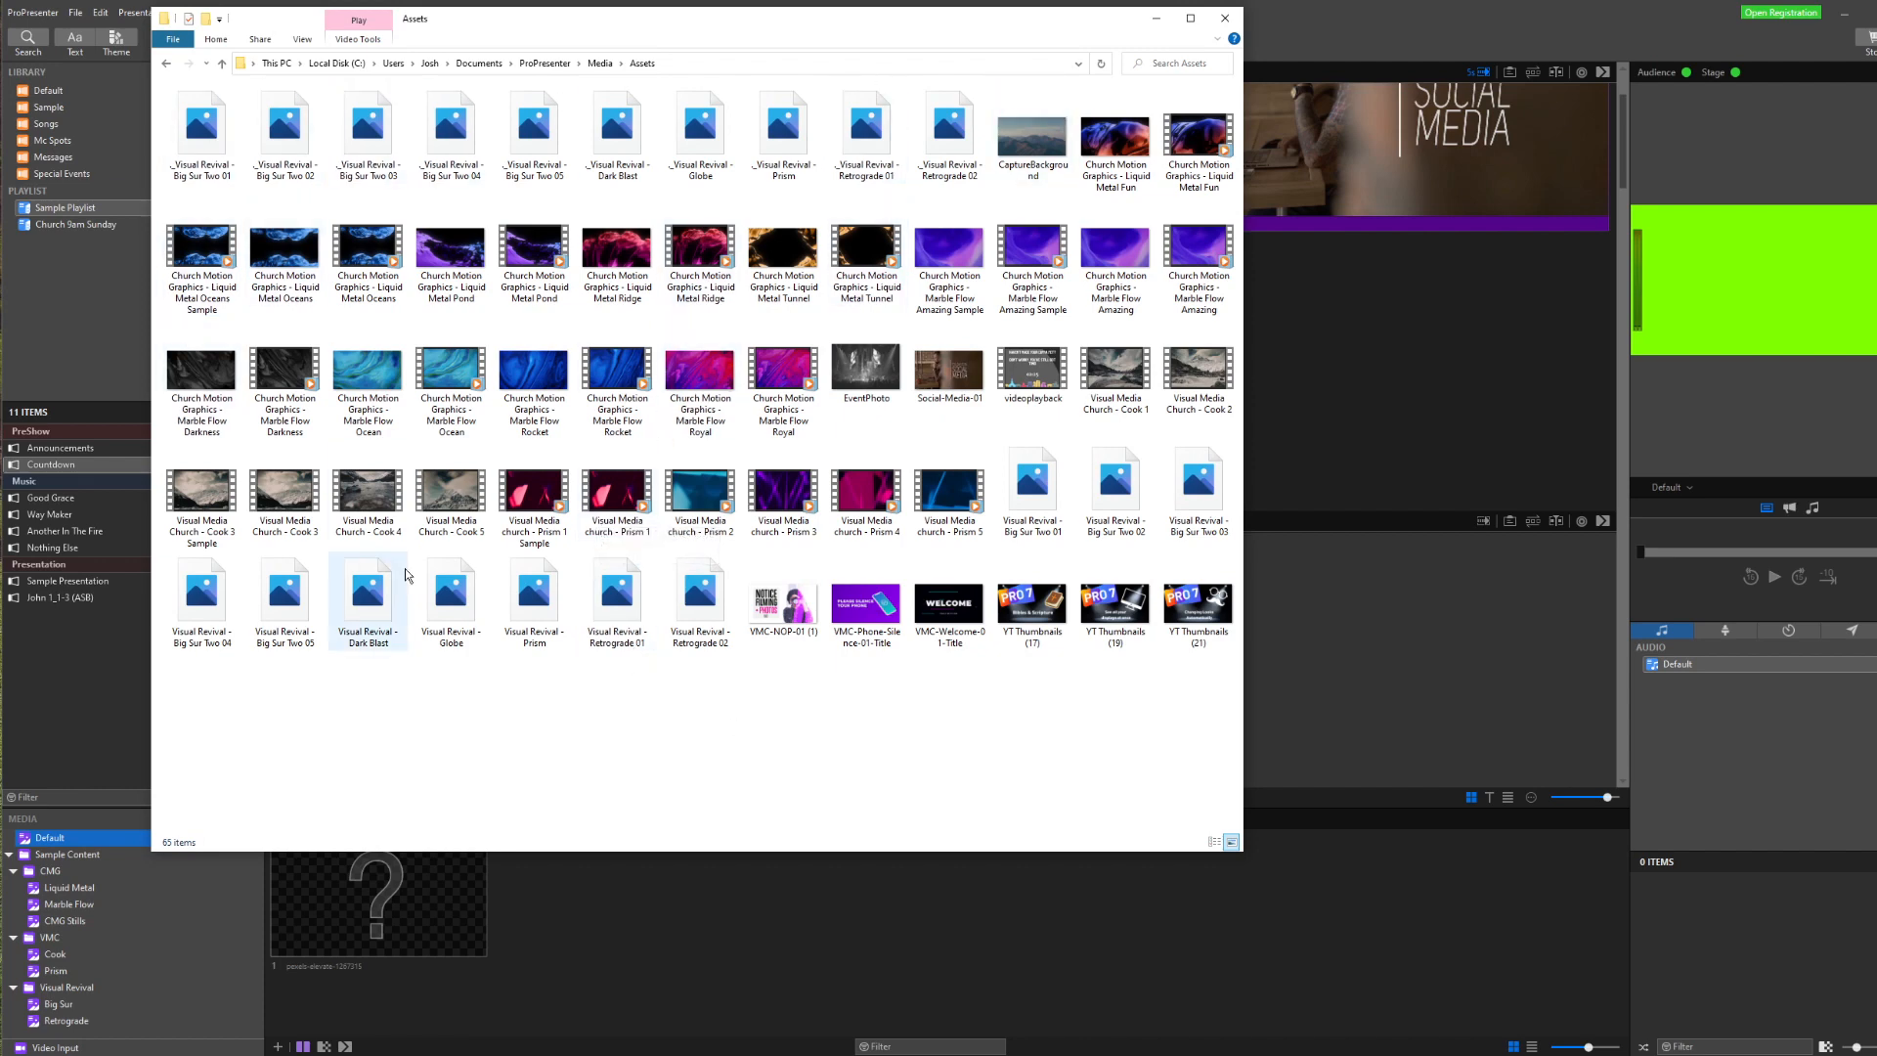